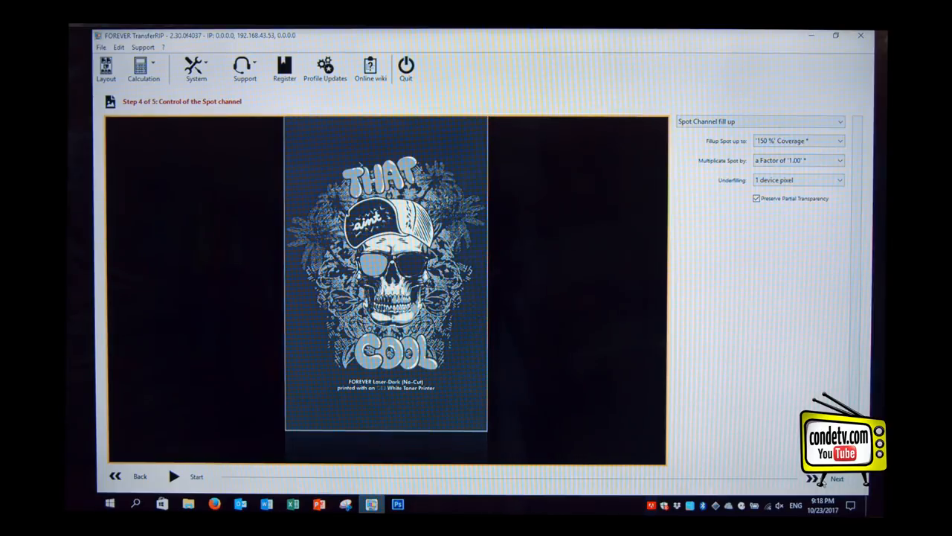
Step: Advance to Step 5 of 5, Print and Screen settings, and review the copy count
left_click(837, 478)
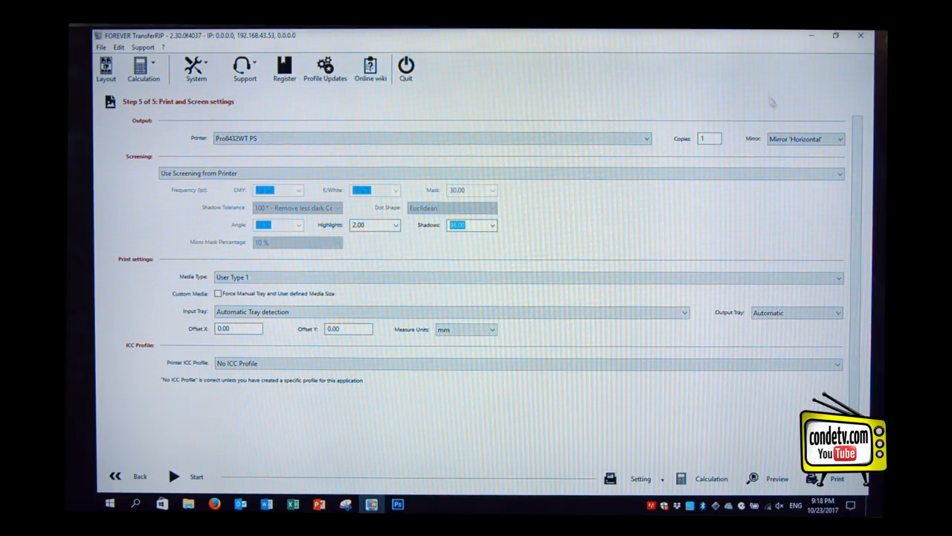
left_click(705, 138)
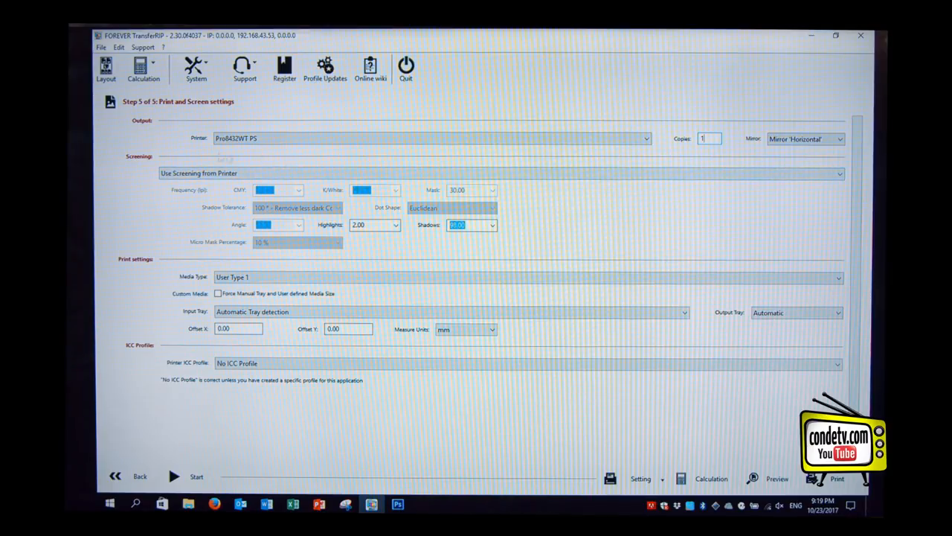
mouse_move(581, 218)
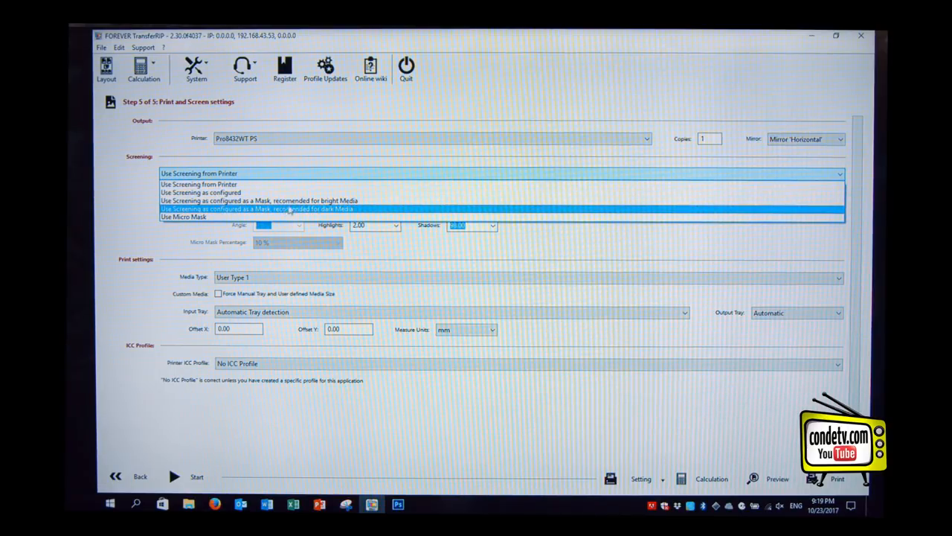
mouse_move(258, 200)
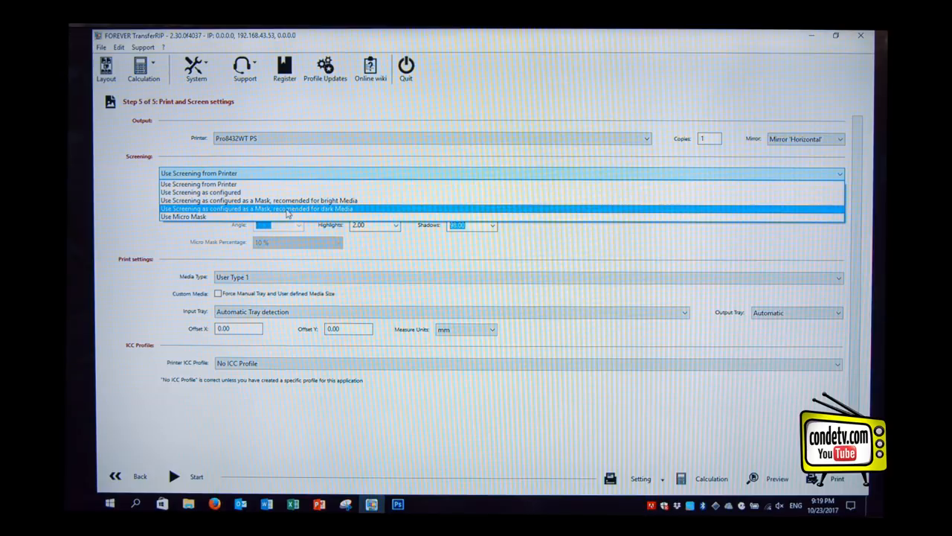
mouse_move(258, 200)
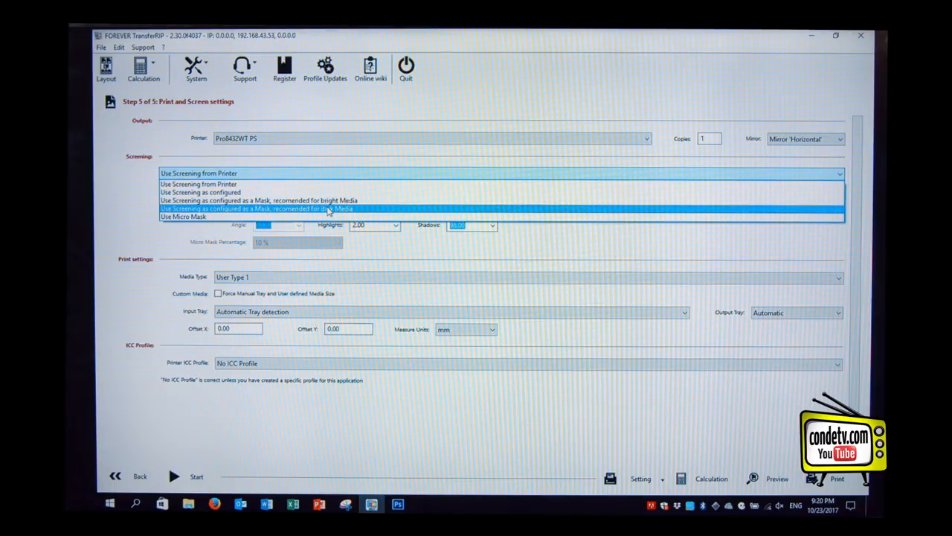
Step: Choose mask screening recommended for dark media and bring up the Dot Shape list
left_click(257, 208)
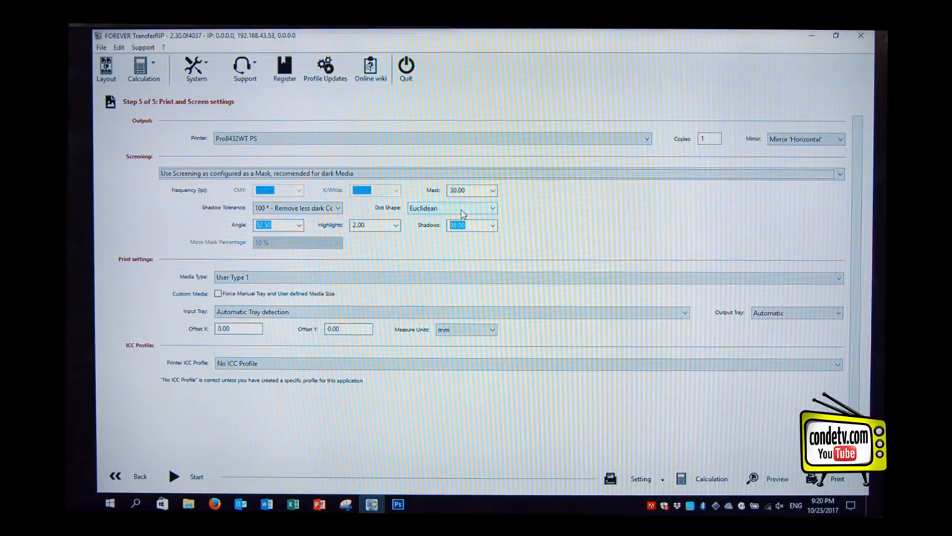
left_click(491, 207)
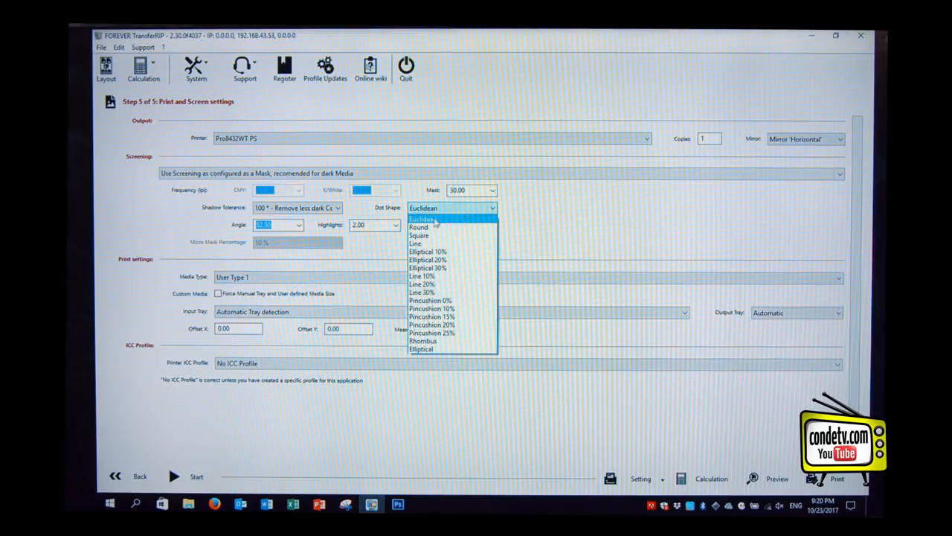
mouse_move(420, 227)
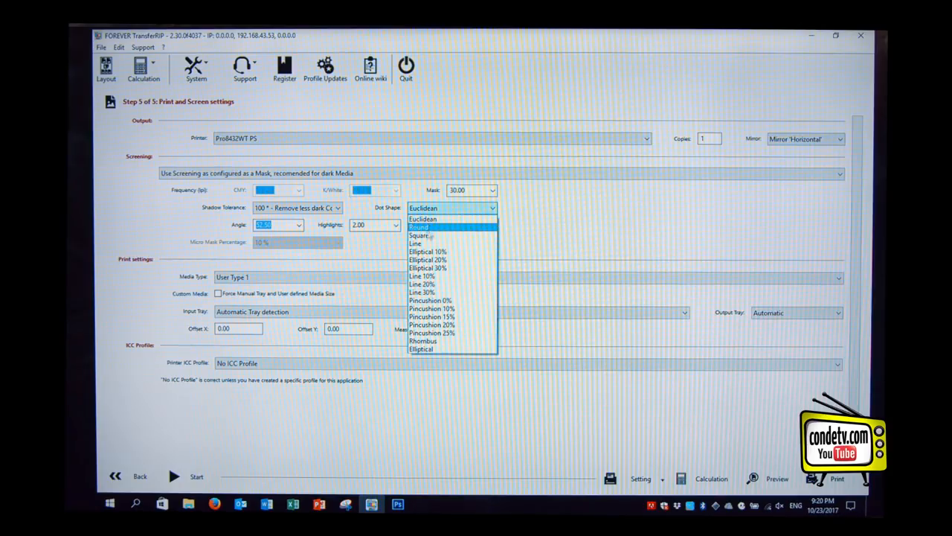
mouse_move(431, 317)
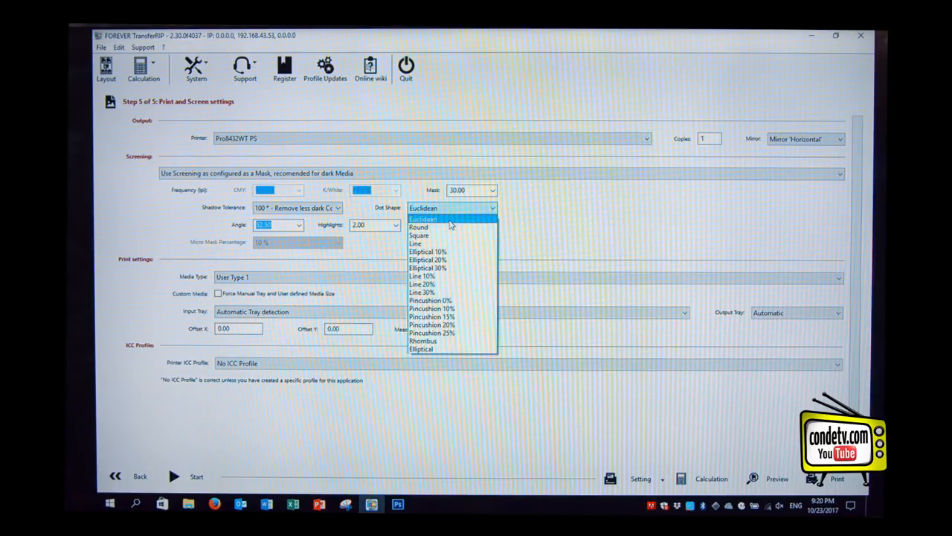
mouse_move(419, 235)
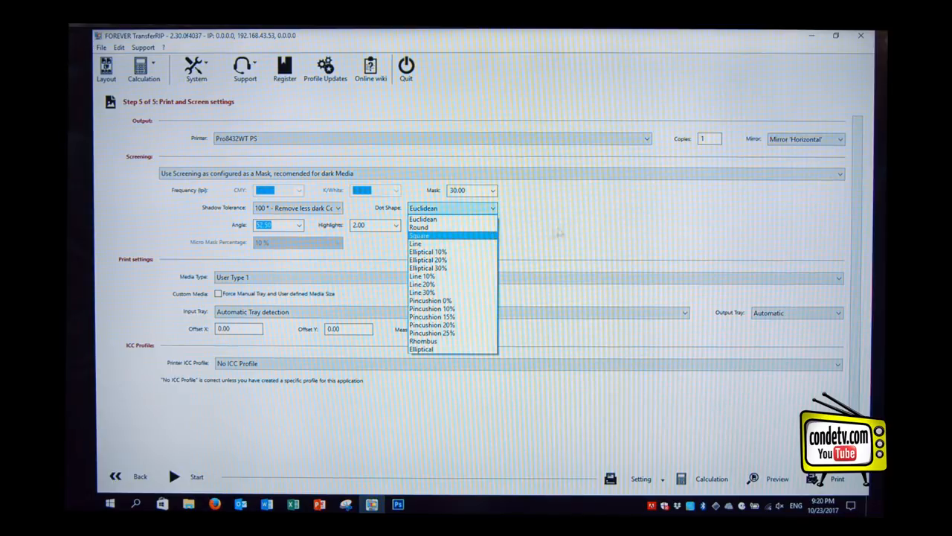
Step: Close the dot shape list, keeping Euclidean dots
left_click(423, 217)
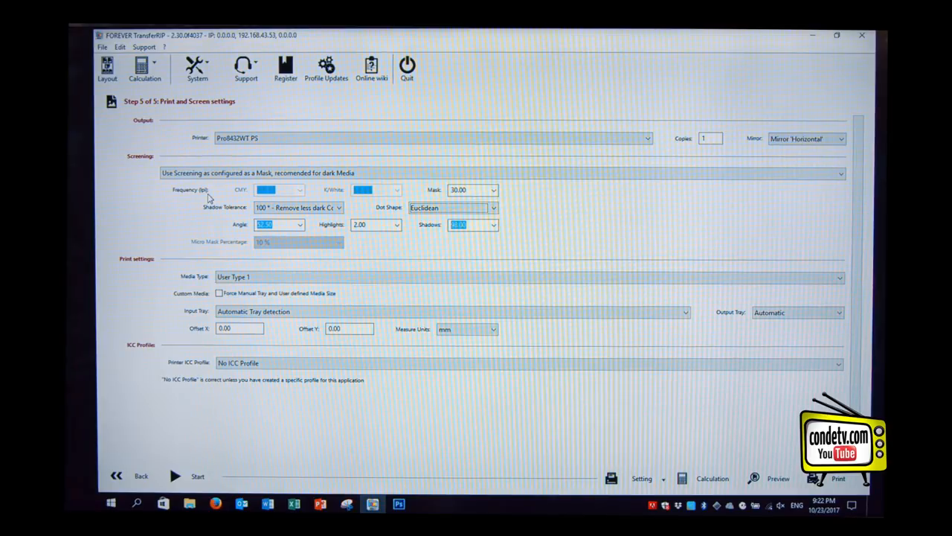
Step: Change the mask value from 30.00 to the preset 40.00
left_click(493, 189)
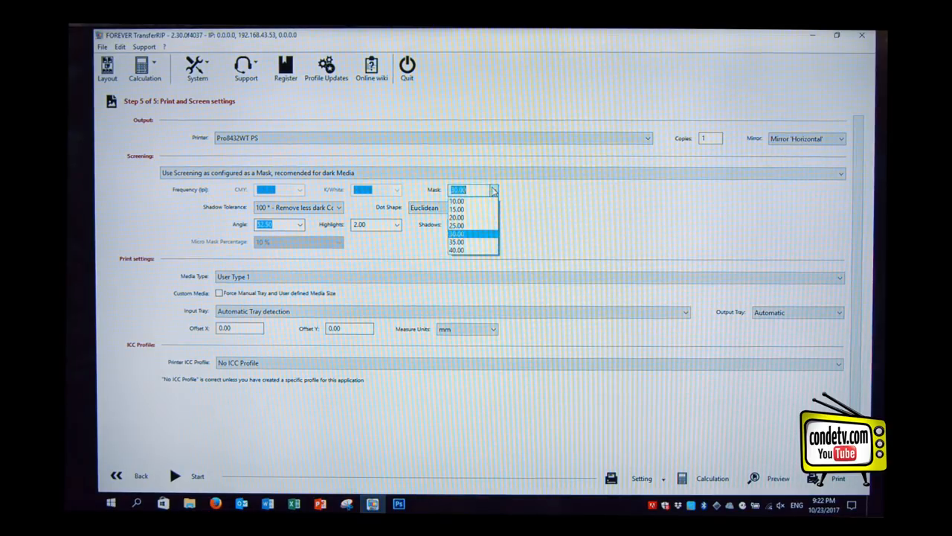
mouse_move(476, 201)
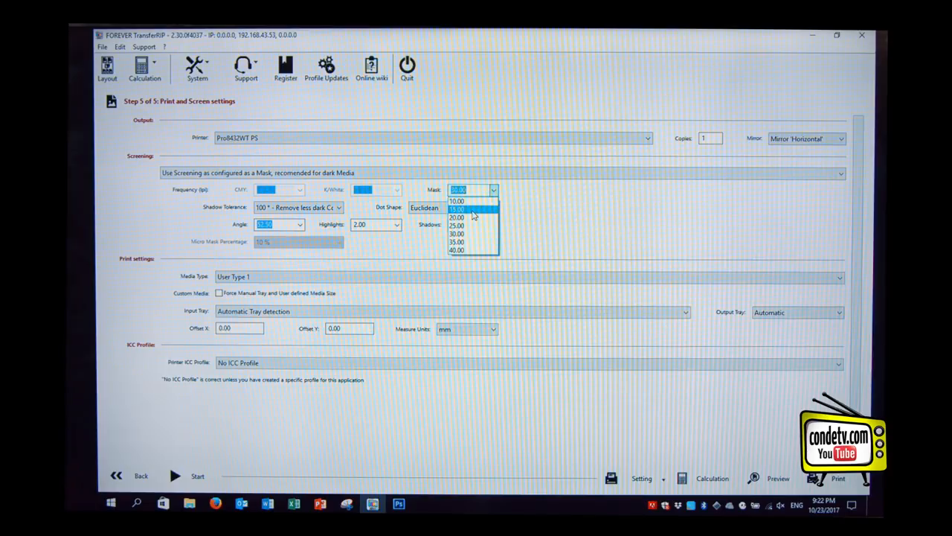
left_click(456, 209)
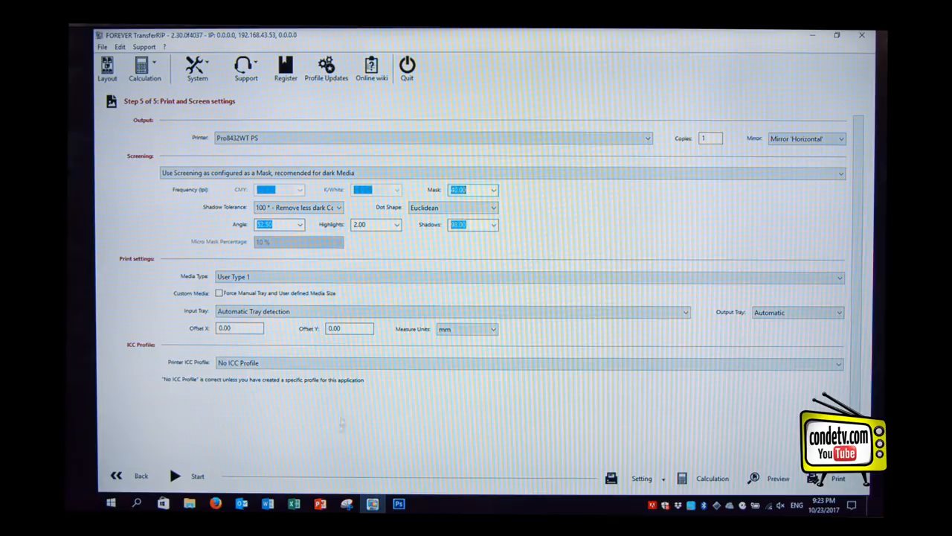
mouse_move(320, 503)
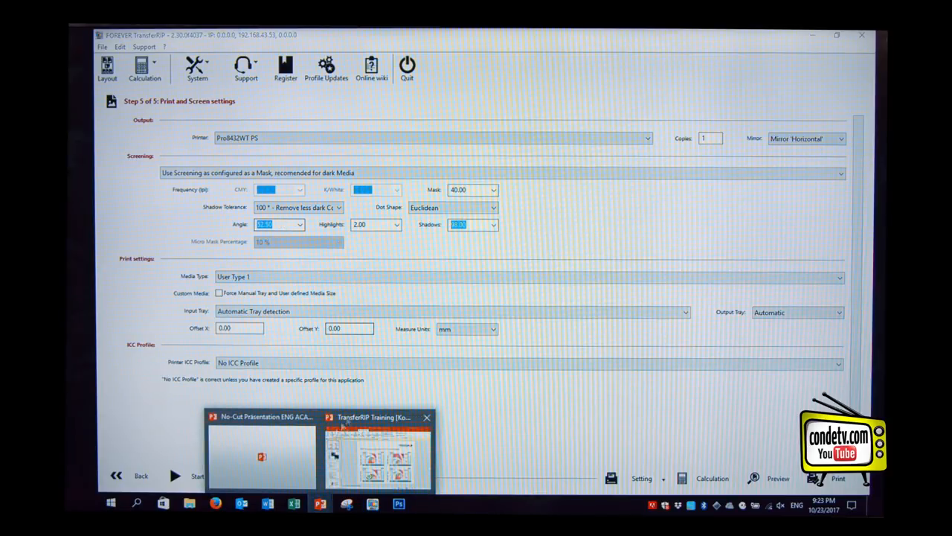
left_click(378, 454)
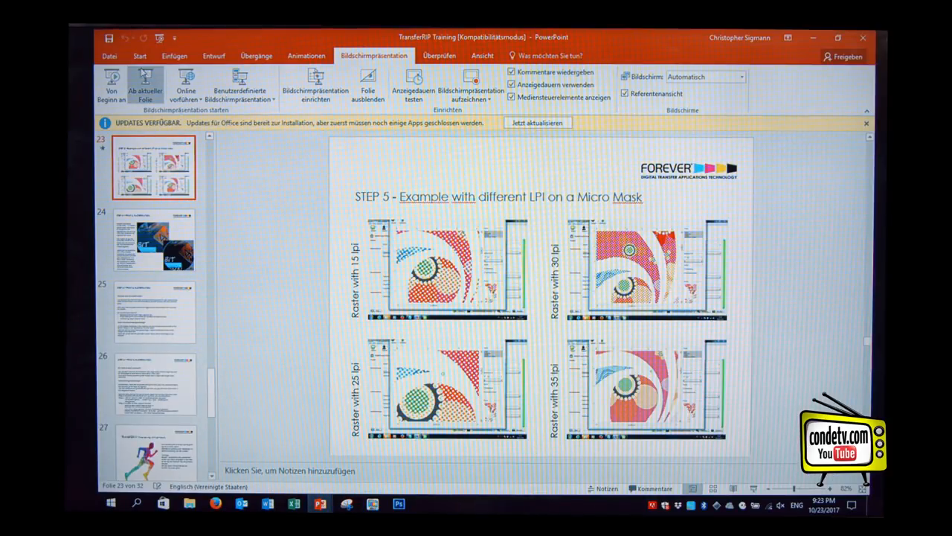
mouse_move(145, 86)
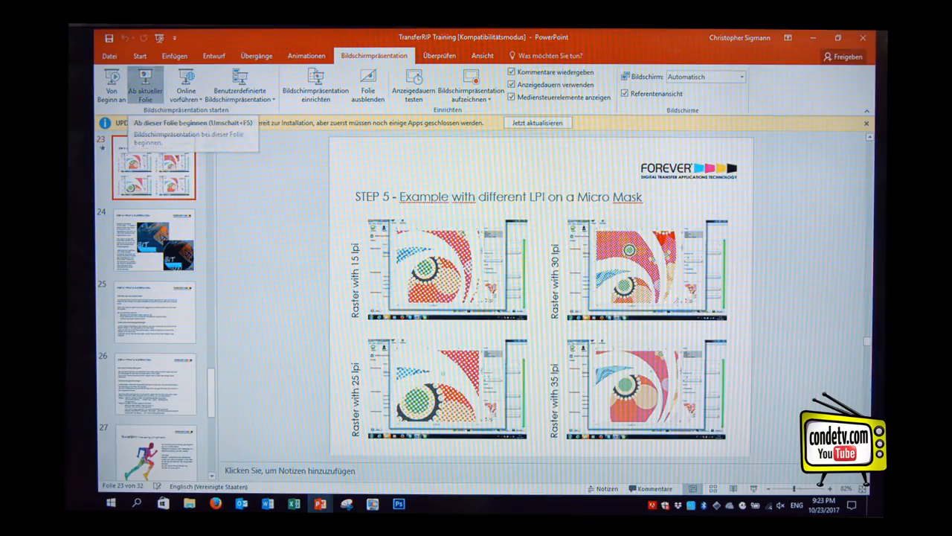
left_click(145, 86)
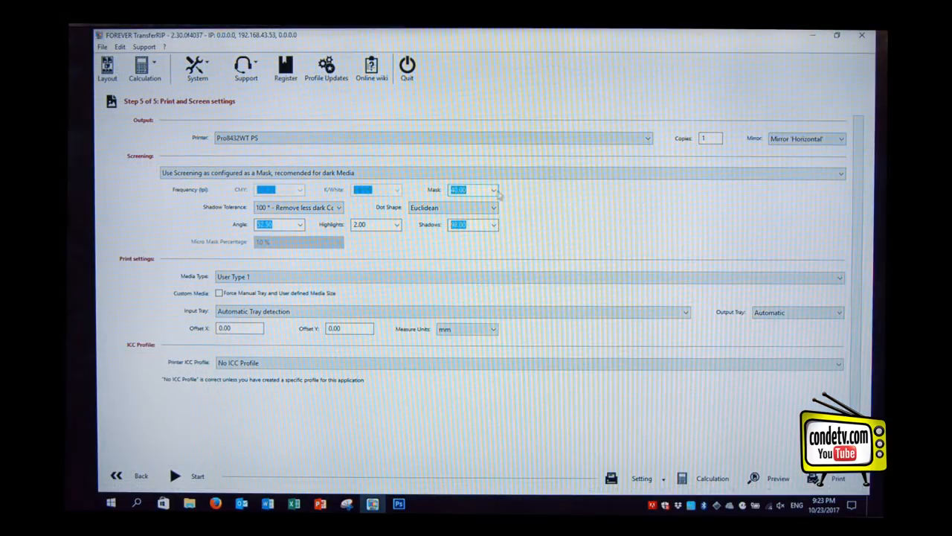
Step: Replace the mask value of 40 with a custom 27.00
left_click(492, 189)
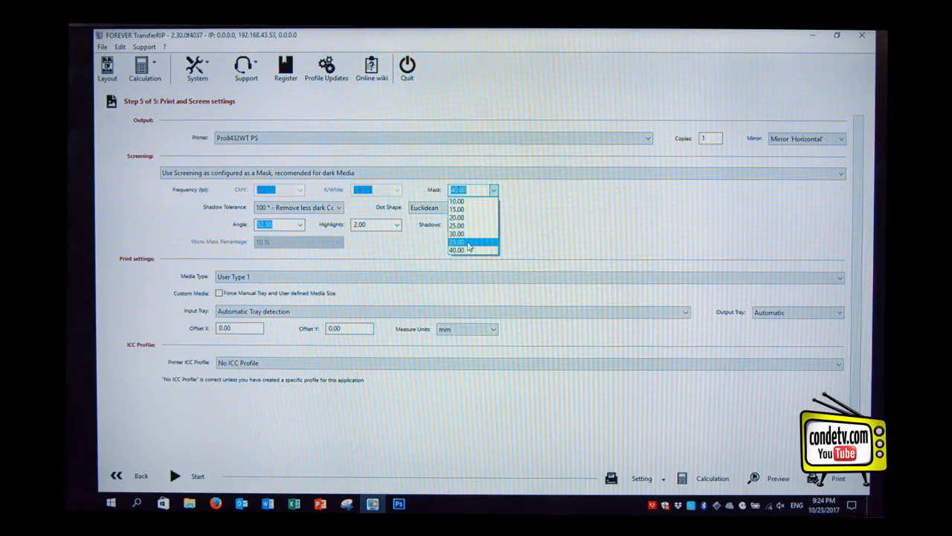
mouse_move(467, 236)
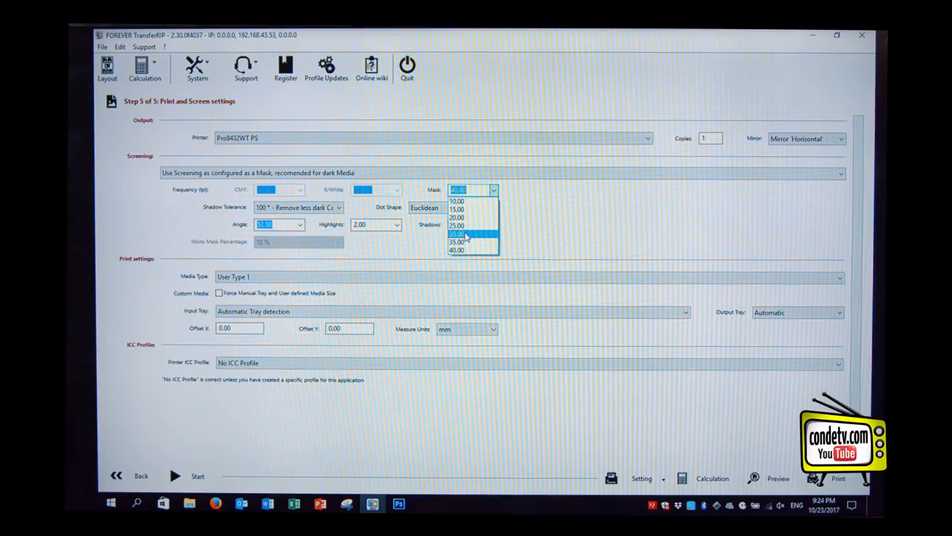
left_click(457, 233)
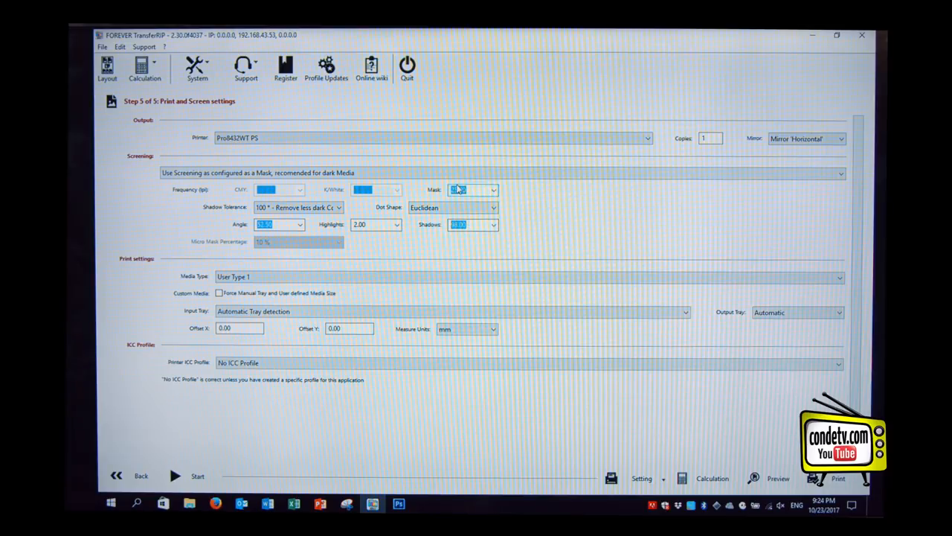
type("27.00")
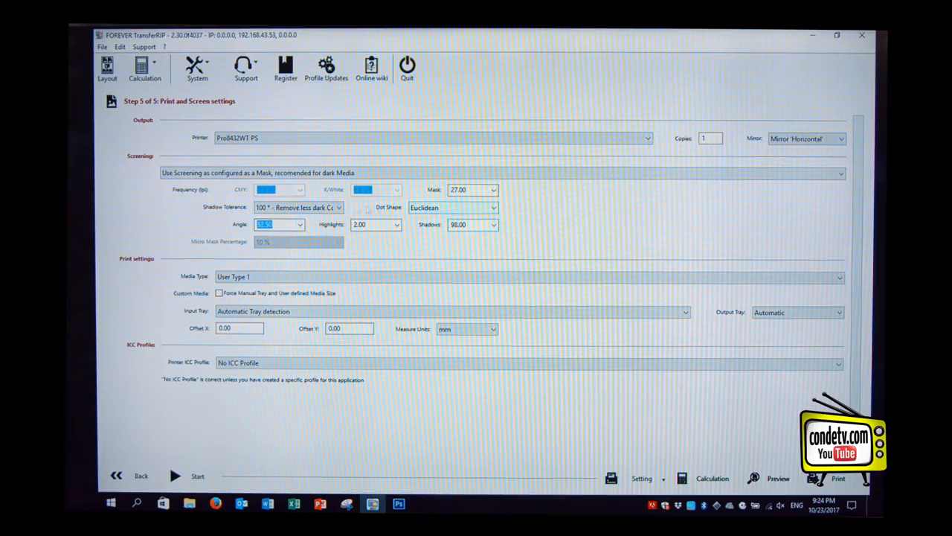
left_click(299, 224)
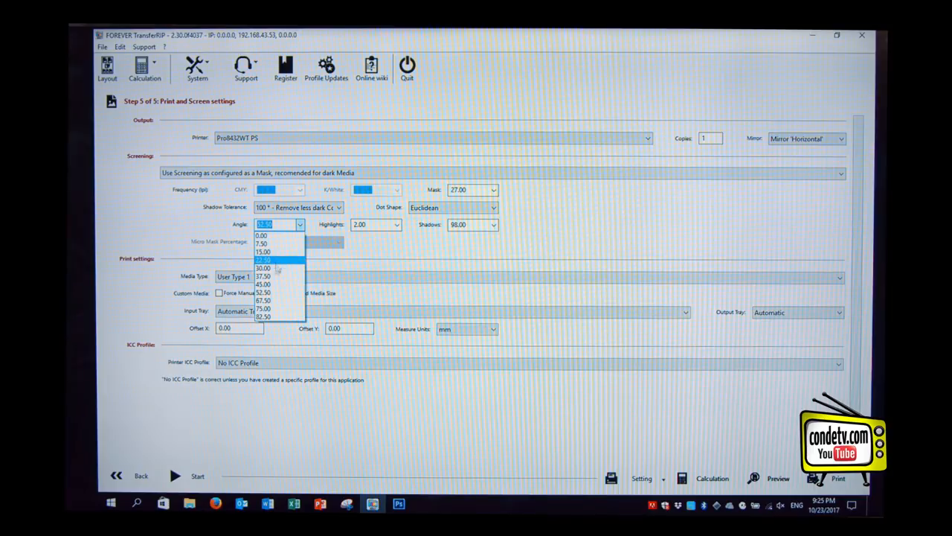
left_click(279, 260)
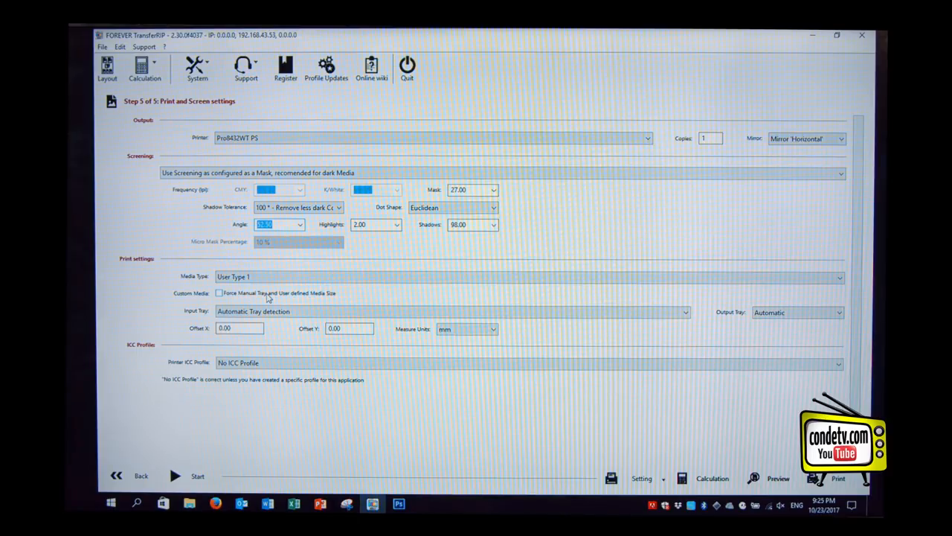
Step: Switch the dot shape to Line and set the screen angle to 0.00
left_click(493, 207)
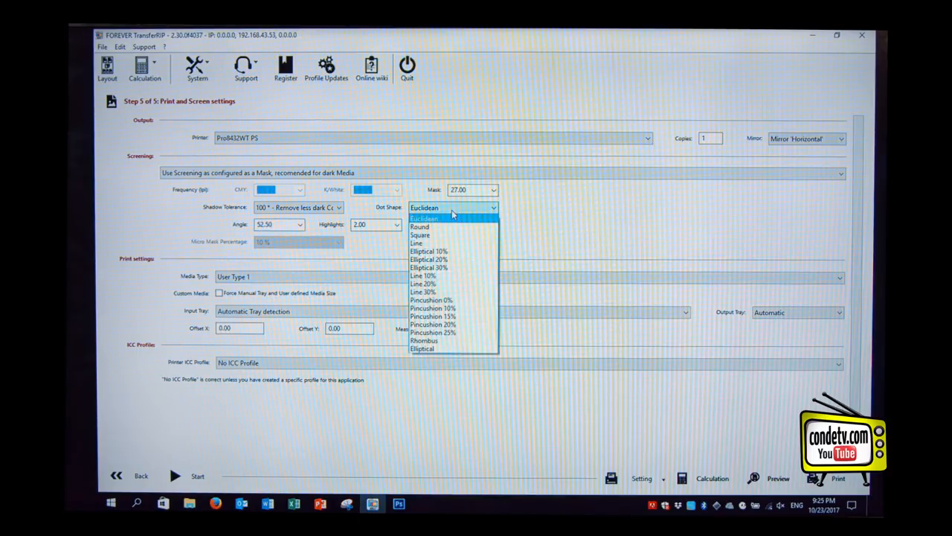
left_click(416, 243)
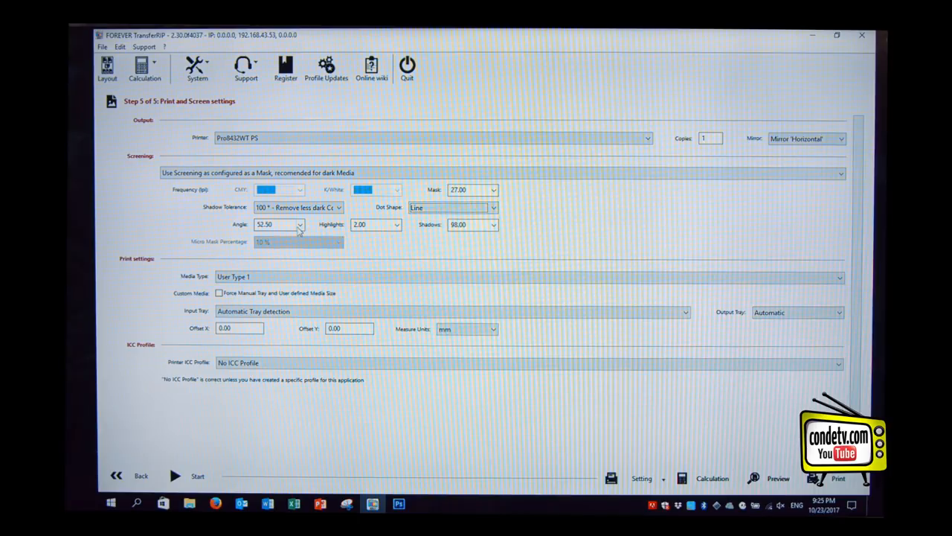
left_click(299, 224)
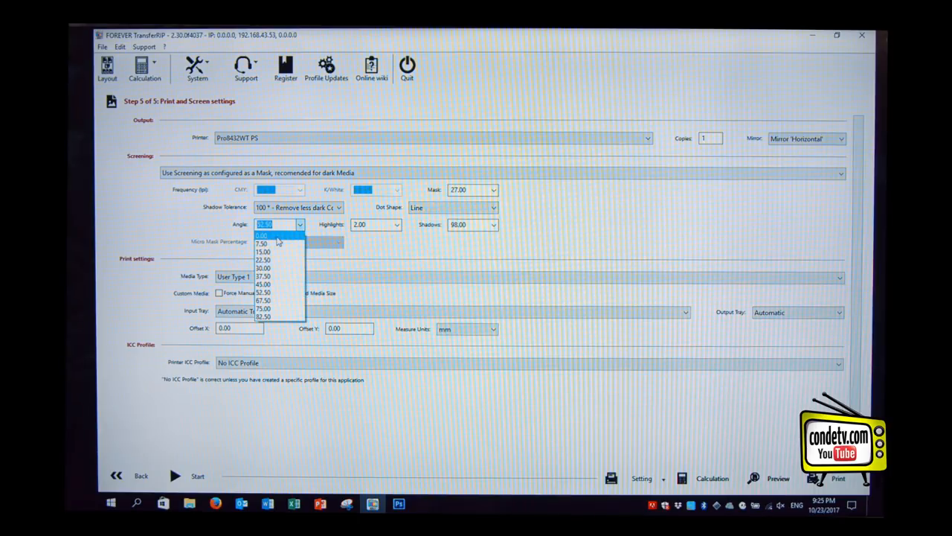
left_click(261, 235)
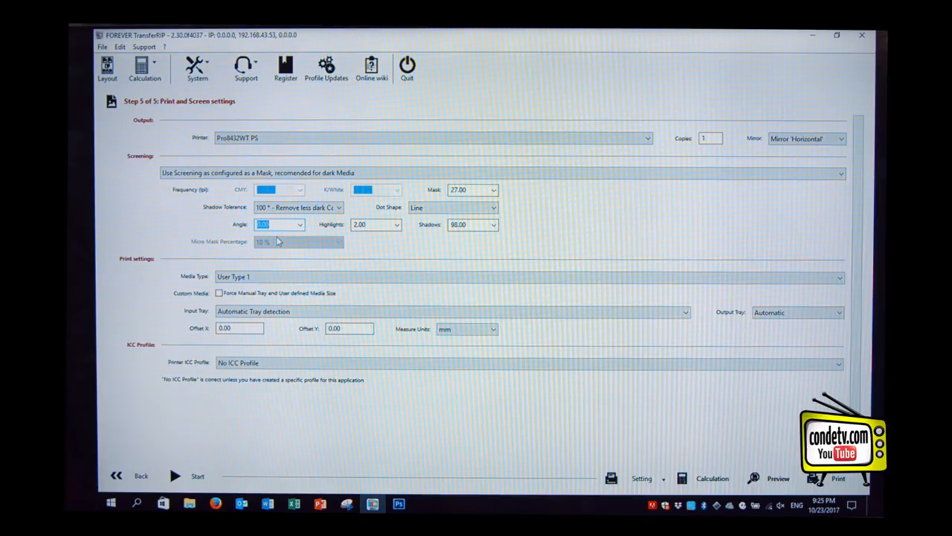
left_click(299, 224)
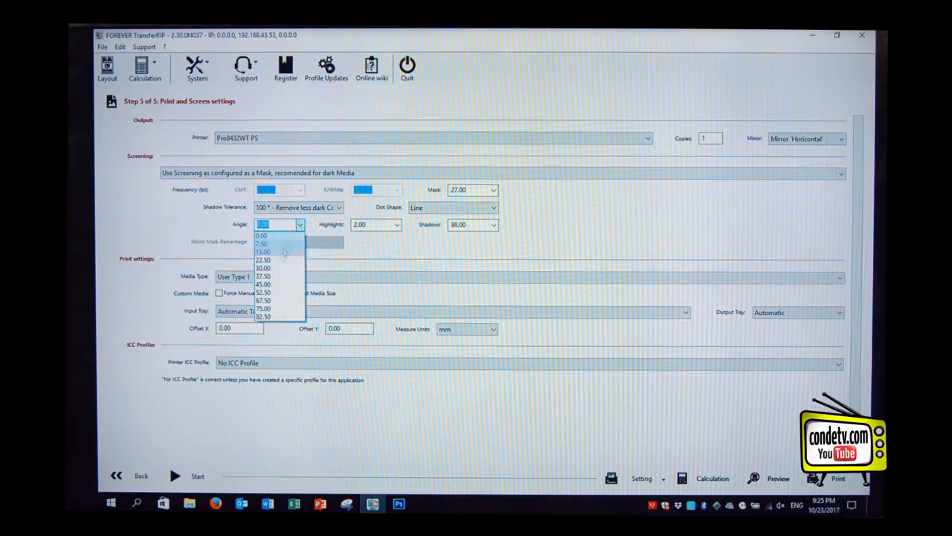
left_click(279, 243)
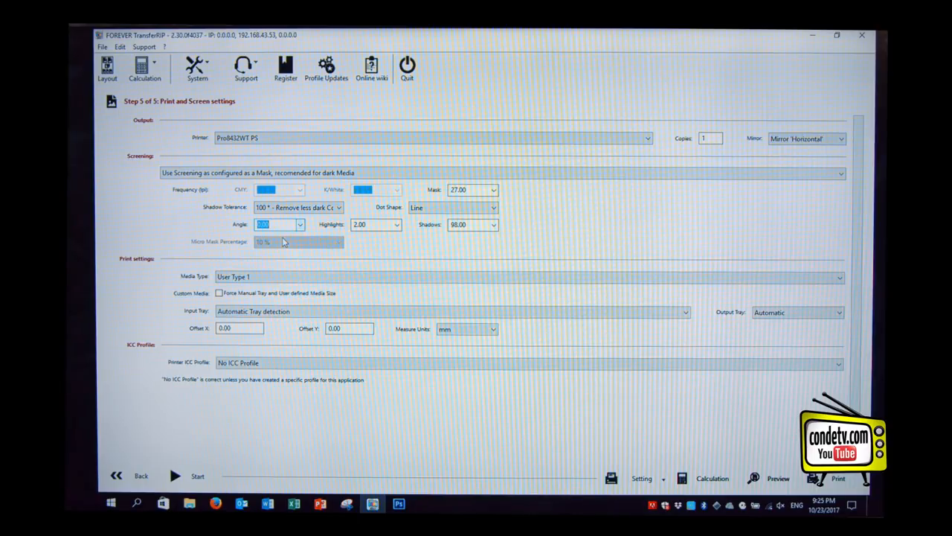
mouse_move(236, 214)
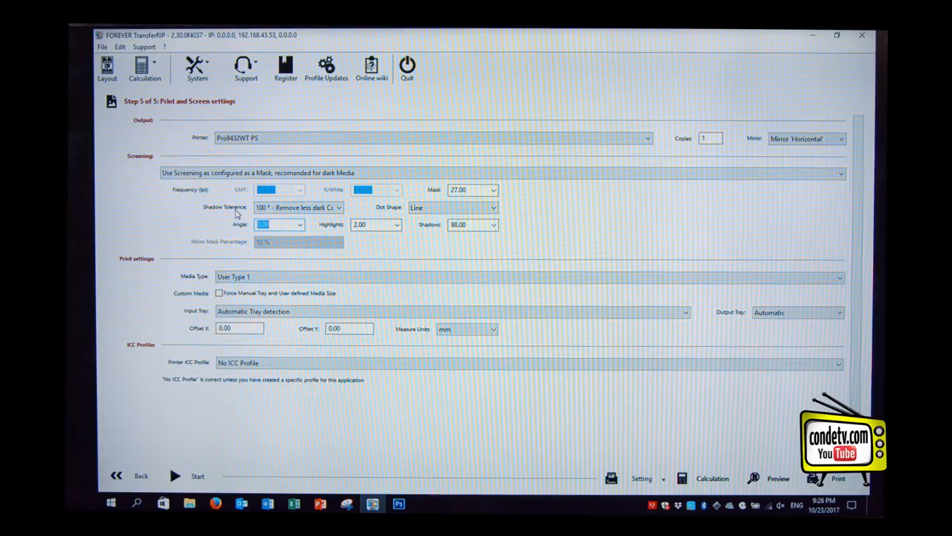
Step: Generate a preview of the skull design with Line dots at mask 27.00
left_click(471, 189)
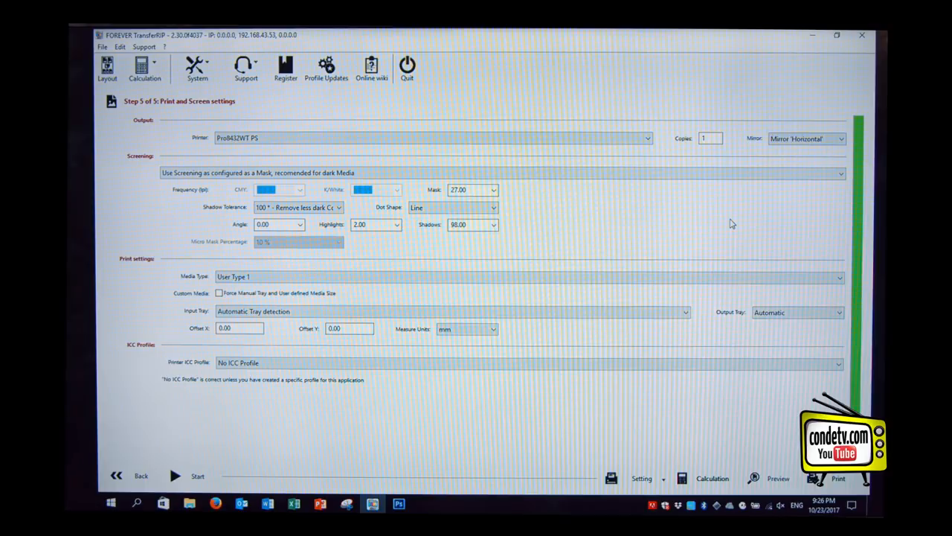
mouse_move(711, 255)
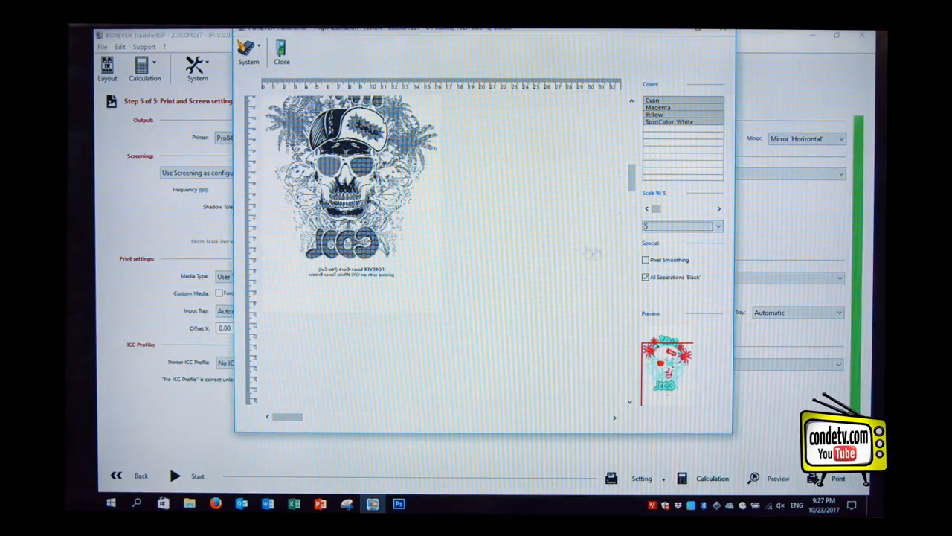
Step: Zoom the preview to scale 30, toggle the Black separations off and on, then close
left_click(717, 225)
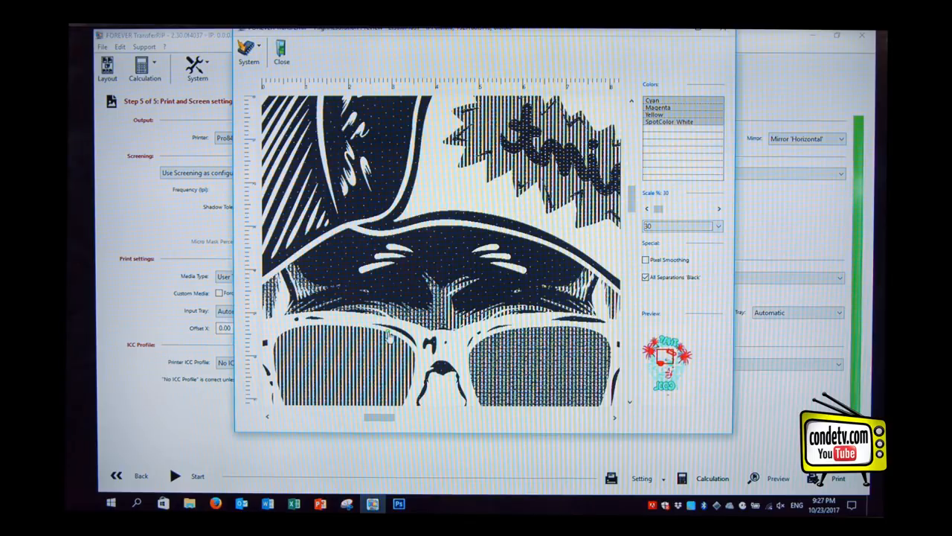
mouse_move(662, 290)
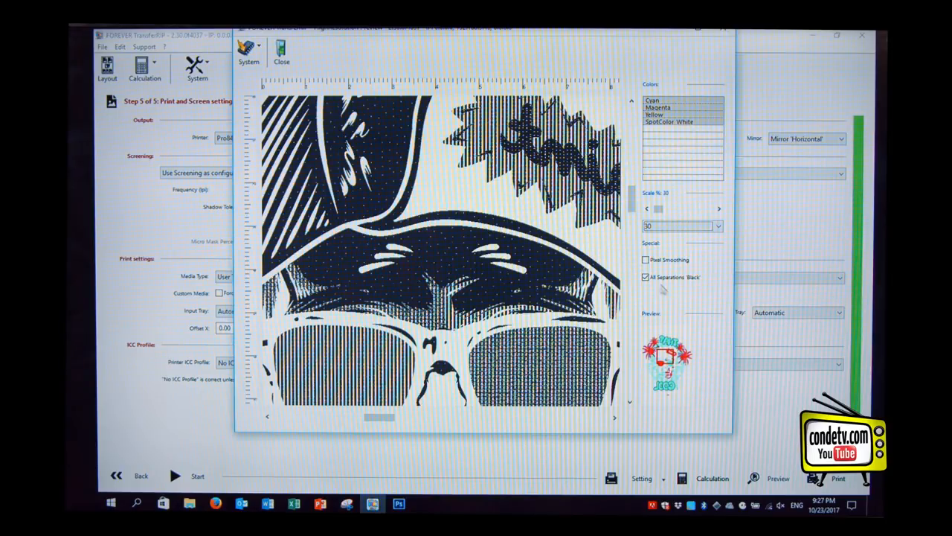
left_click(646, 277)
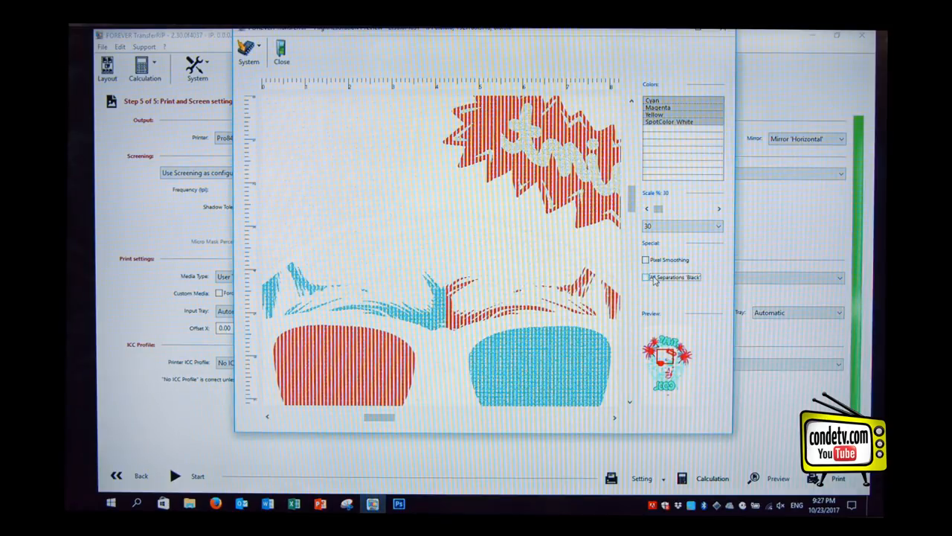
left_click(645, 277)
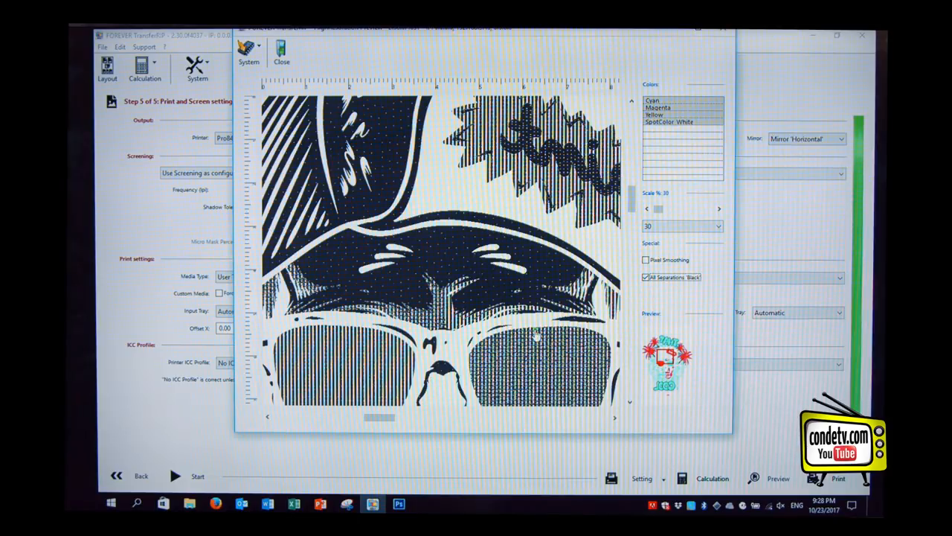
left_click(282, 50)
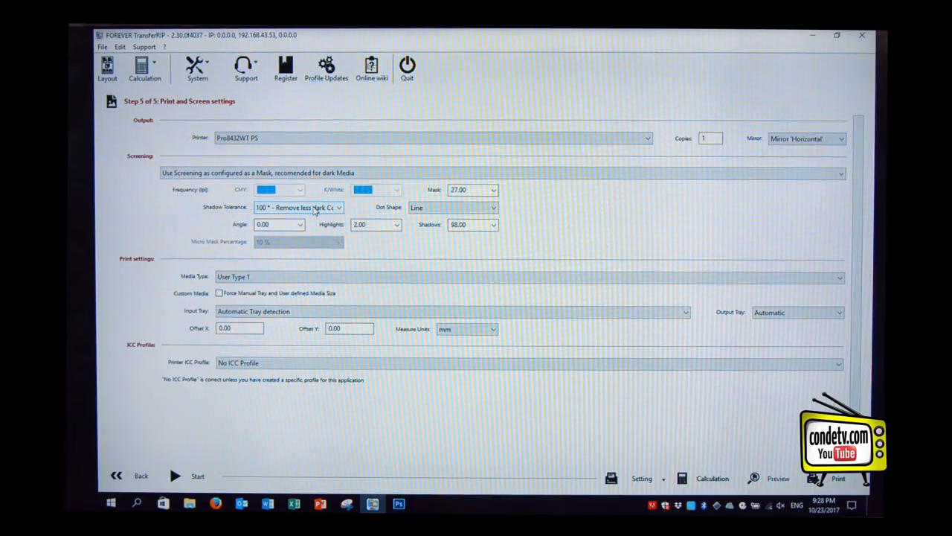
Step: Switch to the PowerPoint training deck on the shadow tolerance slide
left_click(339, 206)
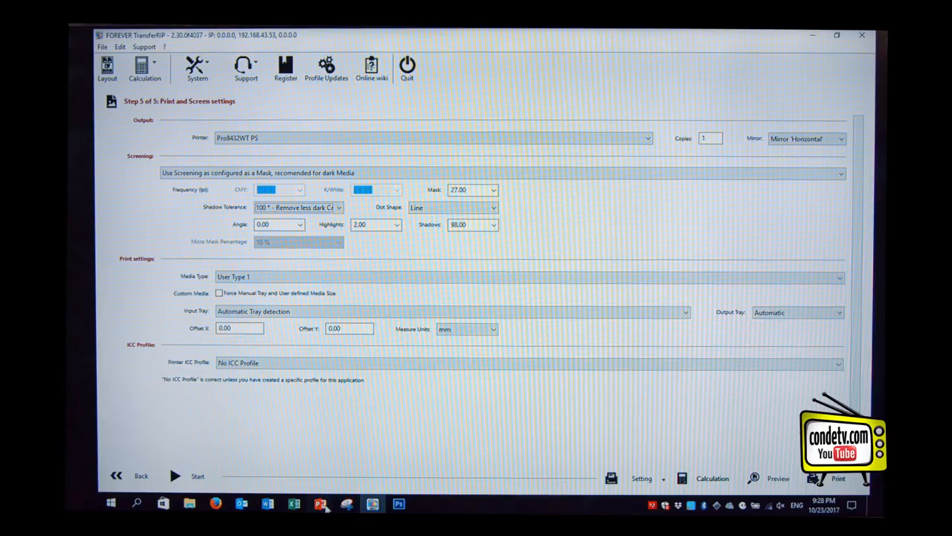
mouse_move(320, 503)
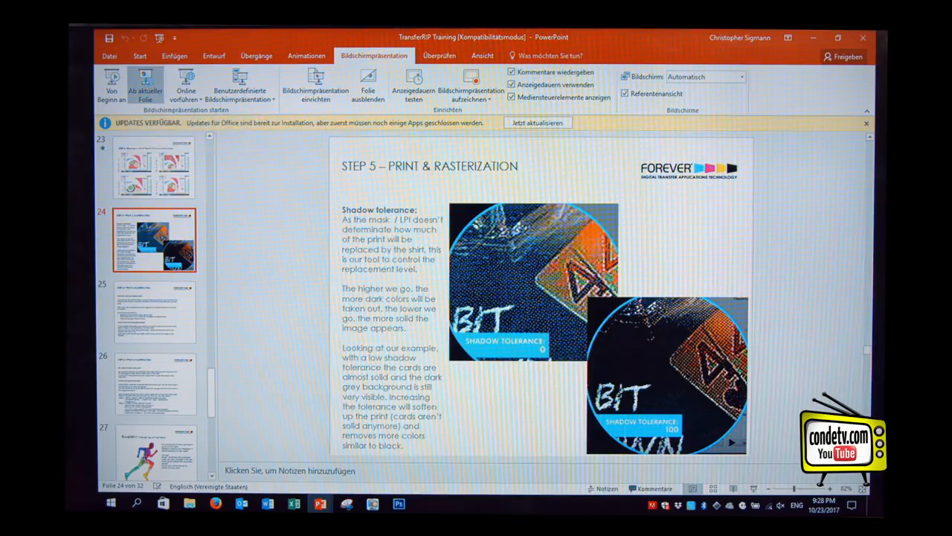
Step: Start the slideshow from the current shadow tolerance slide with Ab aktueller Folie
left_click(144, 85)
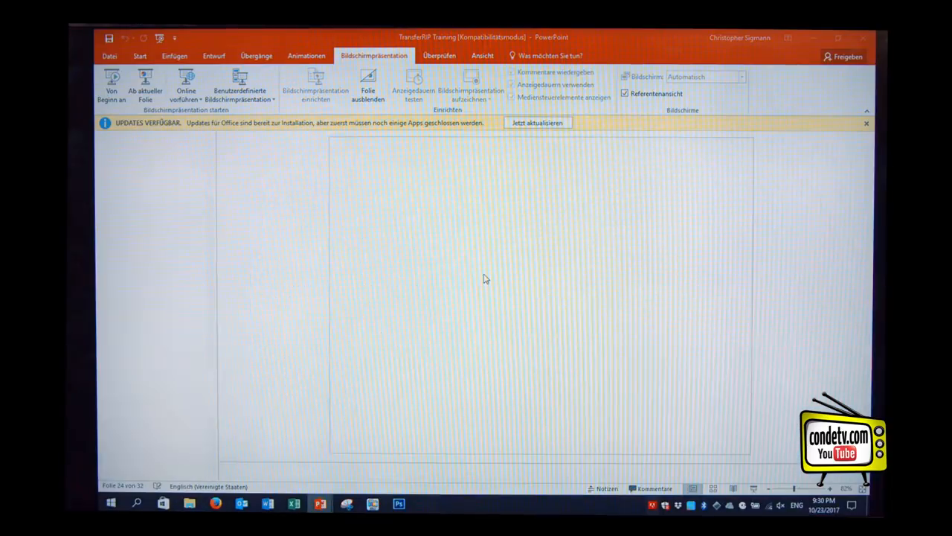
Step: Switch from PowerPoint back to TransferRIP's print and screen settings
left_click(372, 504)
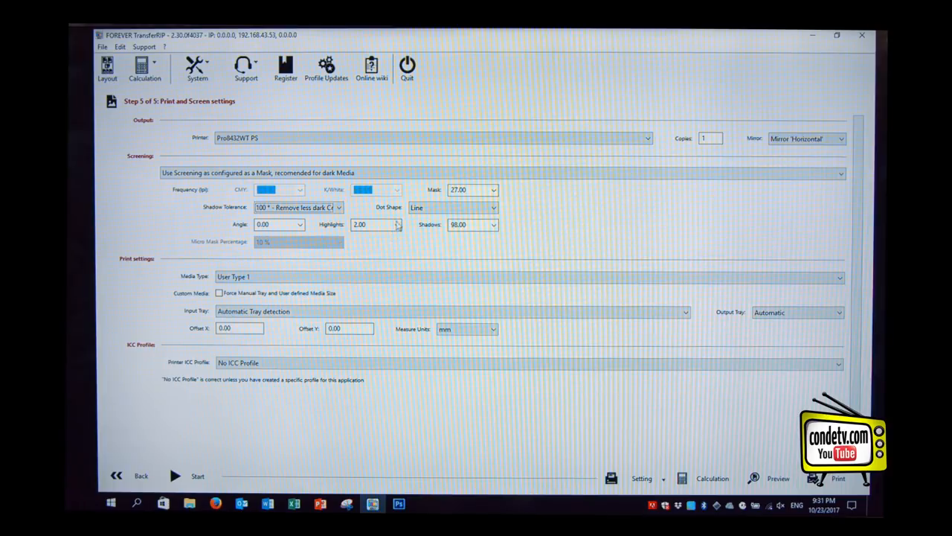
Step: Change shadows to 97 then back to 98.00, and drop highlights to 2.00
left_click(397, 224)
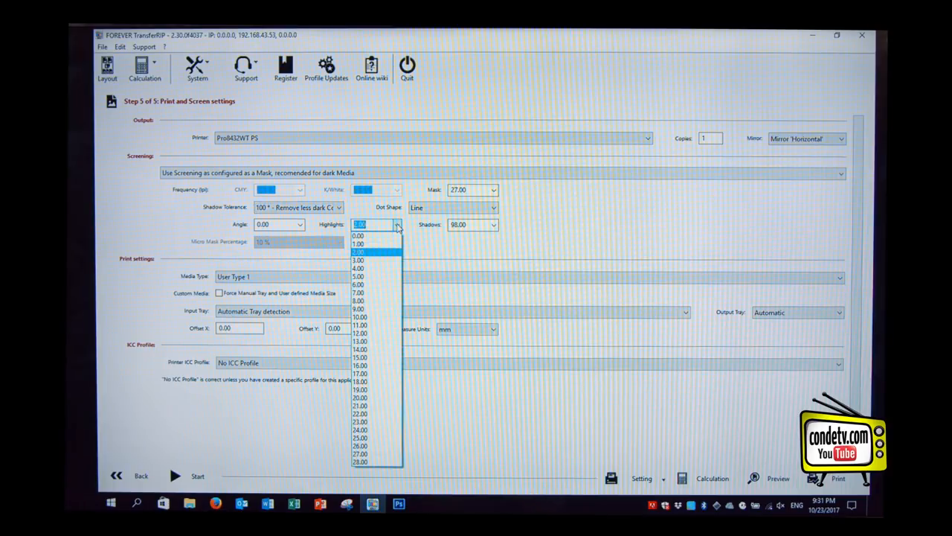
left_click(360, 349)
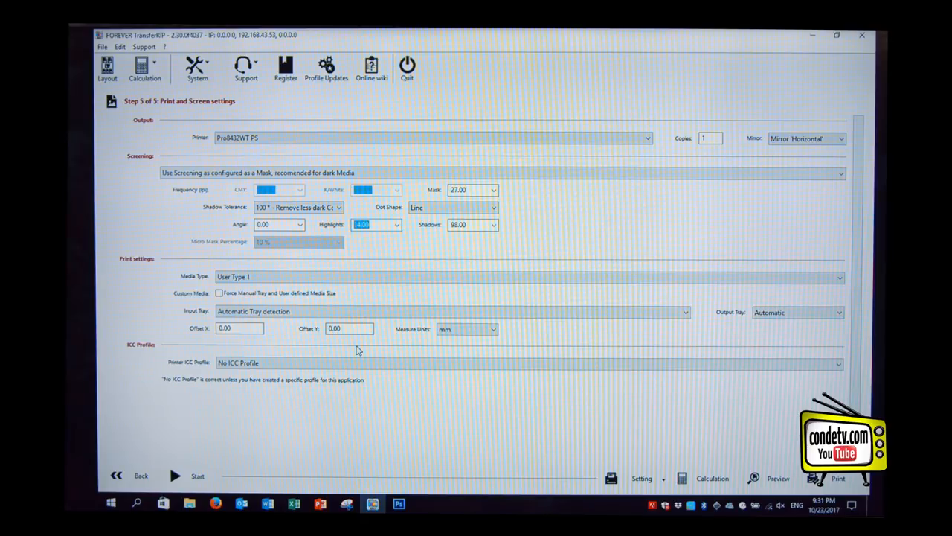
left_click(457, 224)
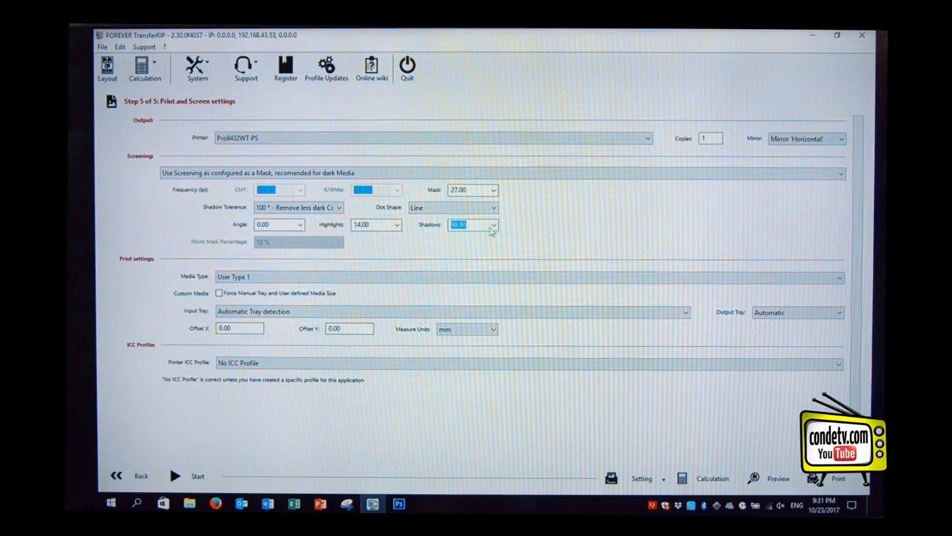
left_click(493, 224)
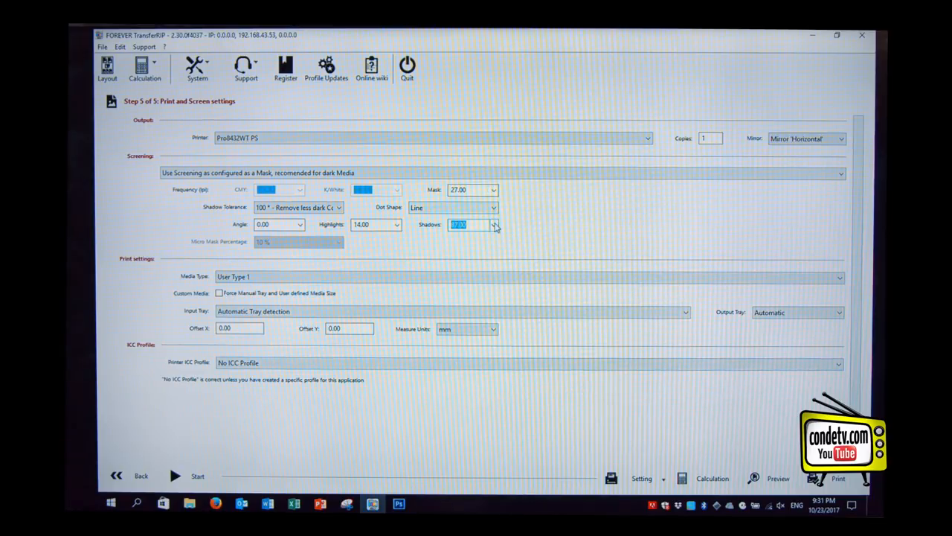
left_click(494, 225)
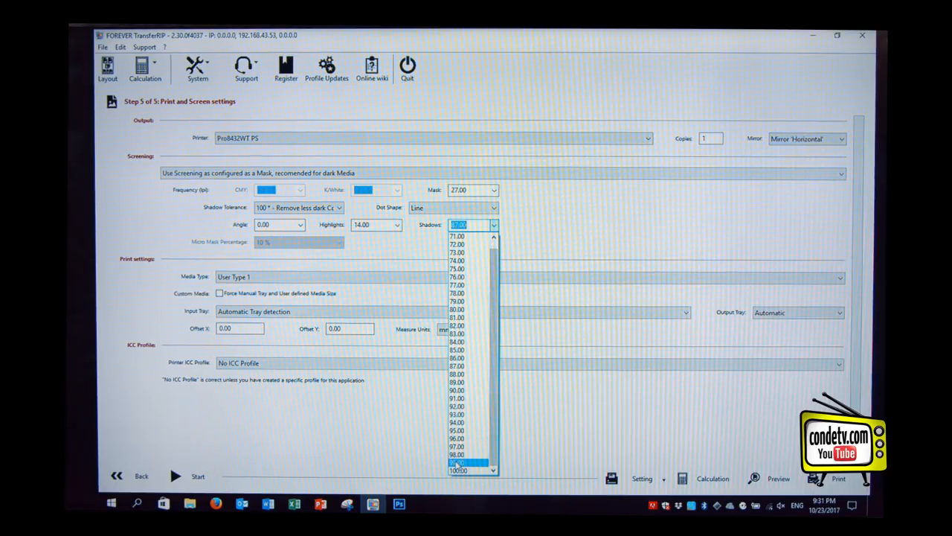
left_click(457, 461)
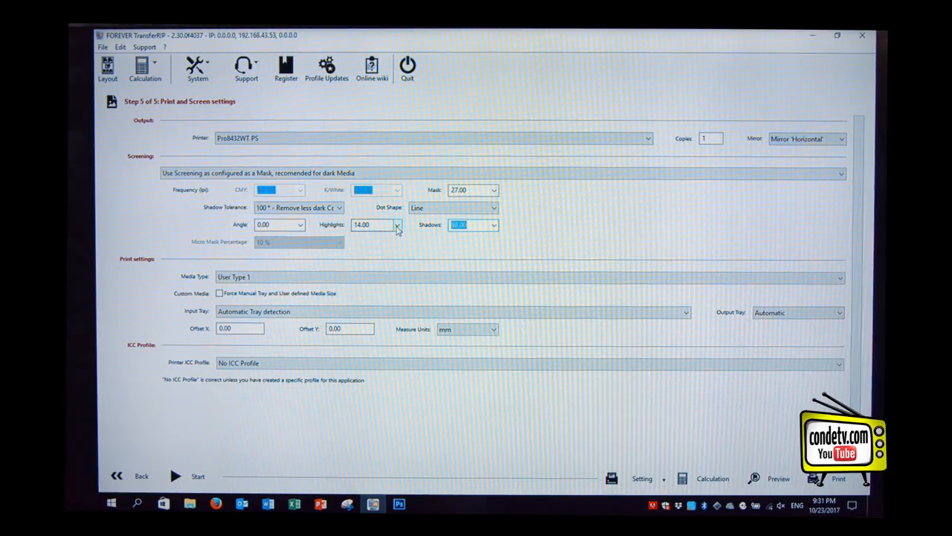
left_click(396, 225)
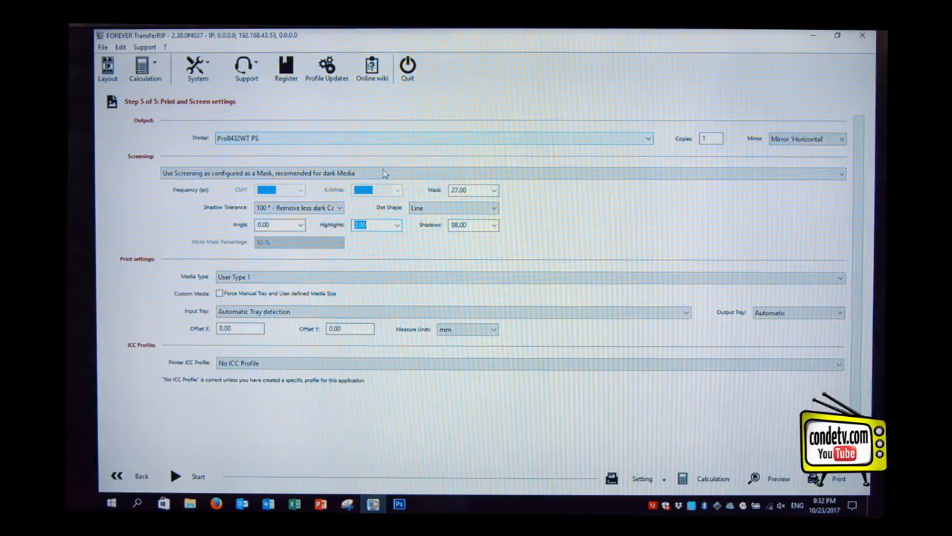
left_click(504, 173)
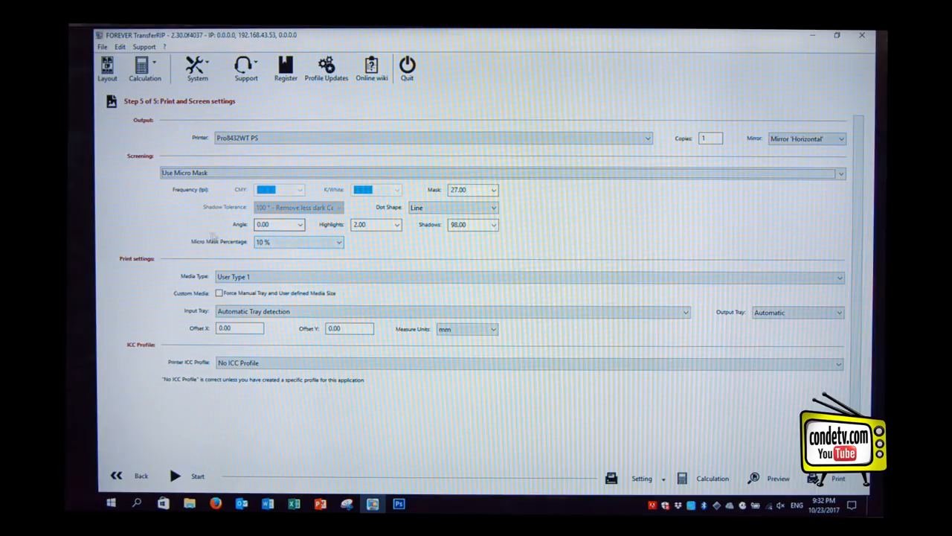
Step: Set the Micro Mask Percentage to 14%, keeping highlights 2.00 and shadows 98.00
left_click(279, 224)
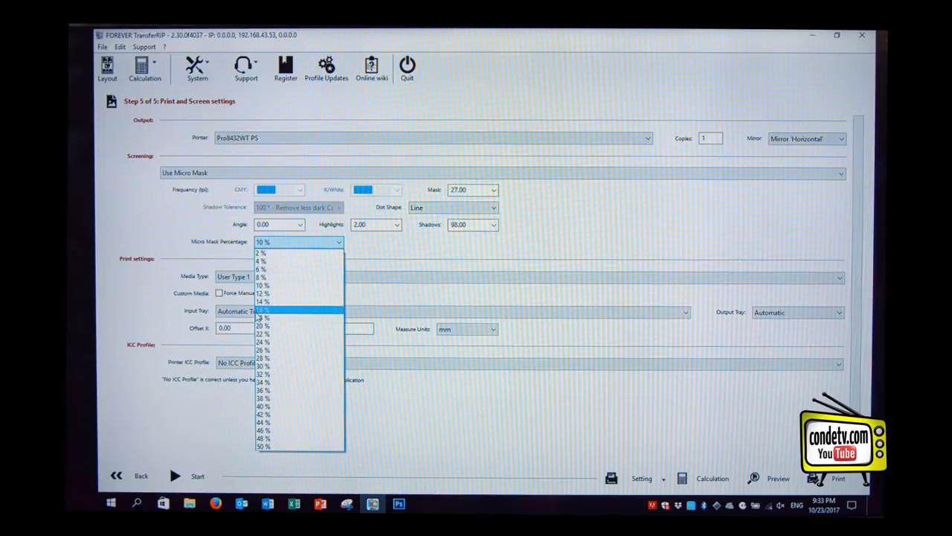
mouse_move(271, 254)
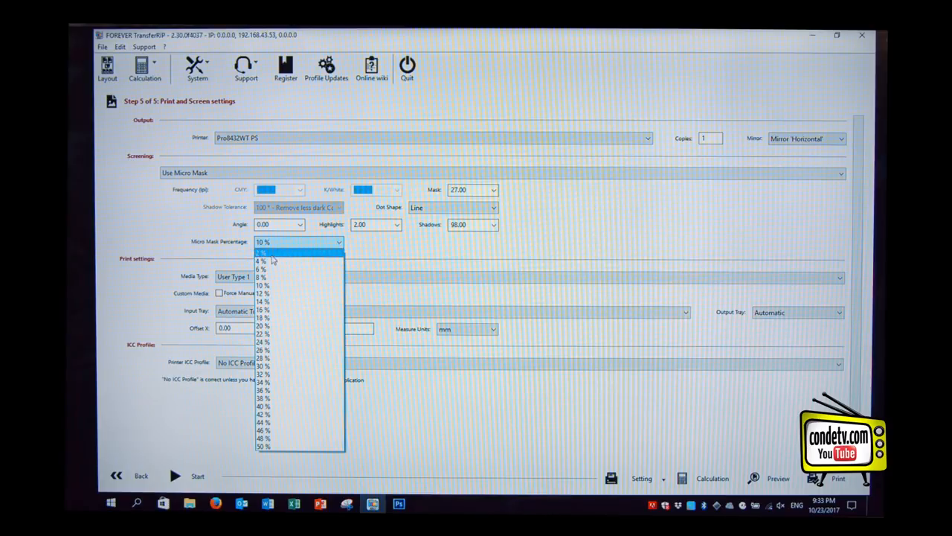
mouse_move(272, 285)
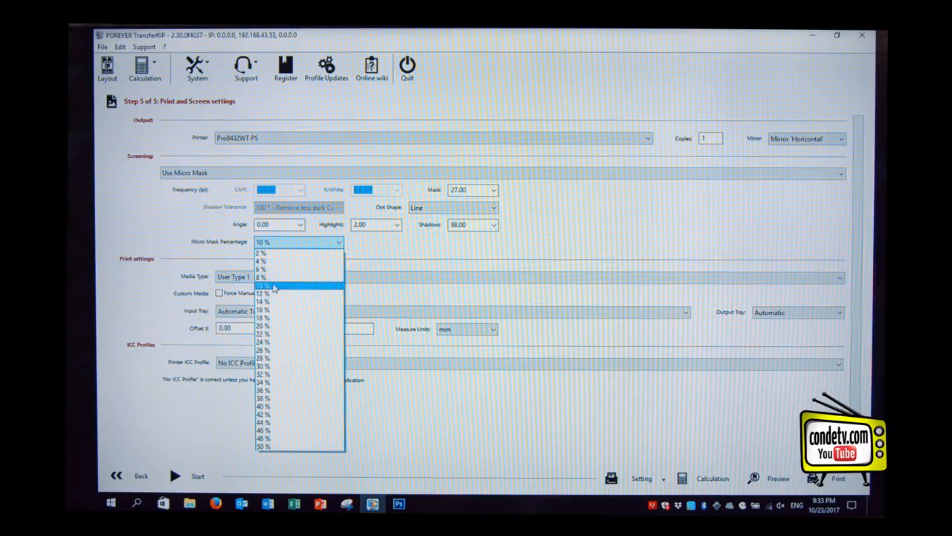
left_click(262, 301)
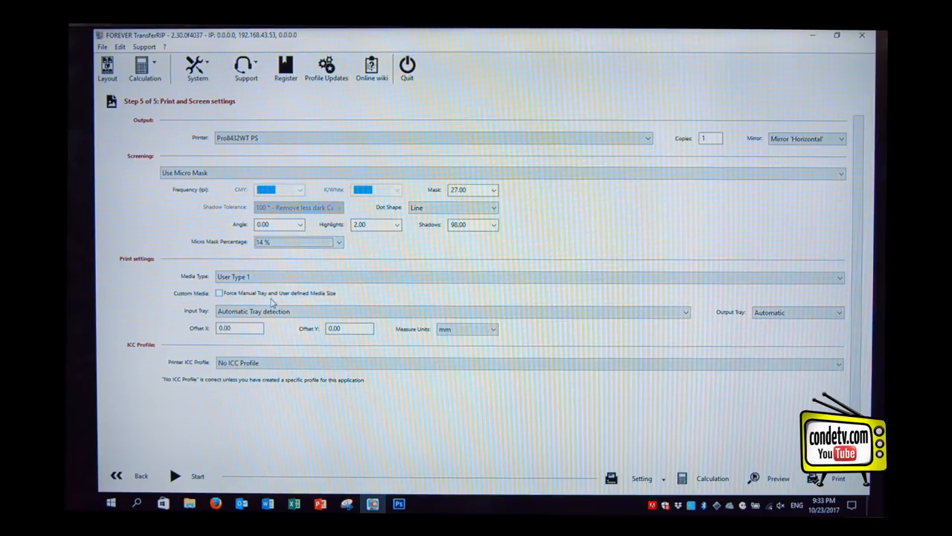
mouse_move(778, 478)
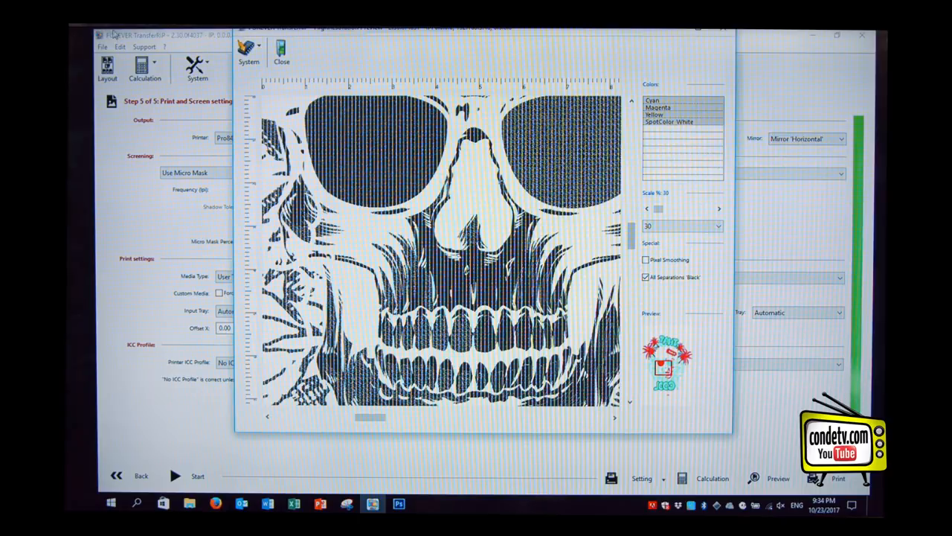
left_click(282, 67)
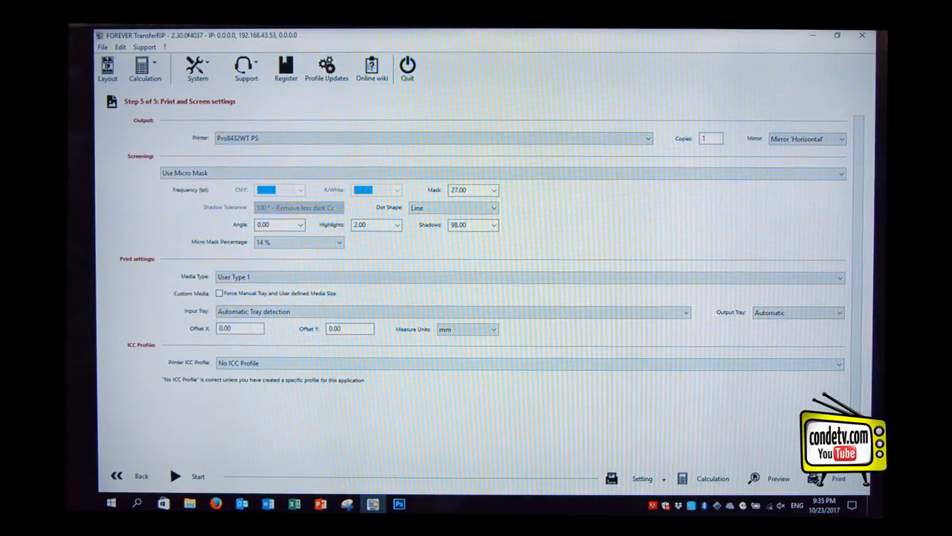
mouse_move(700, 248)
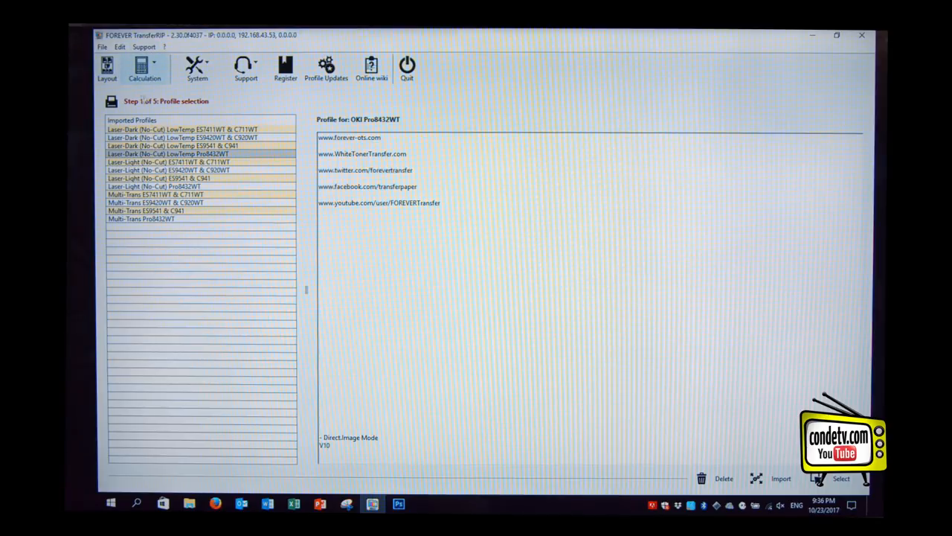
Step: Open Calculation Settings and begin a blank new cost estimator entry
left_click(144, 68)
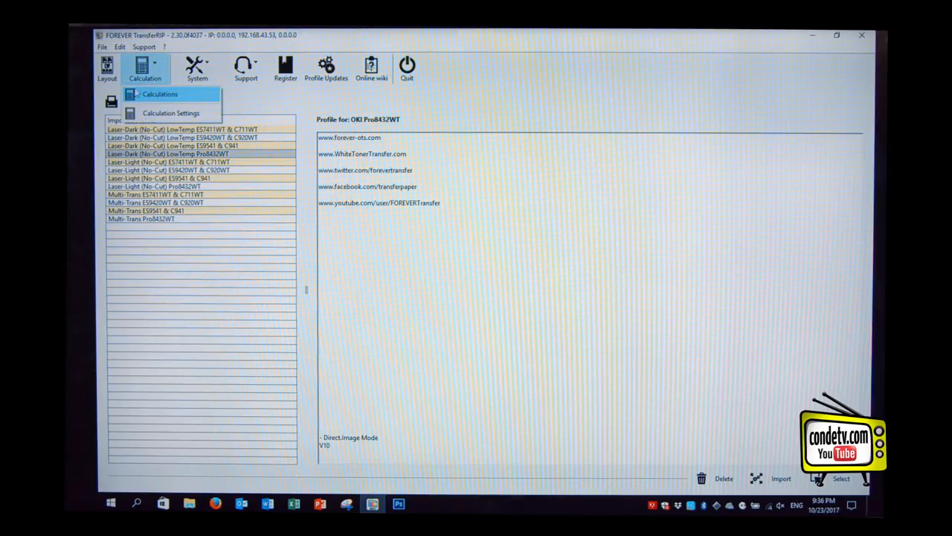
mouse_move(145, 100)
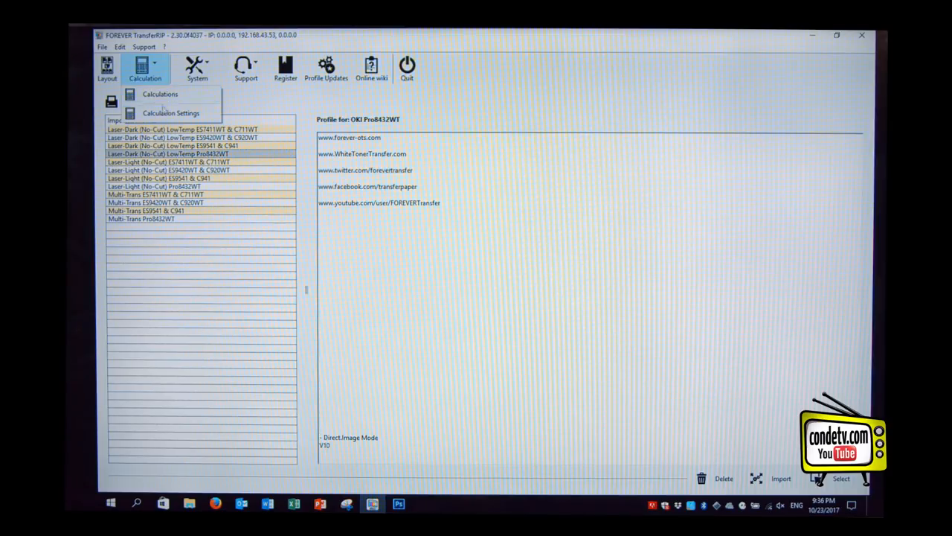
mouse_move(171, 113)
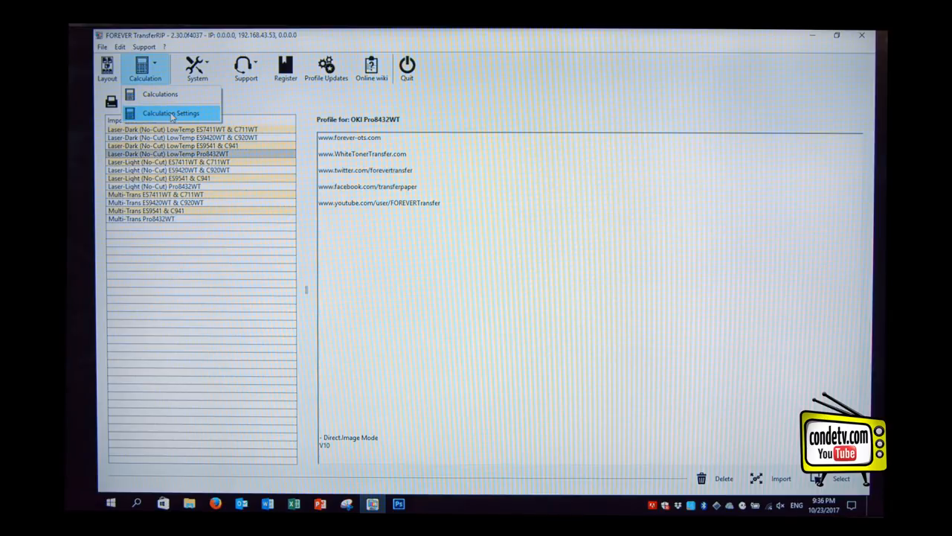
left_click(171, 112)
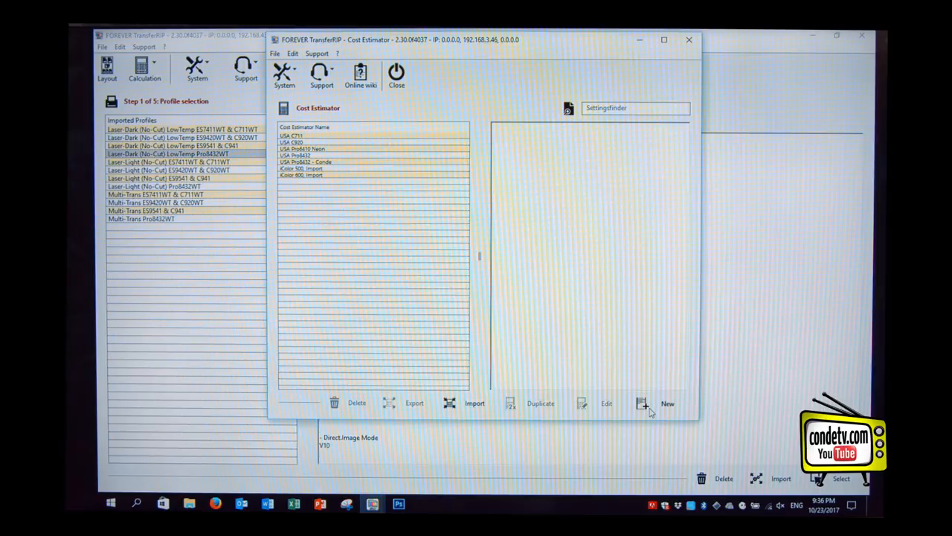
left_click(640, 404)
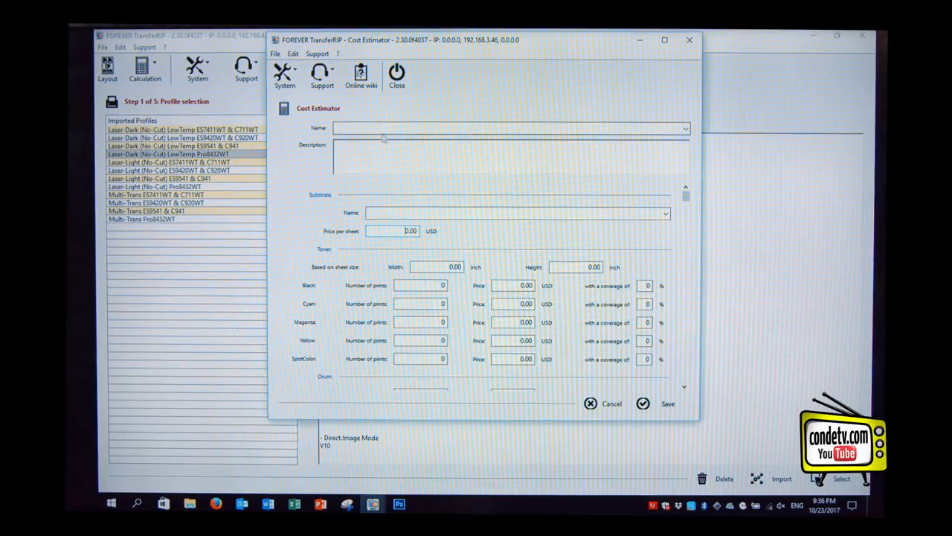
Step: Name the estimator 'Condes Calc' with an 8.50 by 11.00 inch sheet
type("Com")
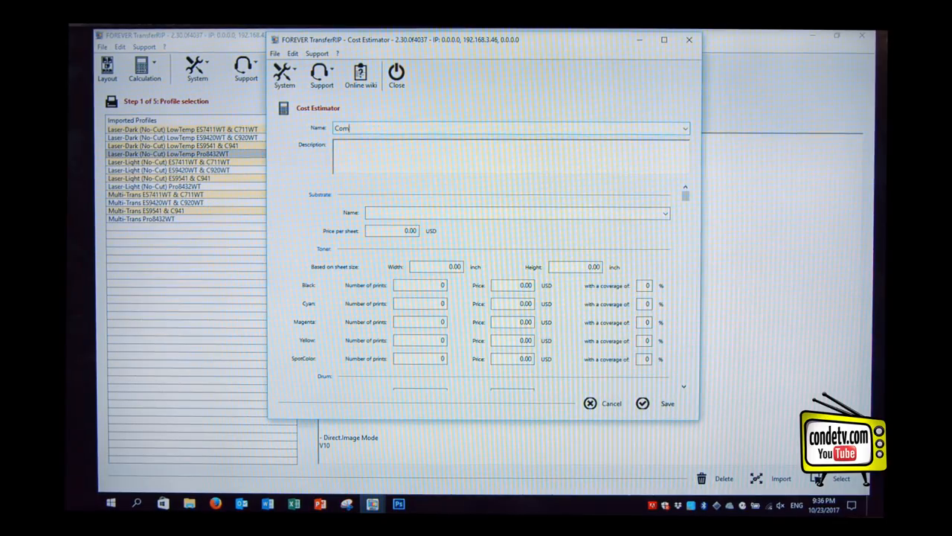
type("n")
left_click(436, 266)
type("8.")
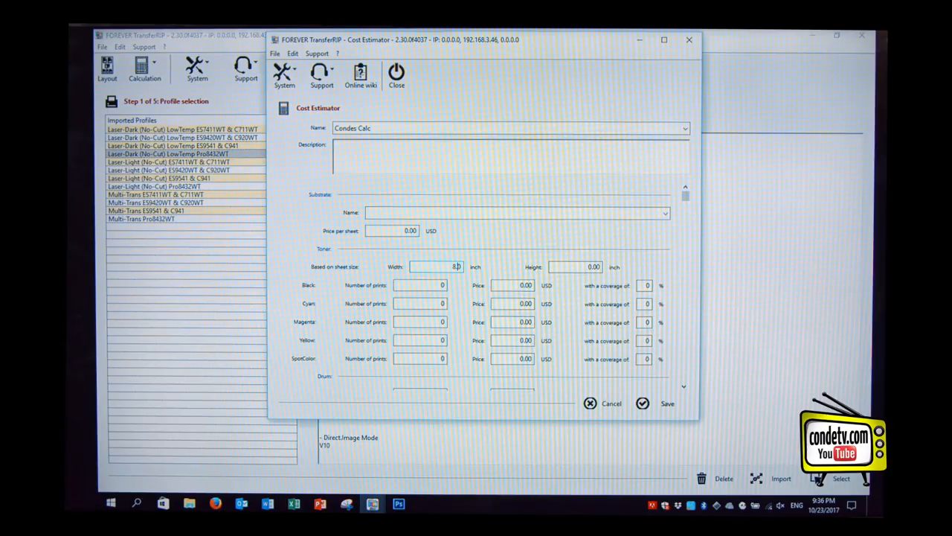
left_click(573, 266)
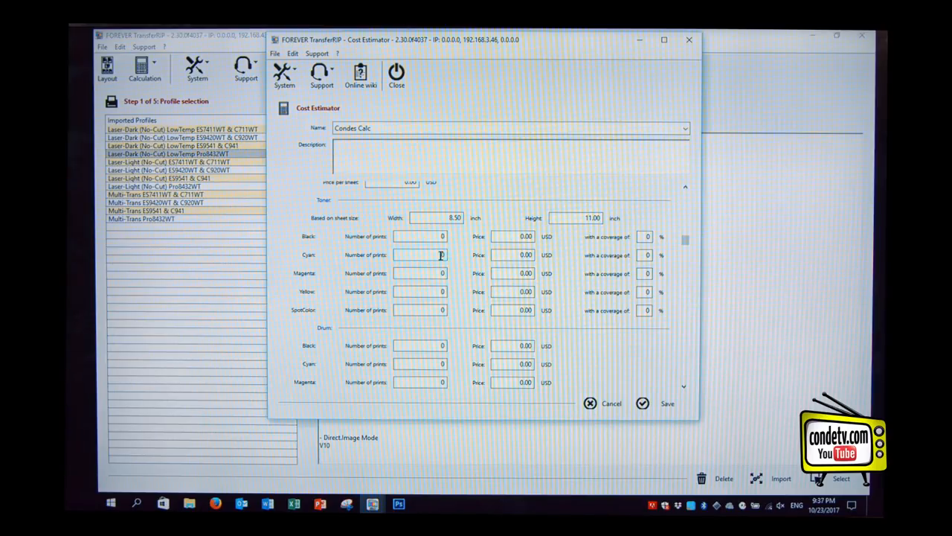
Step: Give cyan, magenta and yellow toner 10,000 prints at 100 USD, 5% coverage
type("100000")
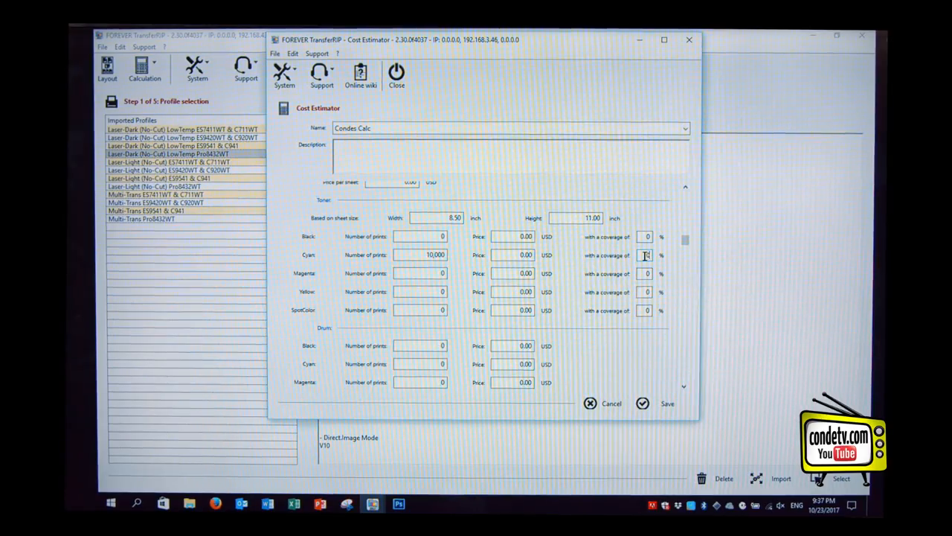
type("5")
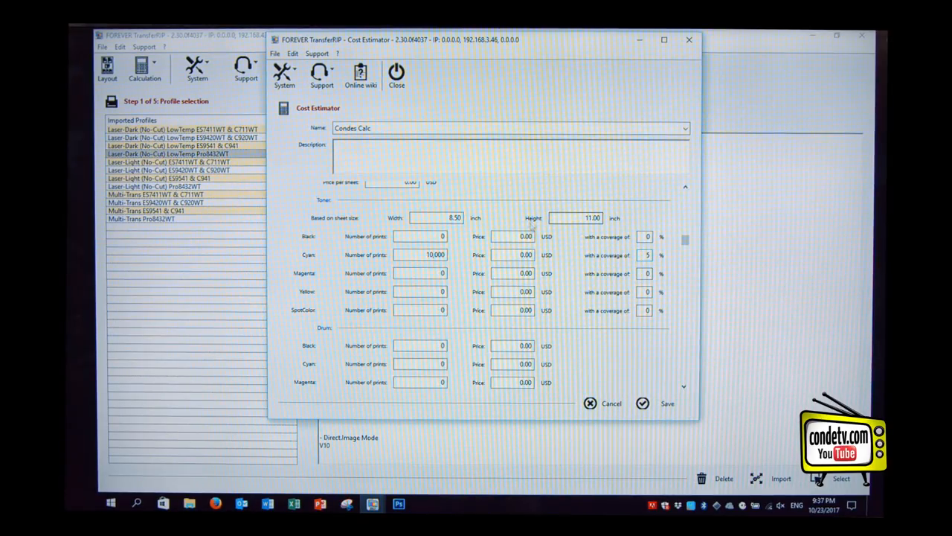
type("100")
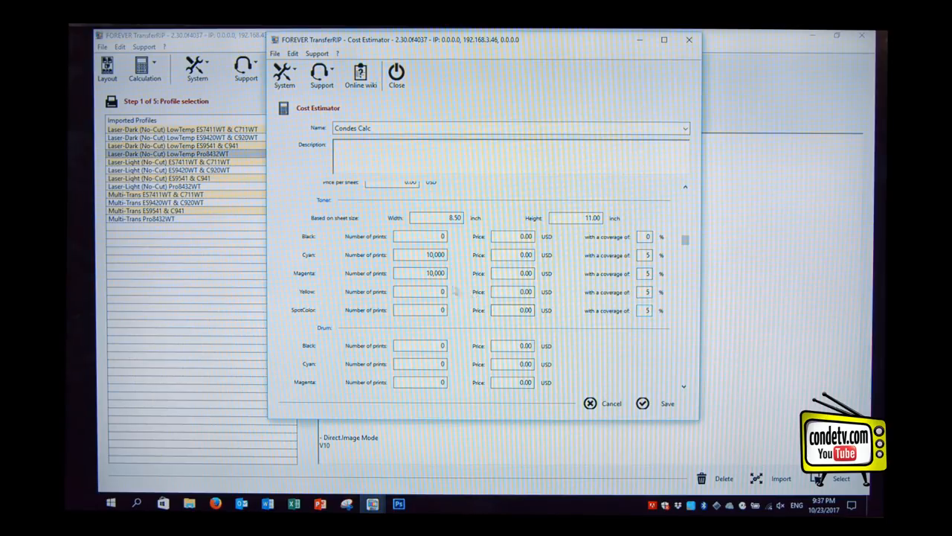
type("1000")
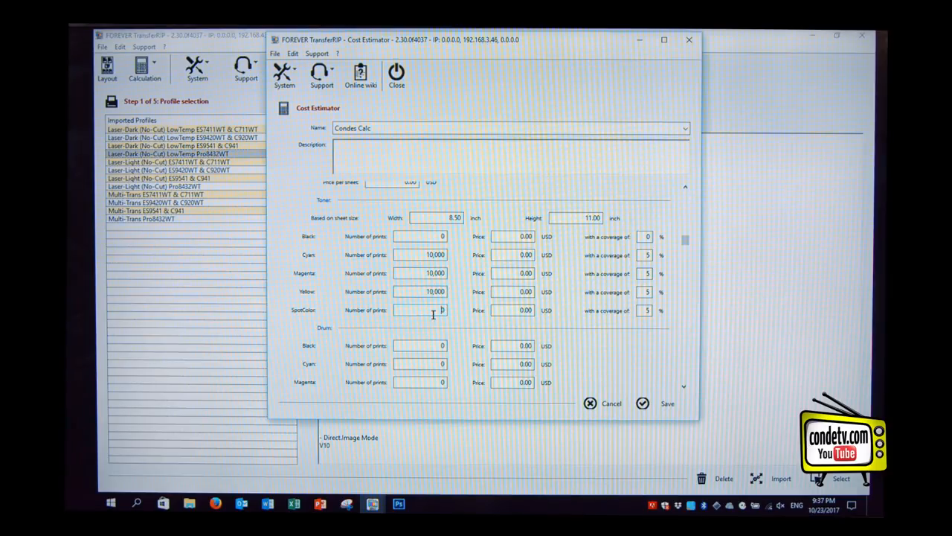
Step: Give SpotColor toner a 4,500-print yield at 300.00 USD
type("45")
left_click(513, 273)
type("1")
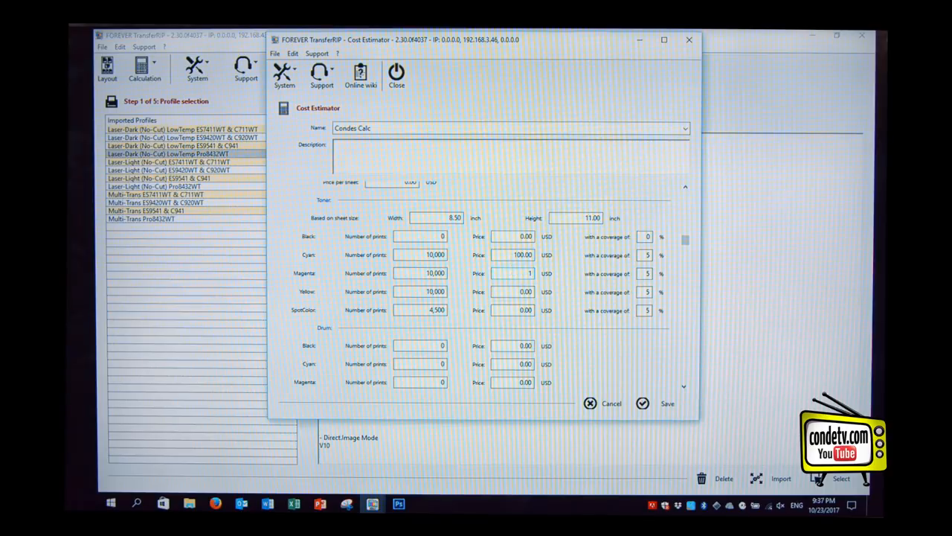
type("00.00")
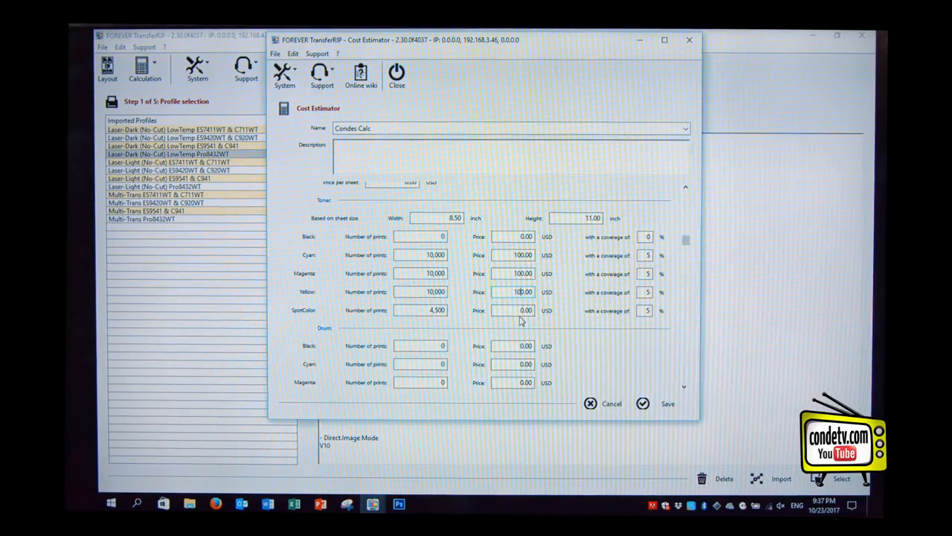
left_click(512, 310)
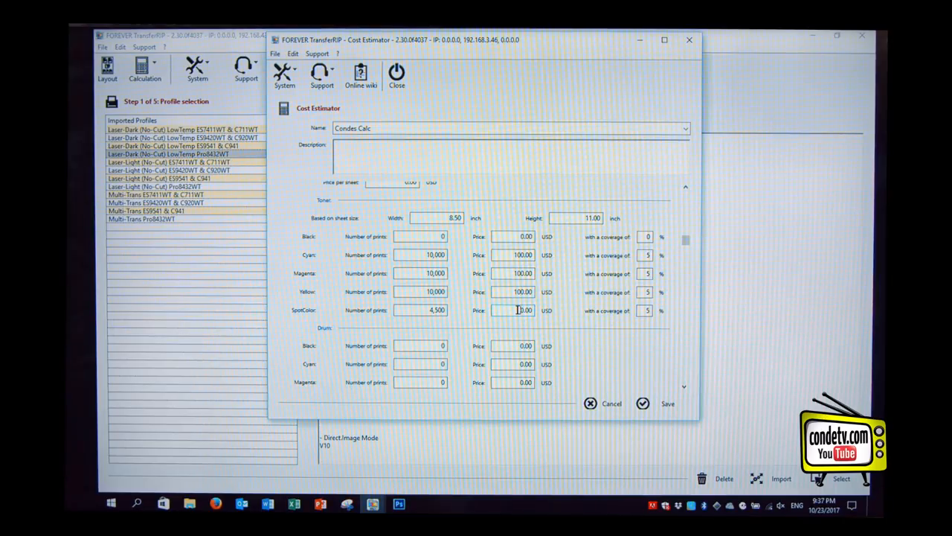
type("300.00")
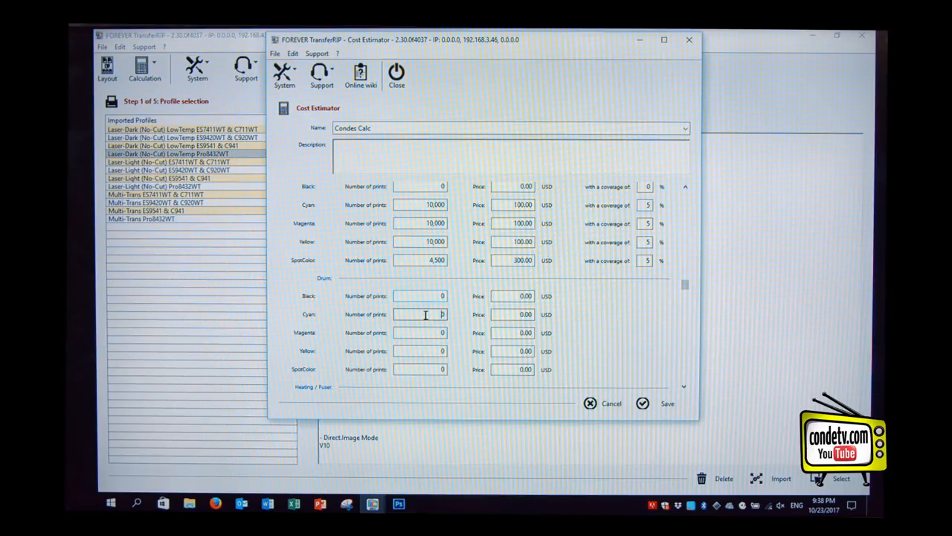
Step: Enter a cyan drum of 10,000 prints at 666 USD and save Condes Calc
type("10000")
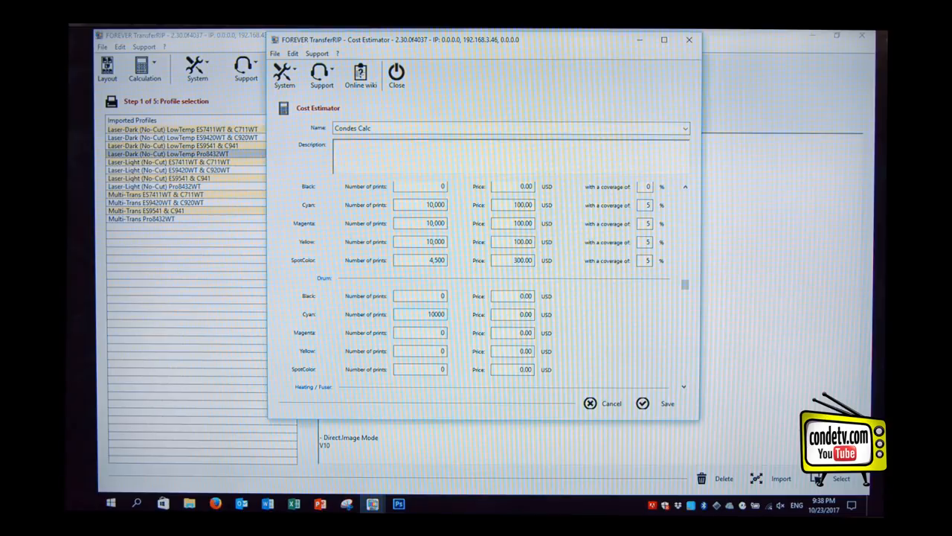
left_click(512, 313)
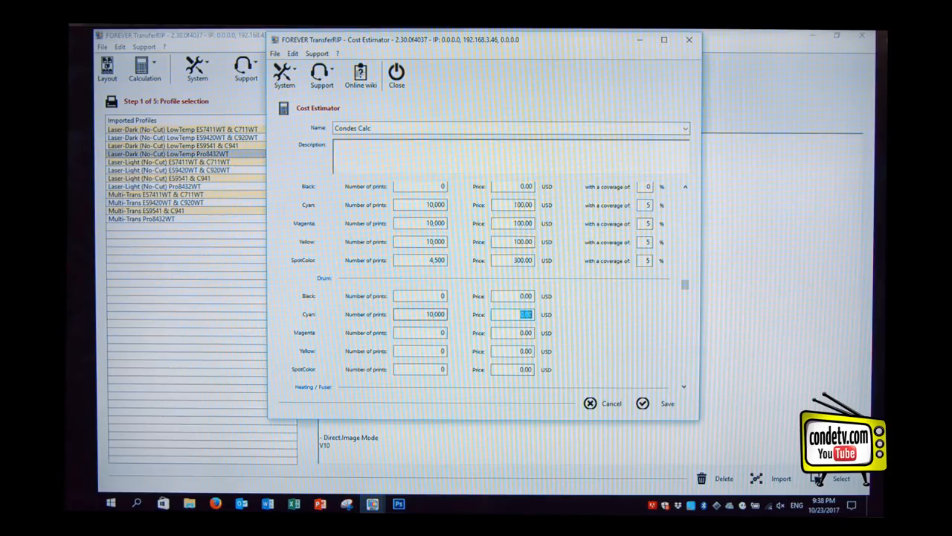
type("666")
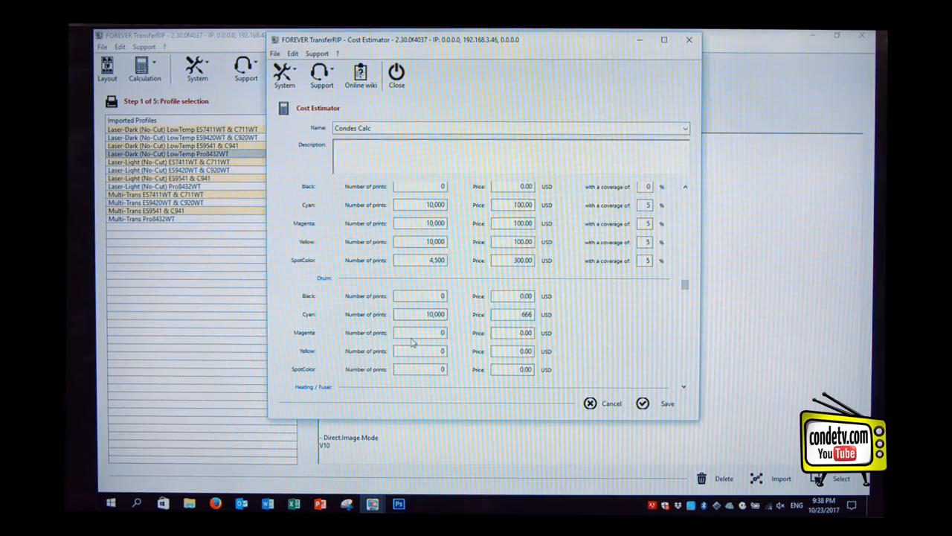
type("10")
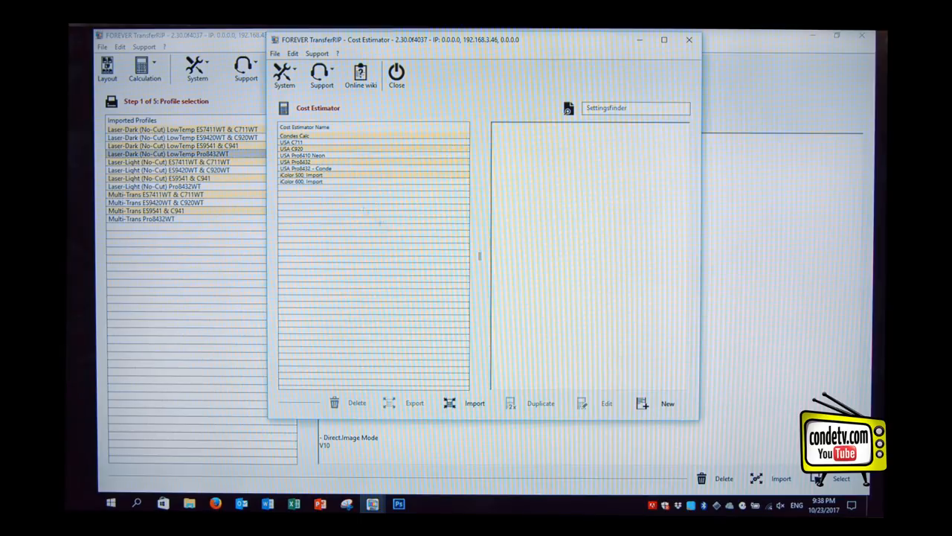
left_click(298, 136)
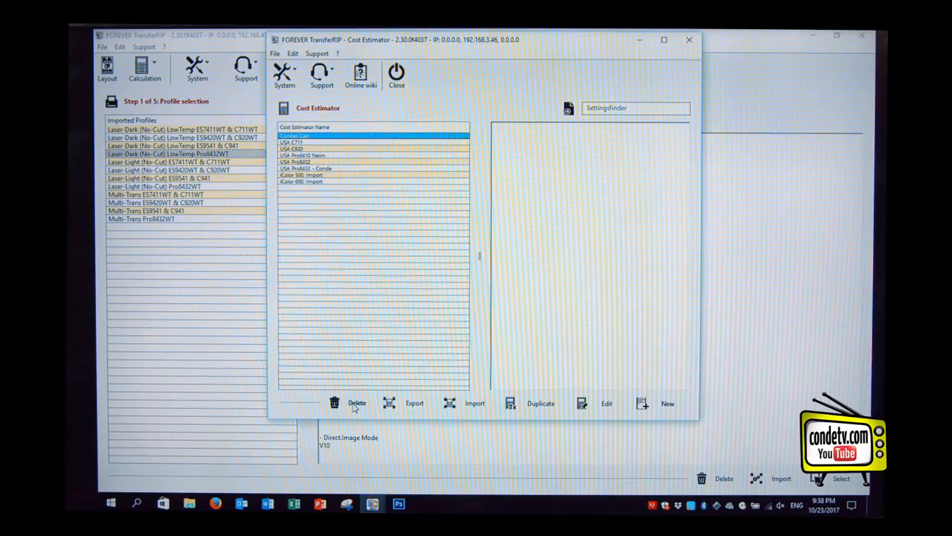
Step: Delete Condes Calc, then select USA Pro8432 - Conde for export
left_click(357, 402)
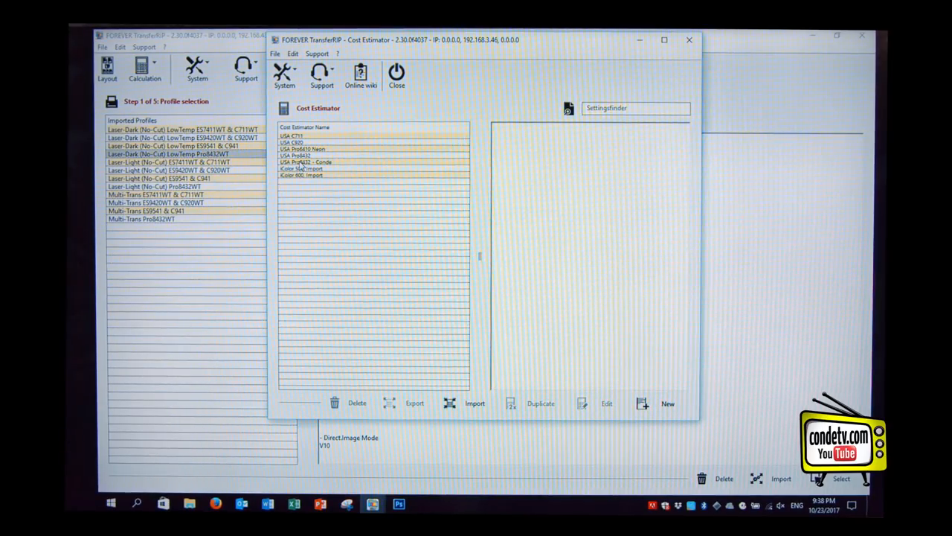
left_click(372, 161)
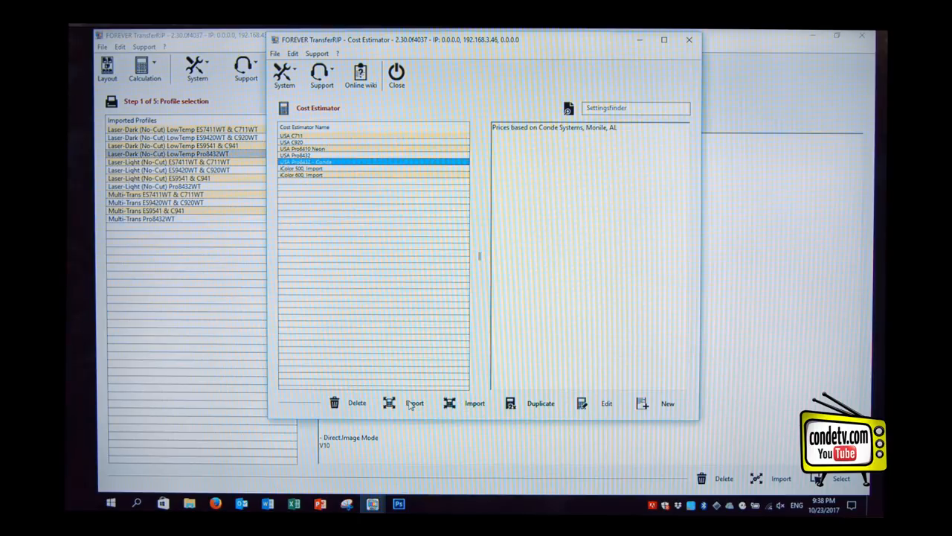
left_click(414, 402)
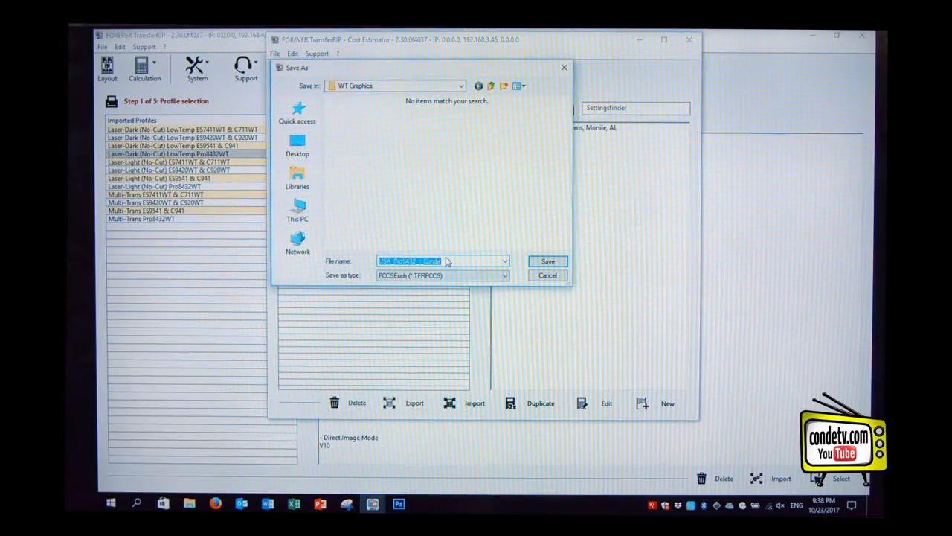
Step: Export USA Pro8432 - Conde with 'EXPORT' appended, then import it back as a copy
left_click(442, 260)
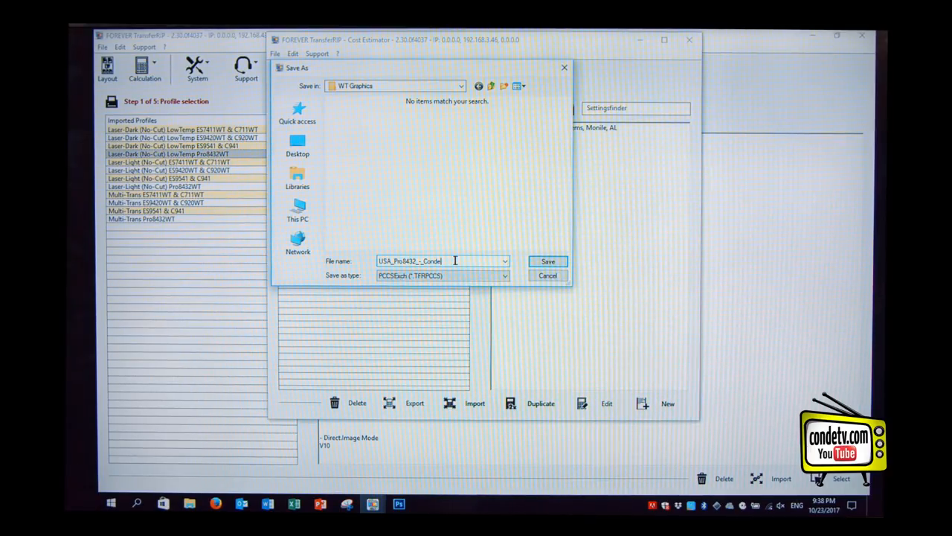
type("EXPORT")
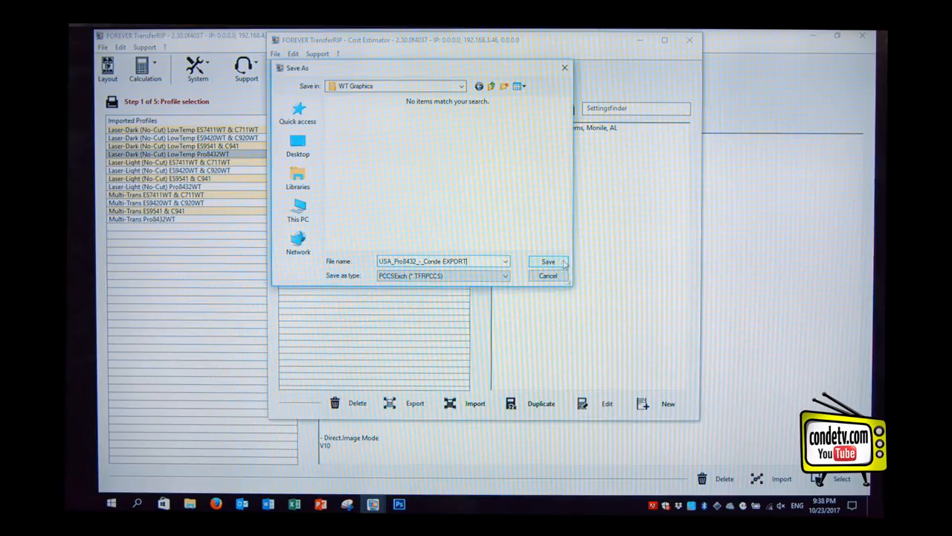
left_click(547, 261)
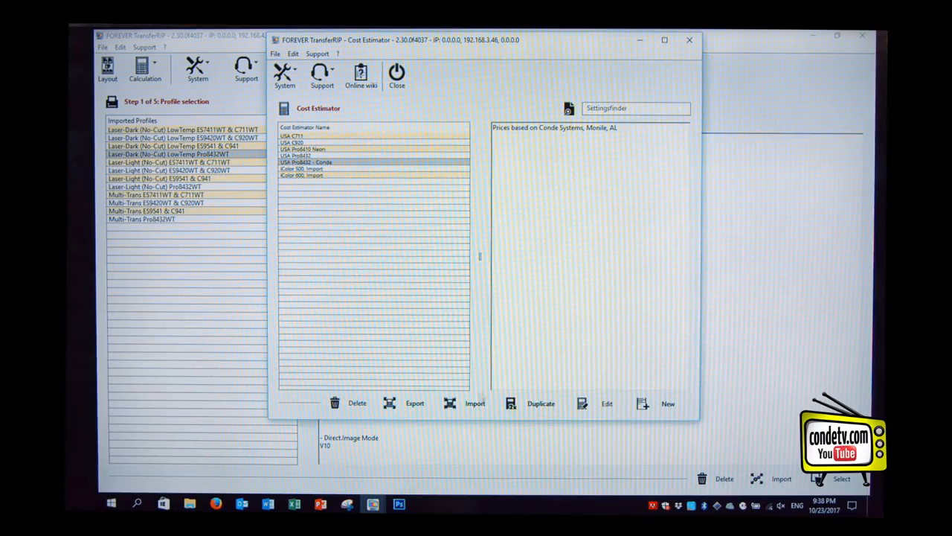
left_click(474, 402)
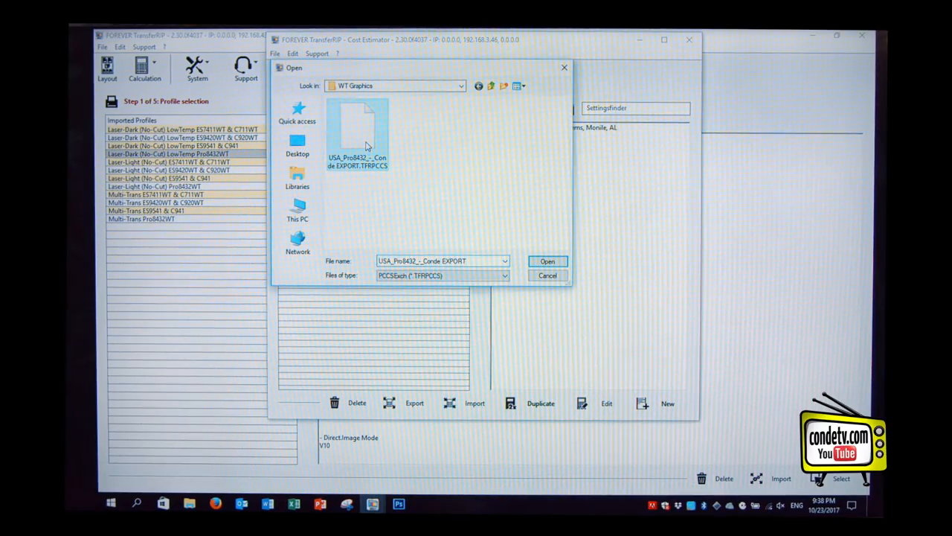
left_click(548, 260)
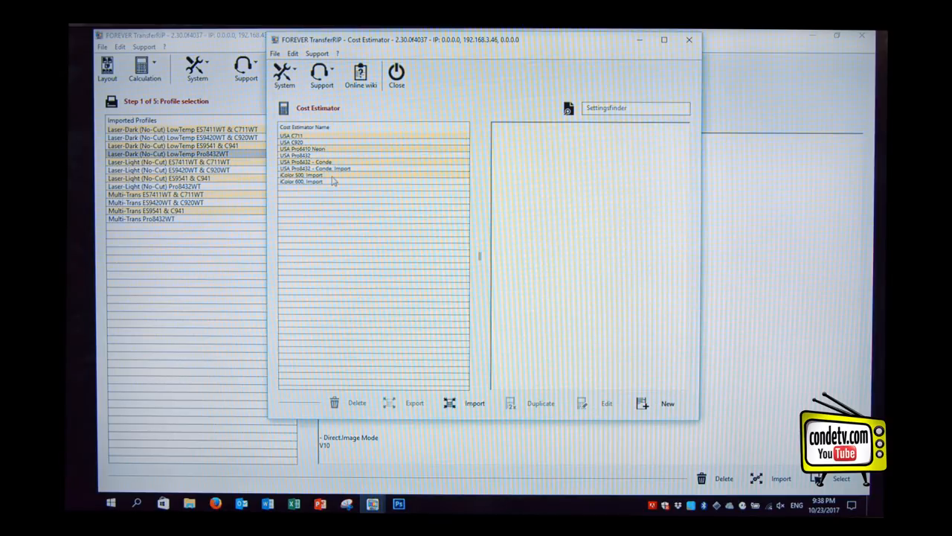
left_click(314, 168)
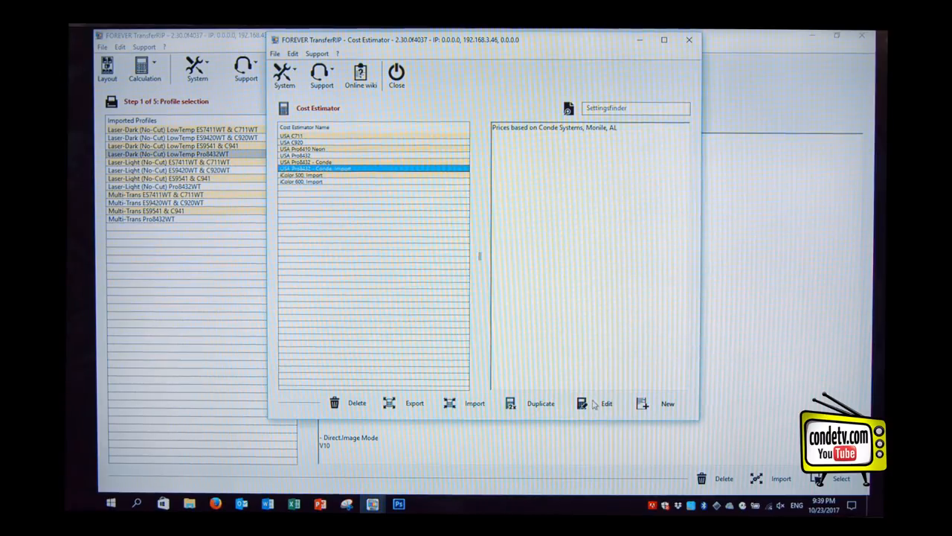
Step: Close the Cost Estimator, returning to profile selection for the OKI Pro8432WT
left_click(600, 402)
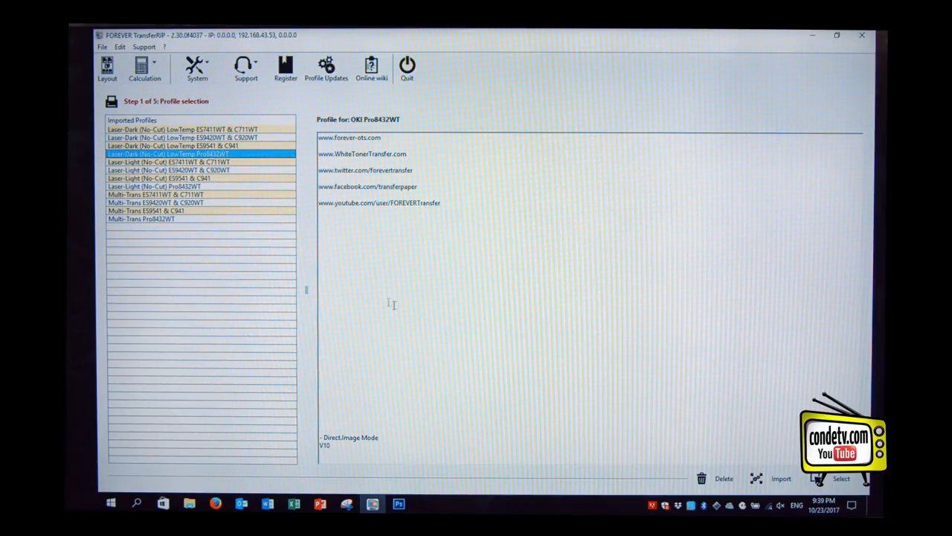
Step: Skip past Color Management and fill the spot channel up to 280% coverage
left_click(841, 478)
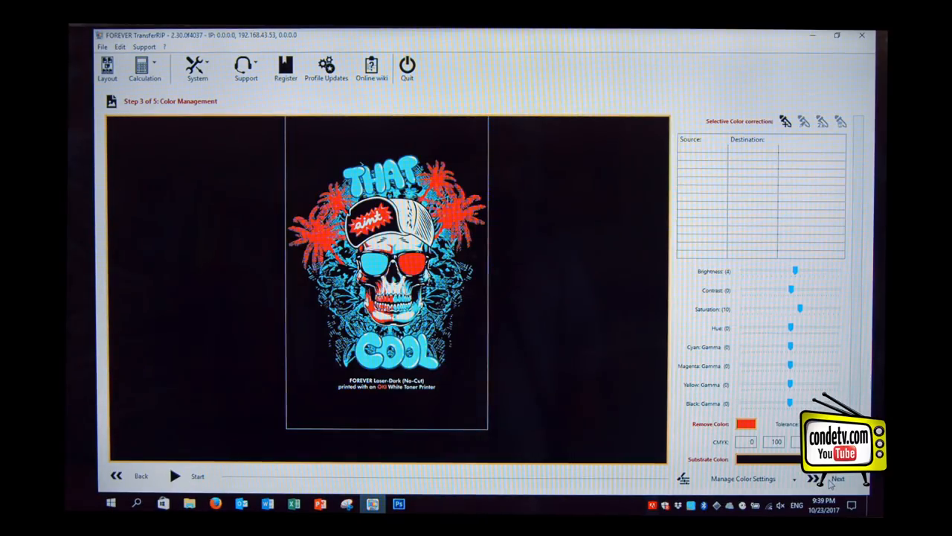
left_click(838, 478)
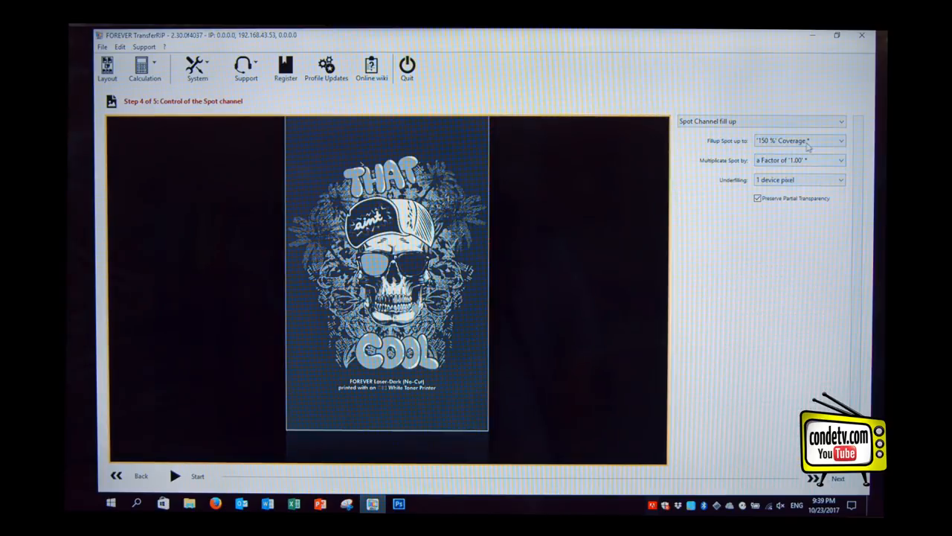
left_click(799, 141)
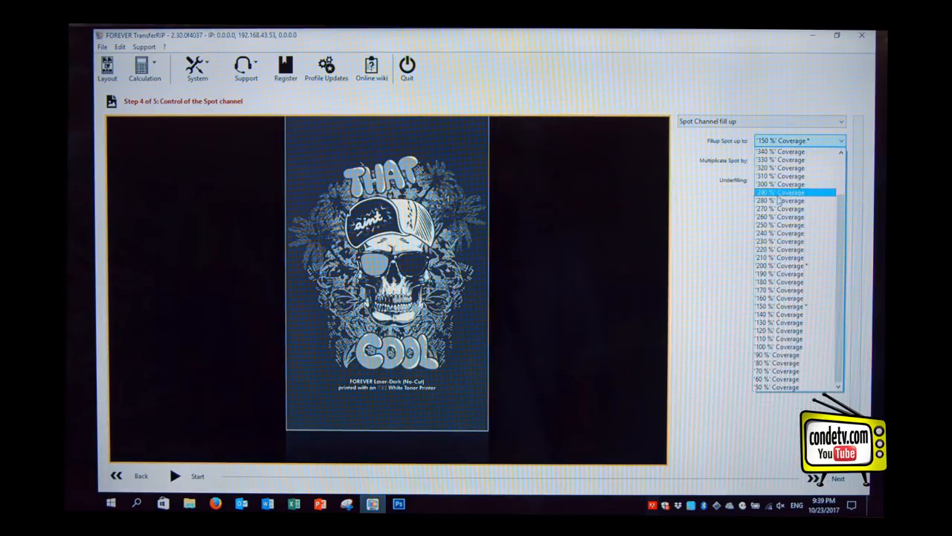
left_click(780, 200)
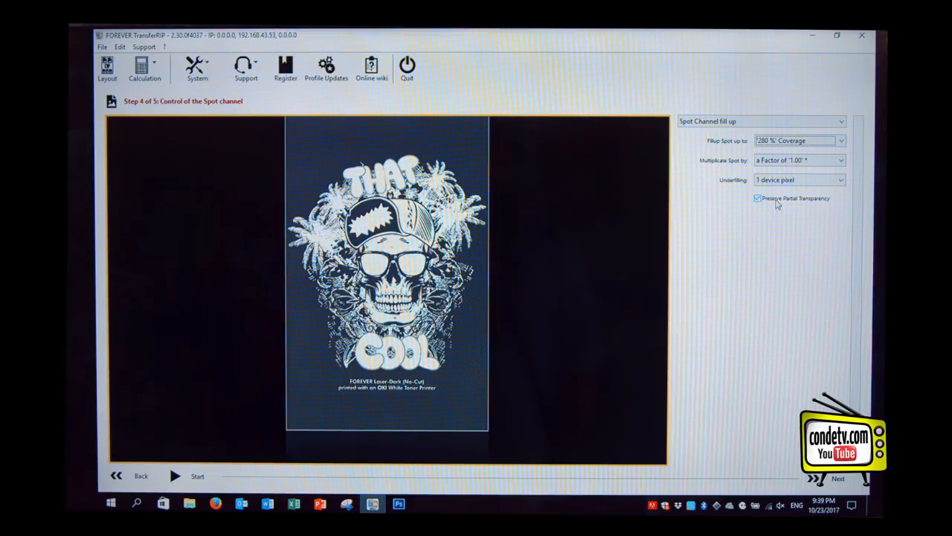
left_click(798, 179)
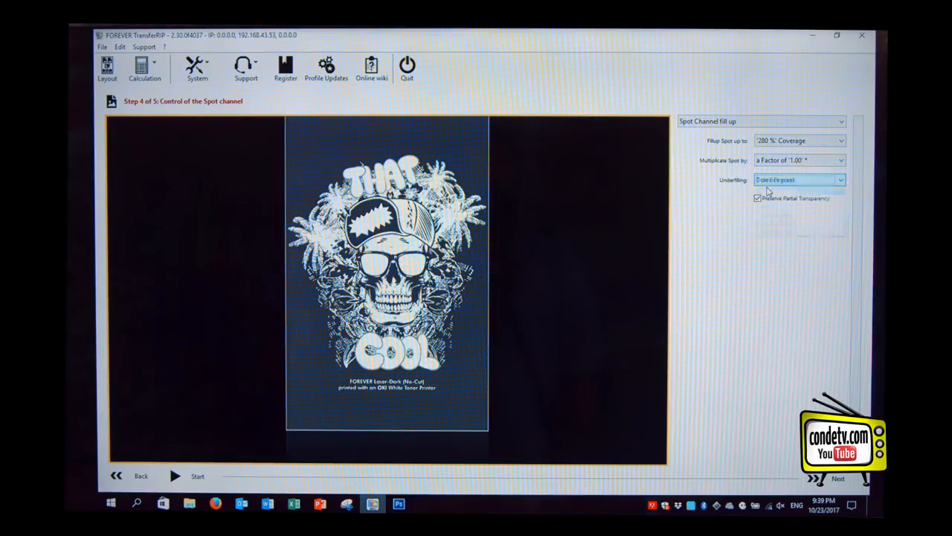
left_click(799, 179)
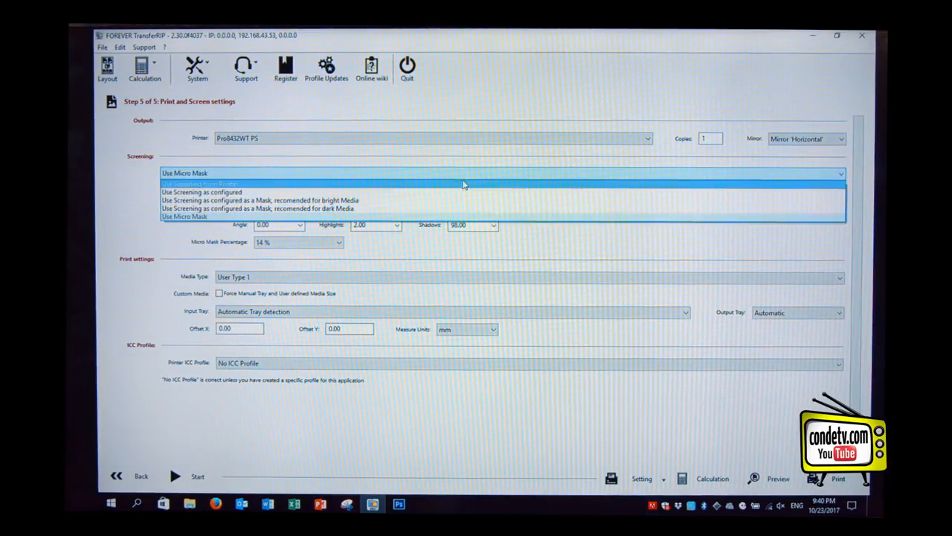
Step: Use the printer's screening and pick the USA Pro8432 - Conde, Import price calculation
left_click(223, 183)
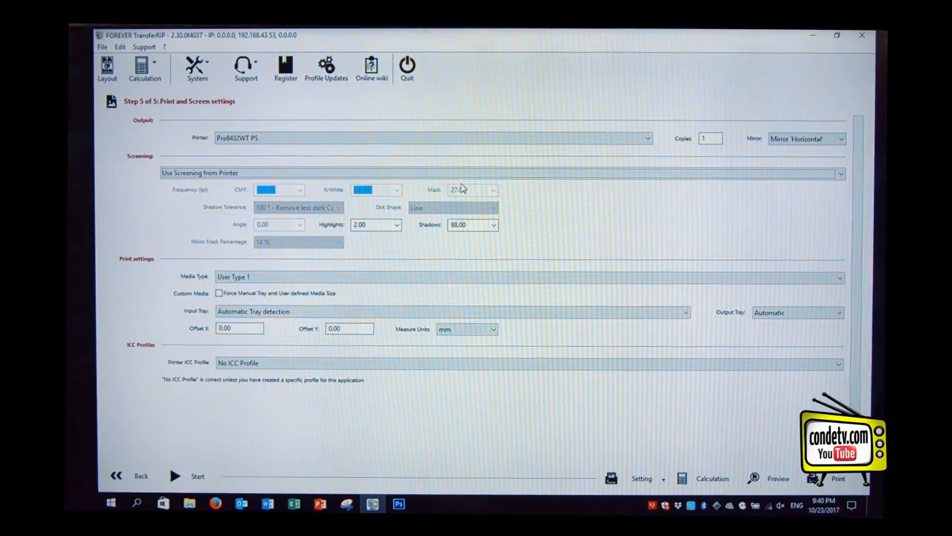
mouse_move(699, 476)
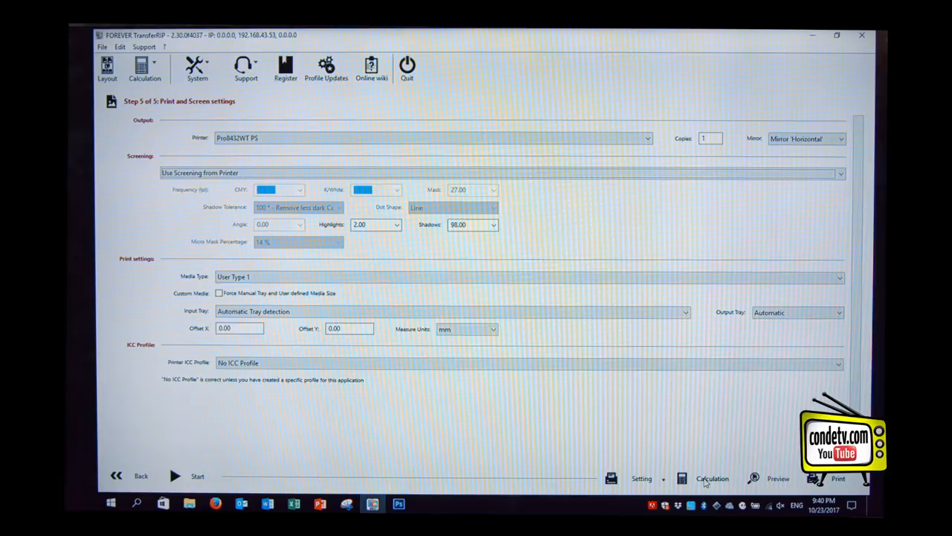
left_click(712, 479)
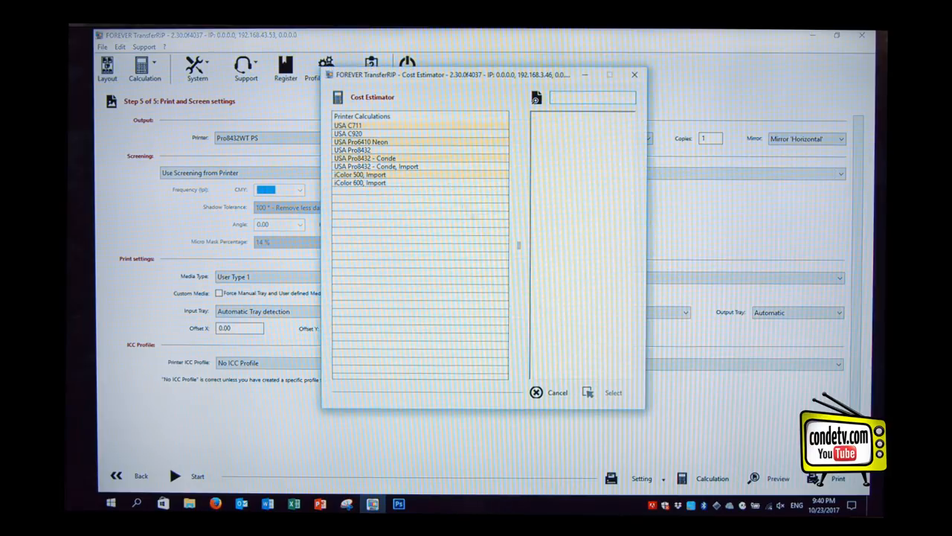
left_click(376, 165)
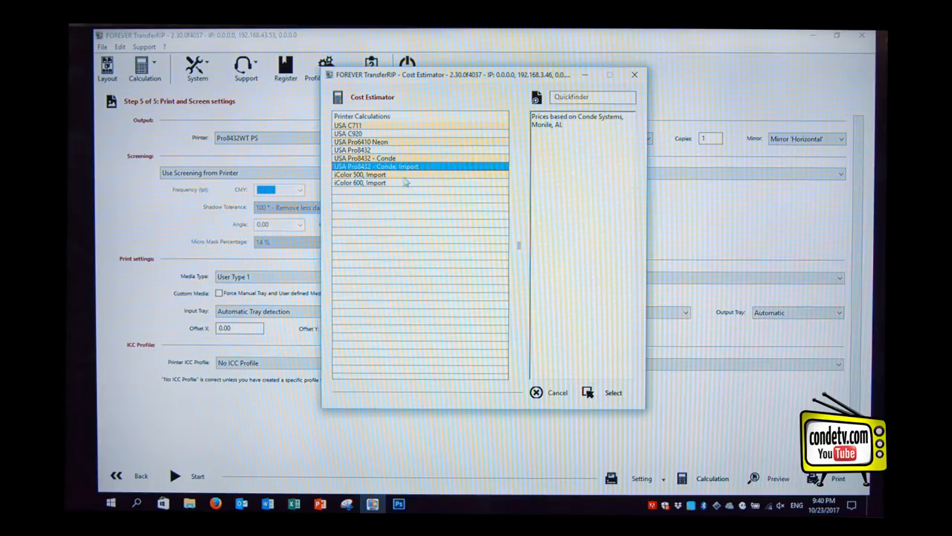
mouse_move(519, 279)
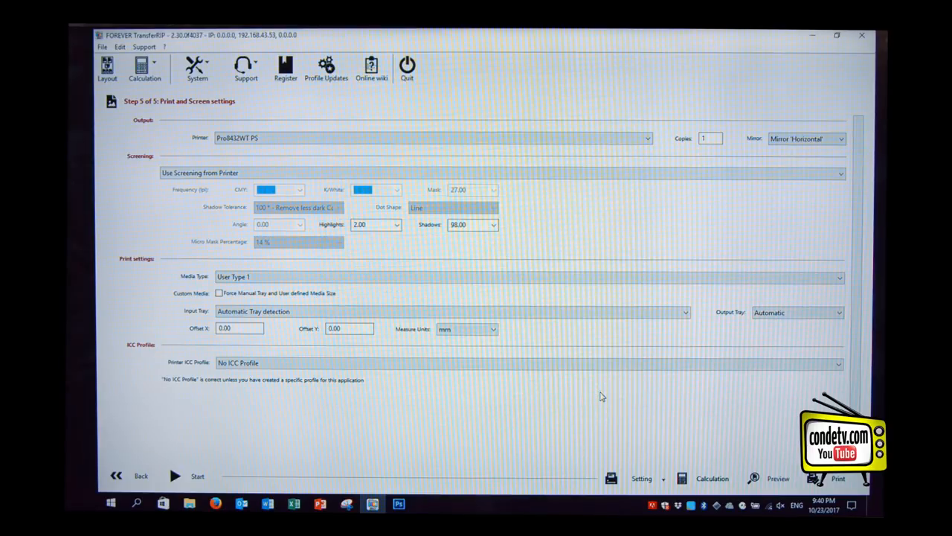
mouse_move(852, 212)
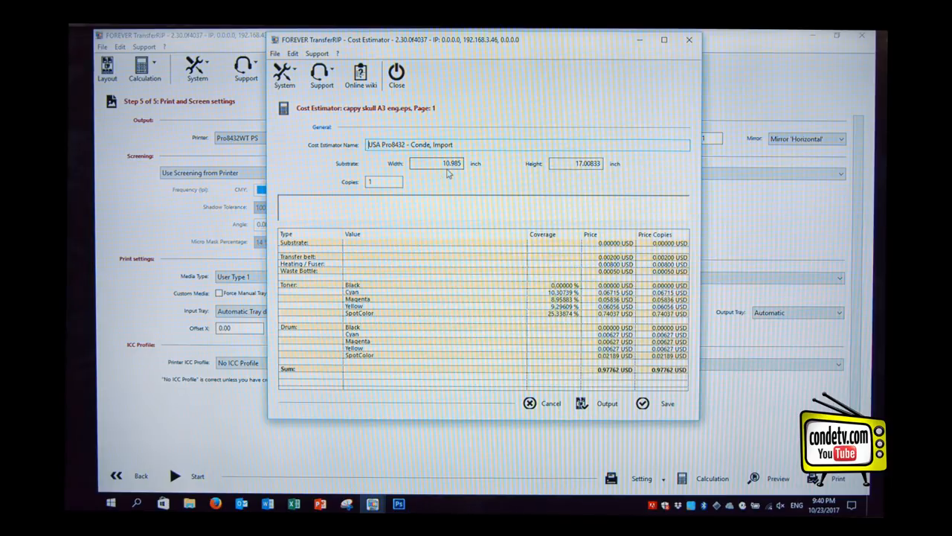
Step: Set copies to 5 and review each toner and drum cost line (4.88810 USD total)
left_click(383, 181)
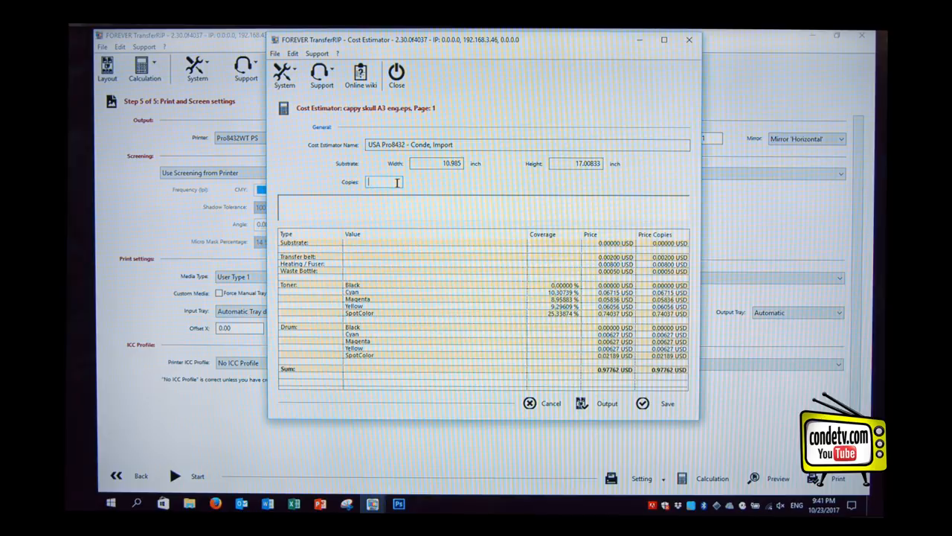
type("5")
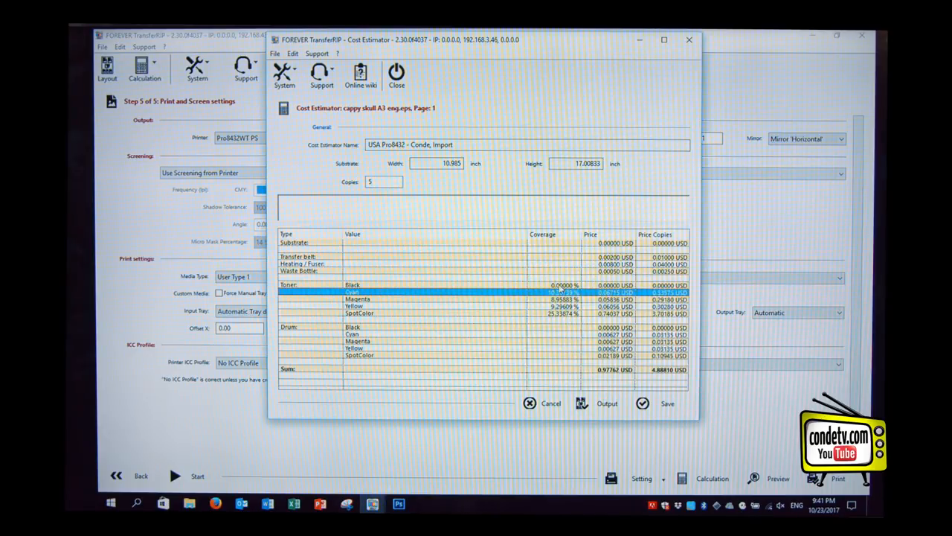
left_click(352, 285)
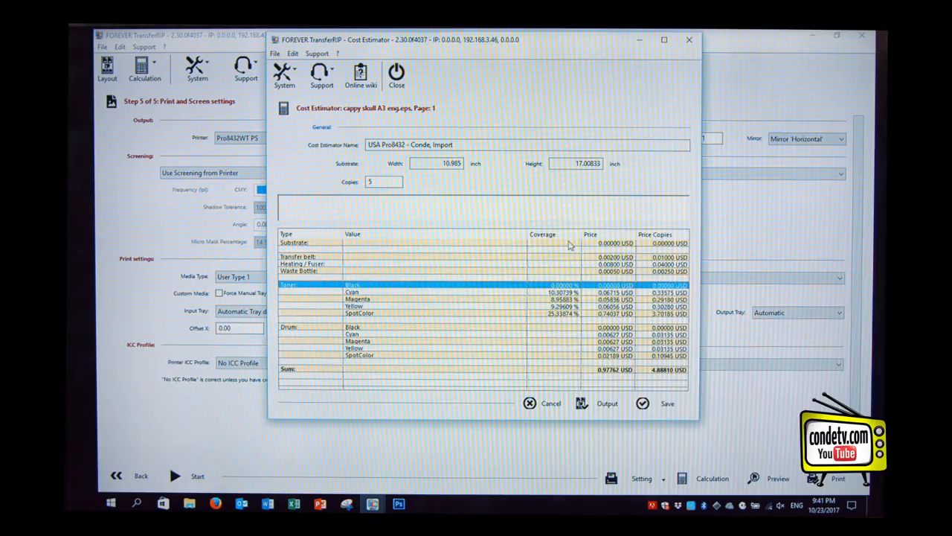
left_click(298, 243)
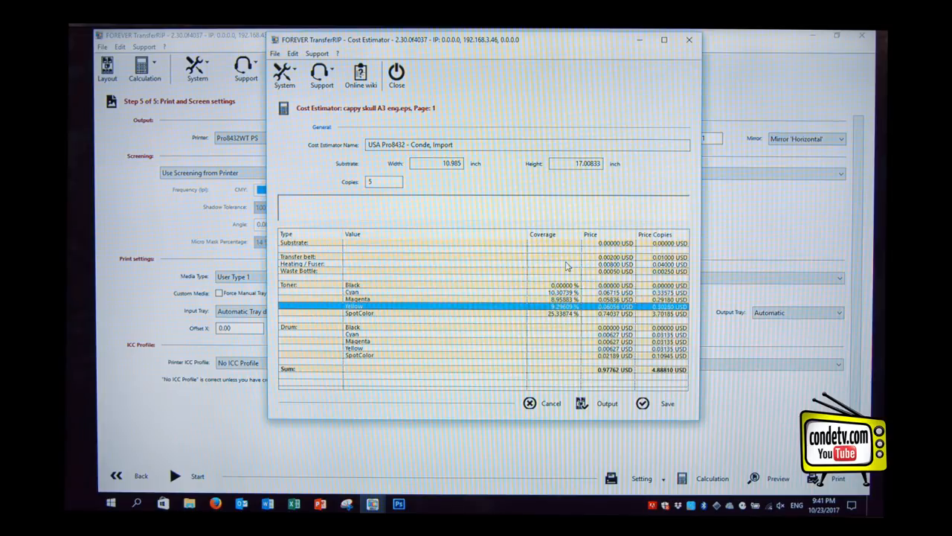
left_click(359, 313)
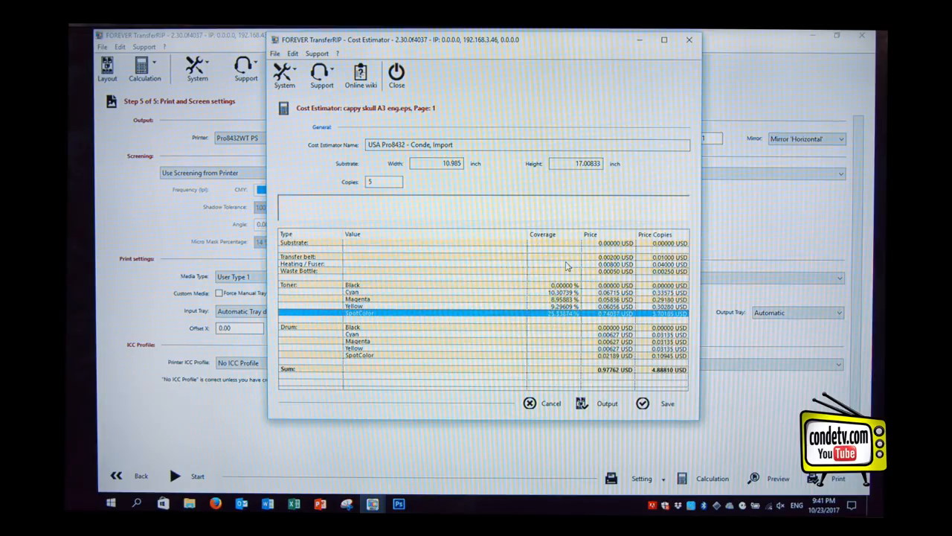
left_click(352, 291)
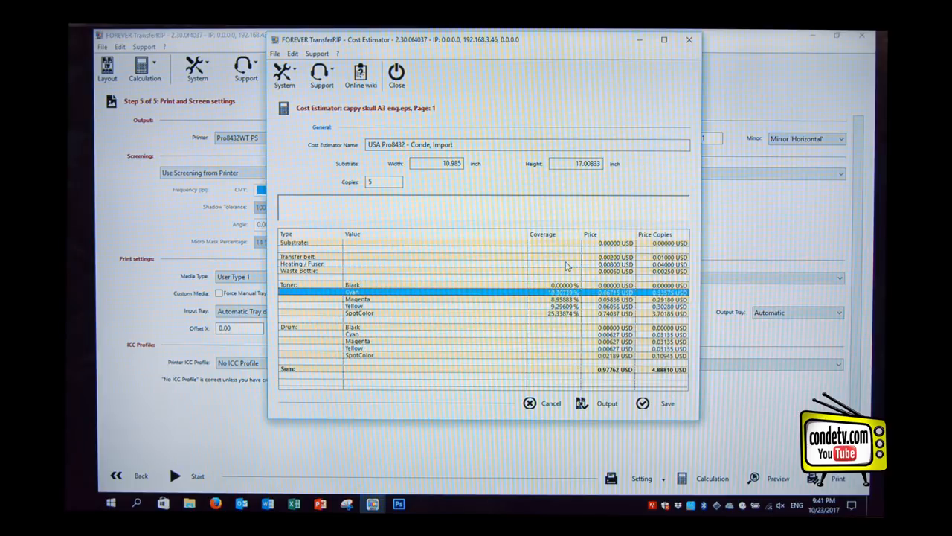
left_click(353, 306)
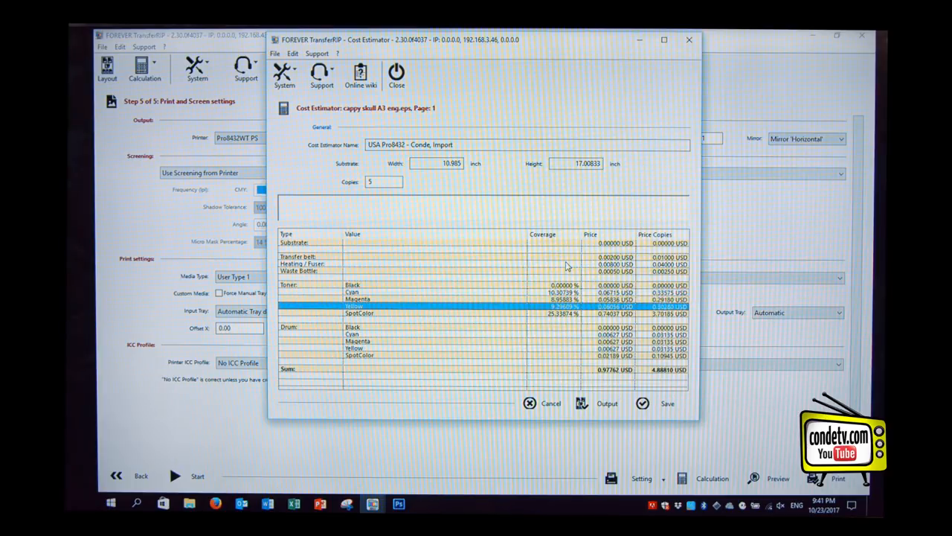
left_click(360, 313)
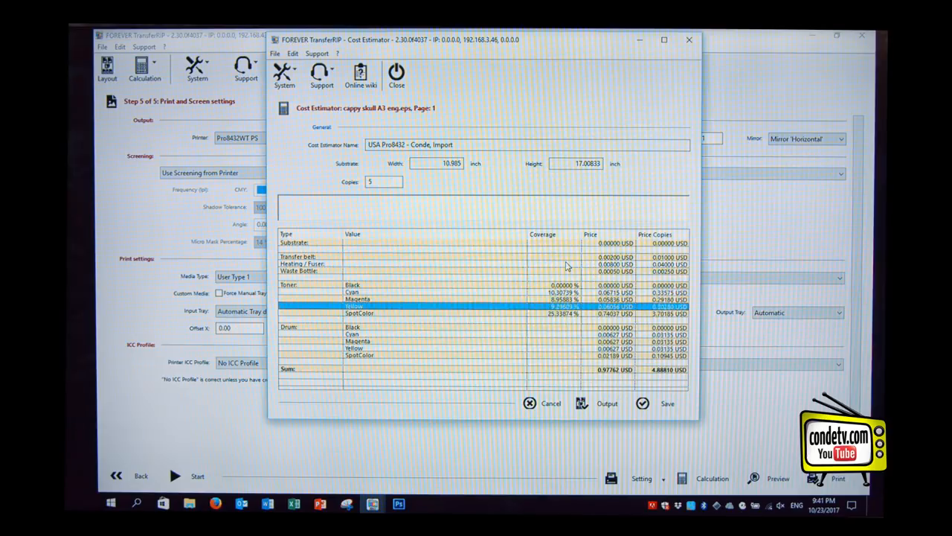
left_click(359, 313)
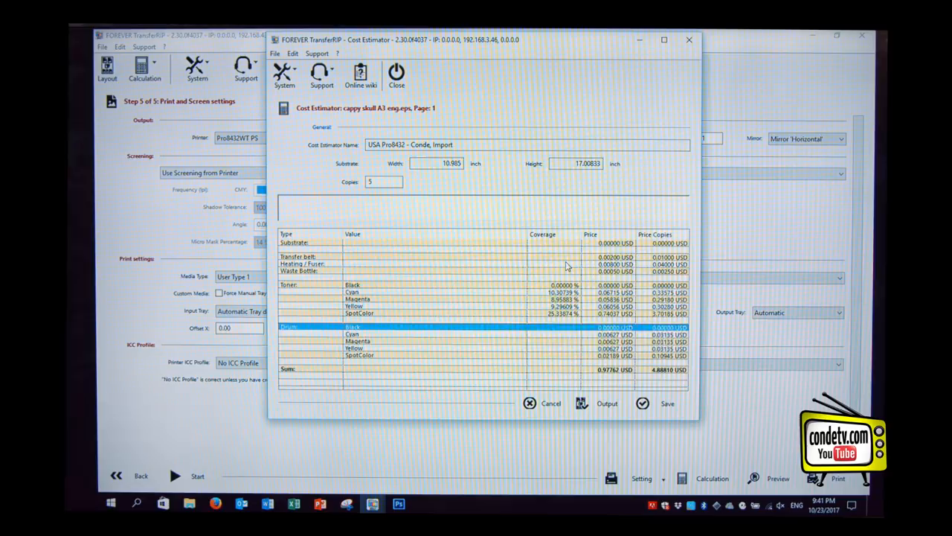
left_click(372, 348)
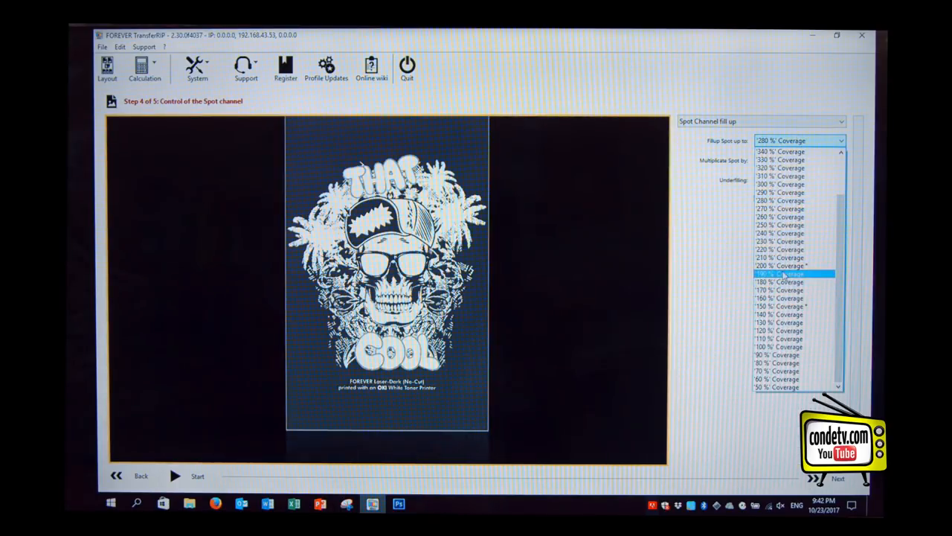
Step: Set spot fill-up to 150% coverage with Preserve Partial Transparency enabled
left_click(779, 306)
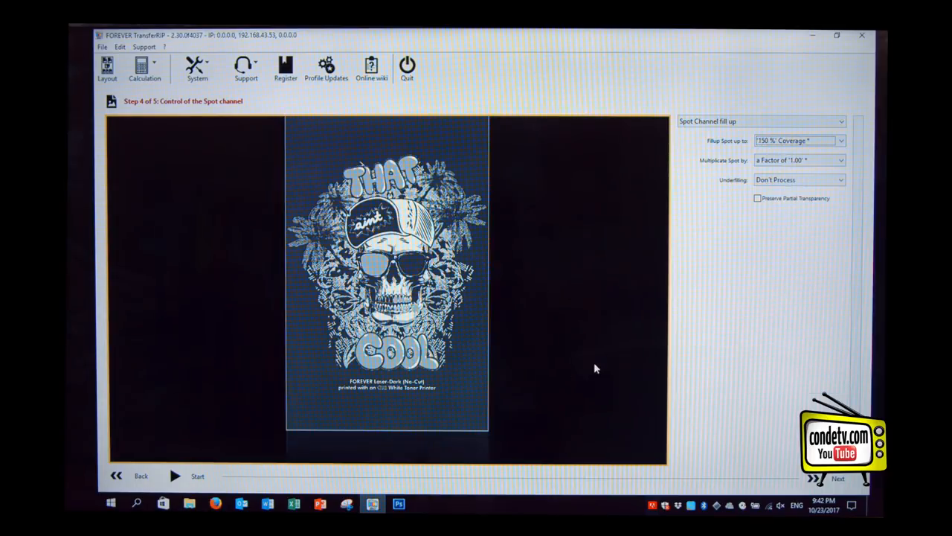
mouse_move(834, 483)
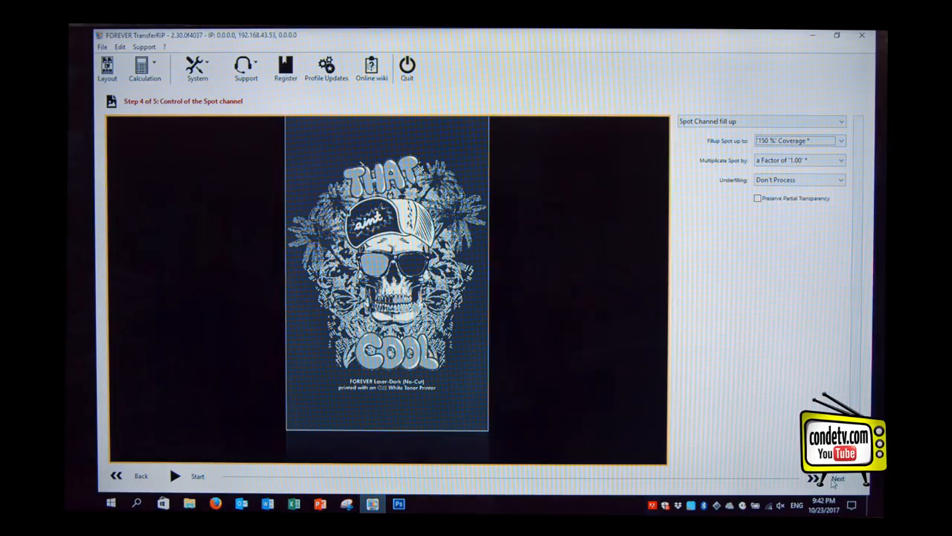
left_click(758, 198)
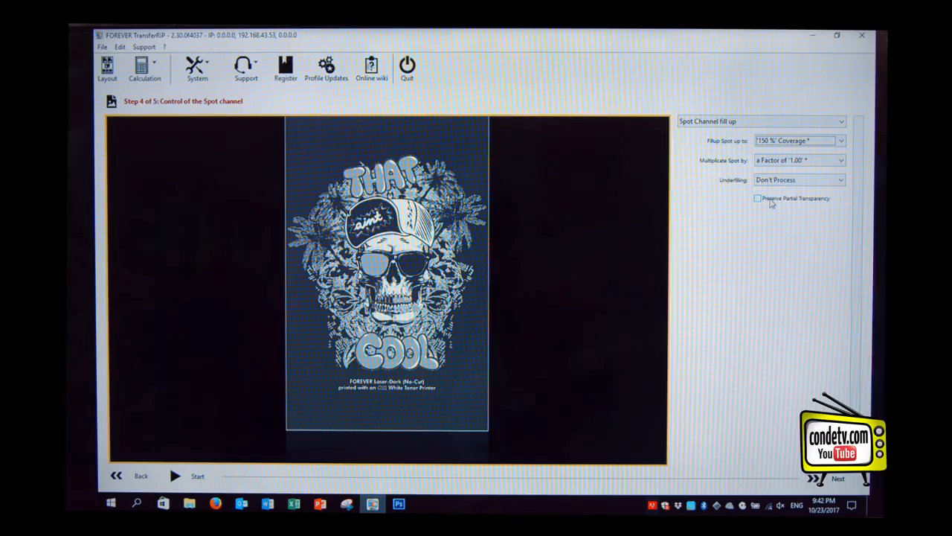
left_click(758, 198)
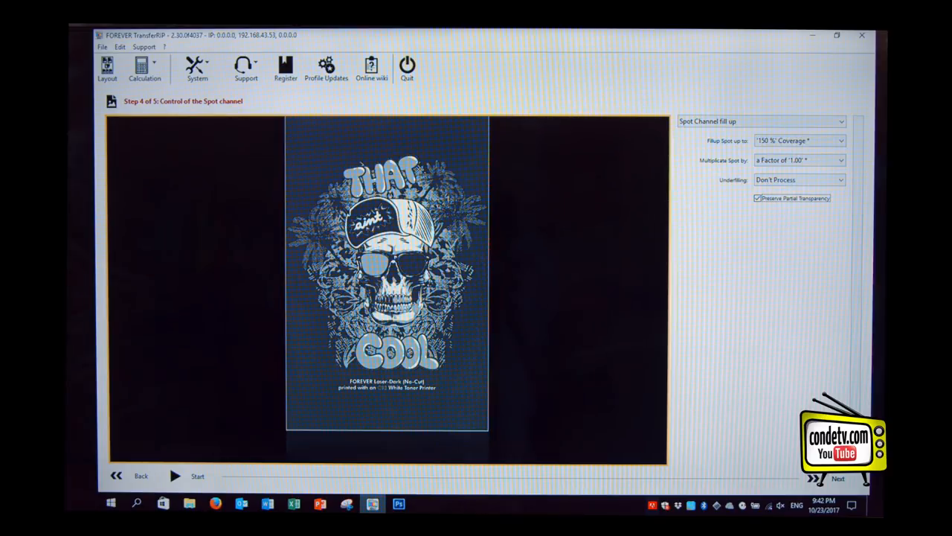
left_click(838, 478)
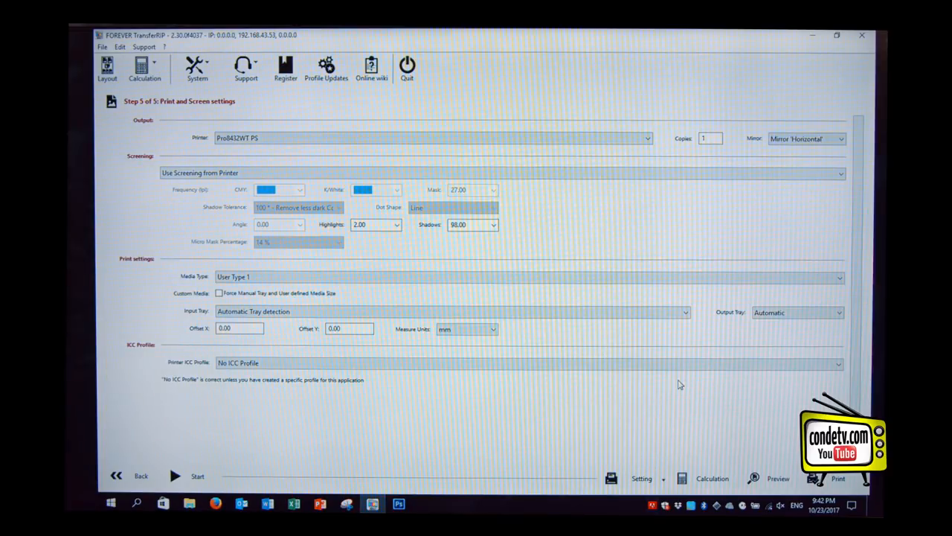
mouse_move(400, 246)
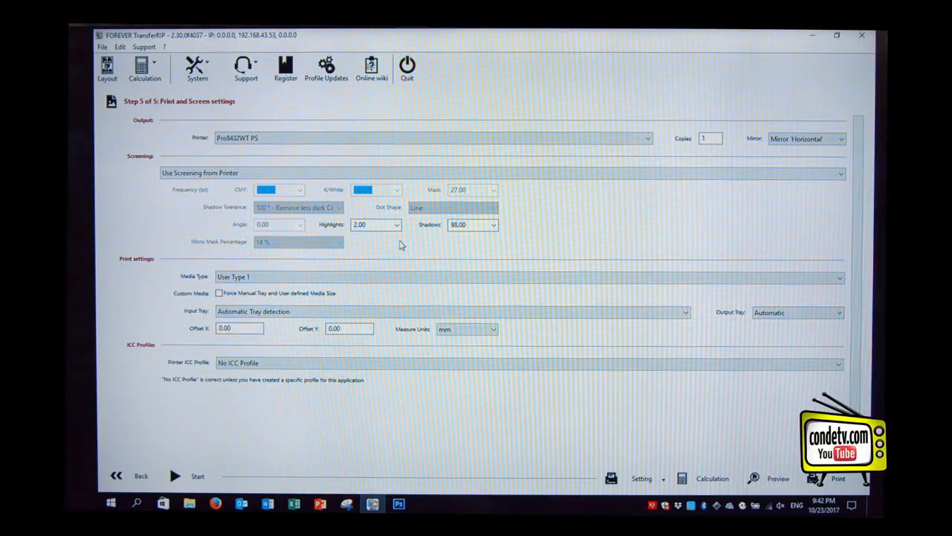
mouse_move(518, 380)
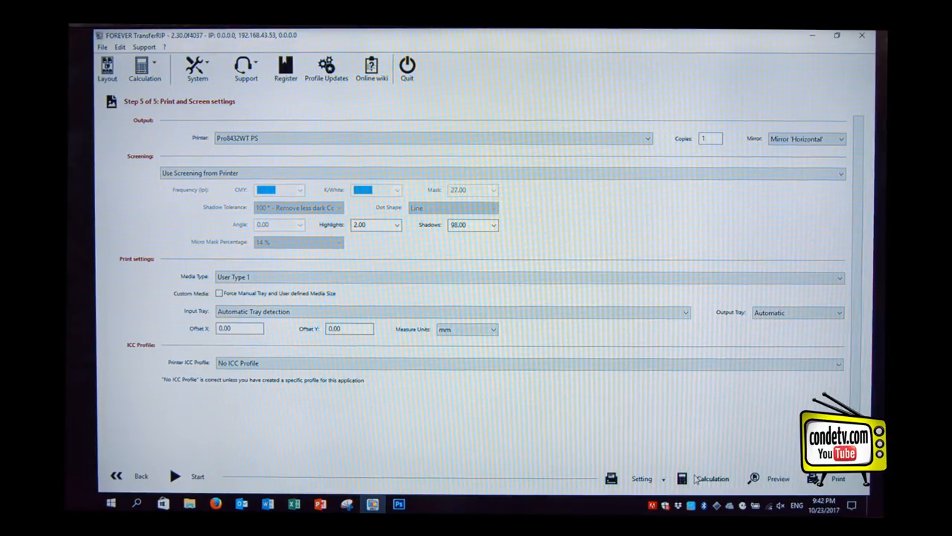
Step: Run a new estimate with the 'USA Pro8432 - Conde, Import' printer calculation
left_click(711, 478)
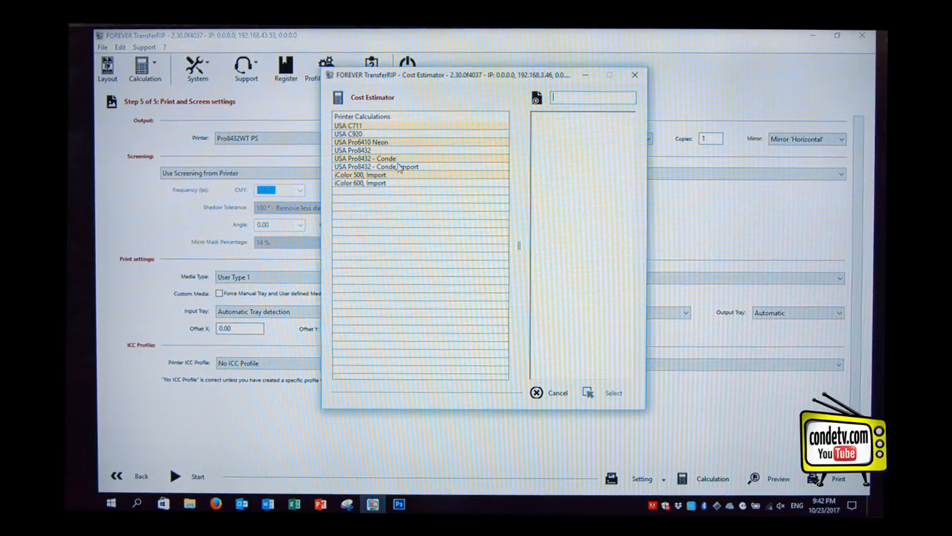
left_click(376, 166)
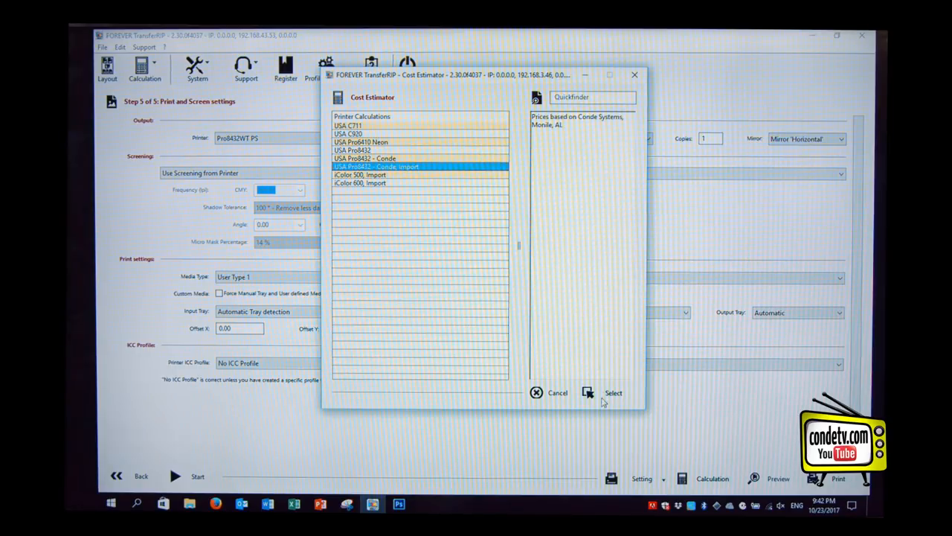
left_click(613, 392)
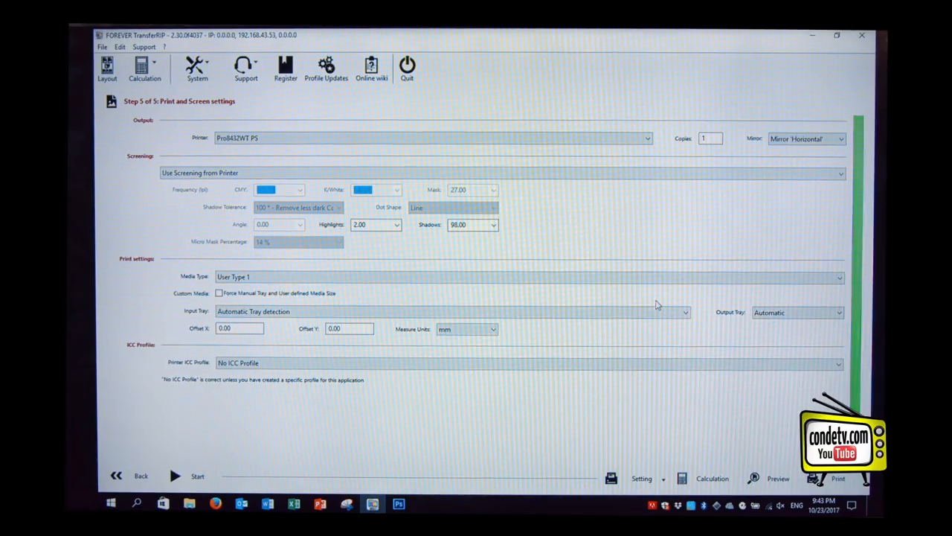
Step: Review Cyan, Yellow and SpotColor toner costs in the 0.57788 USD one-copy estimate
left_click(712, 478)
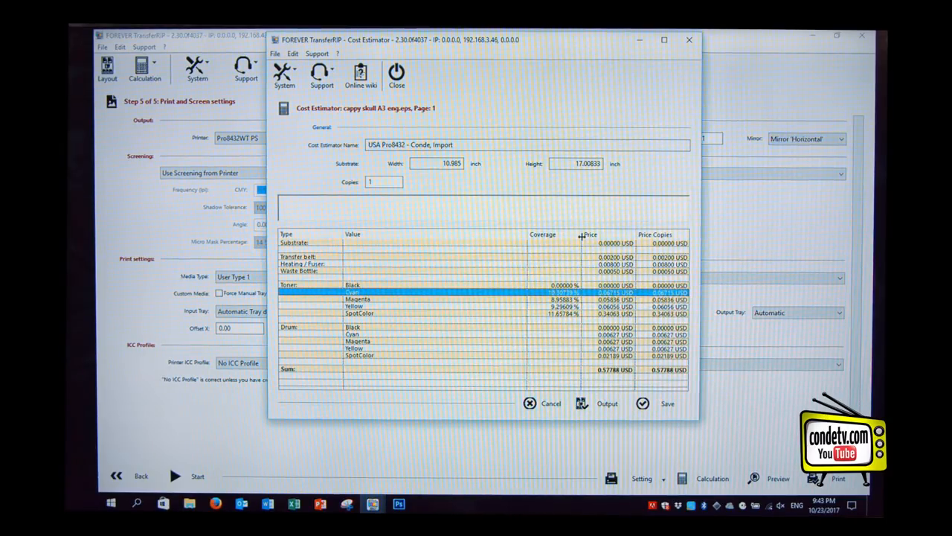
left_click(409, 306)
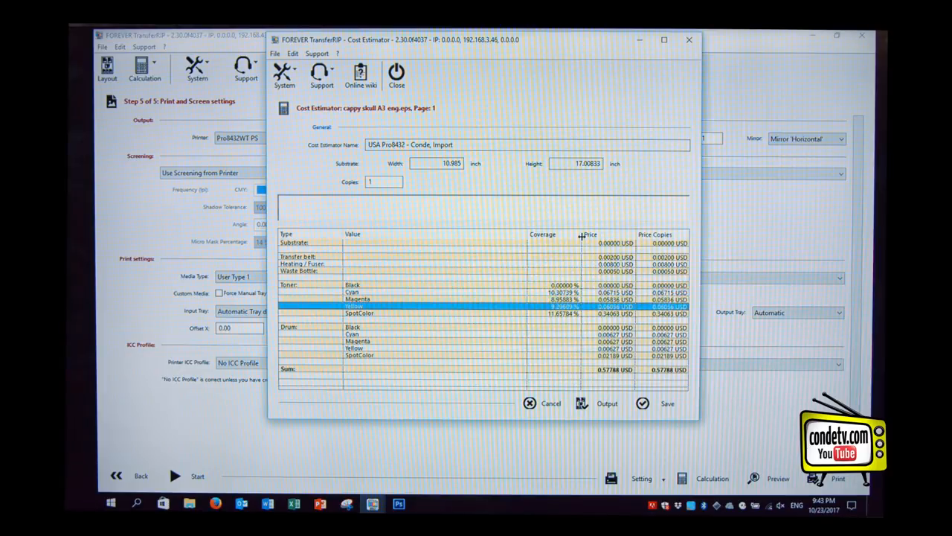
left_click(359, 313)
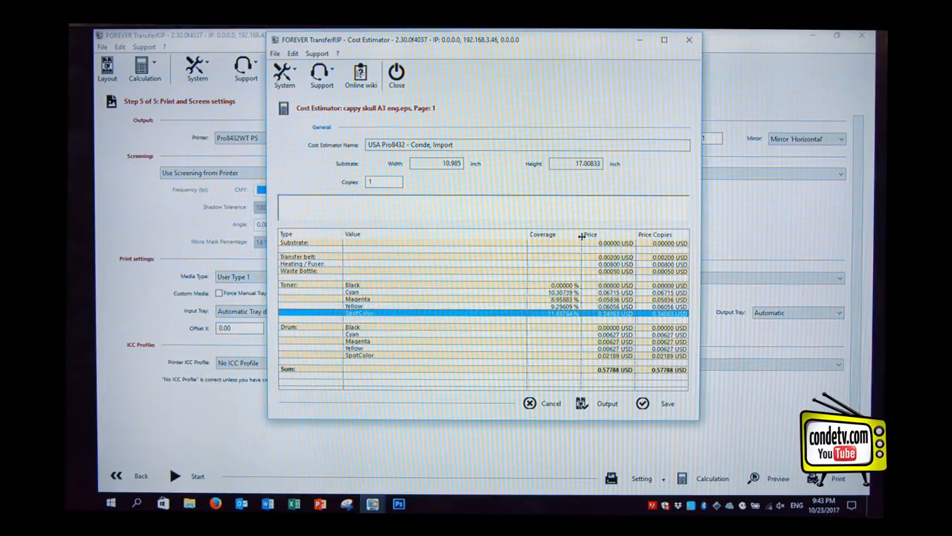
left_click(359, 355)
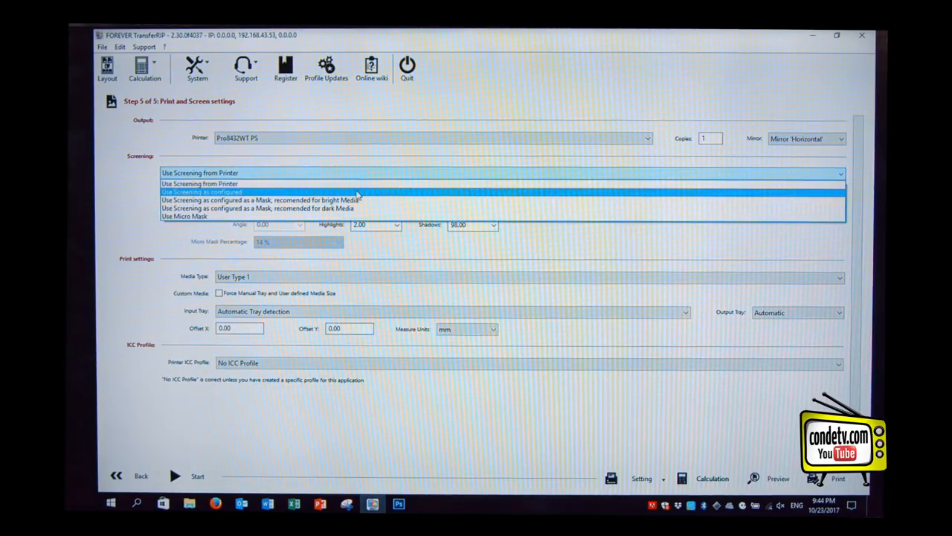
mouse_move(346, 207)
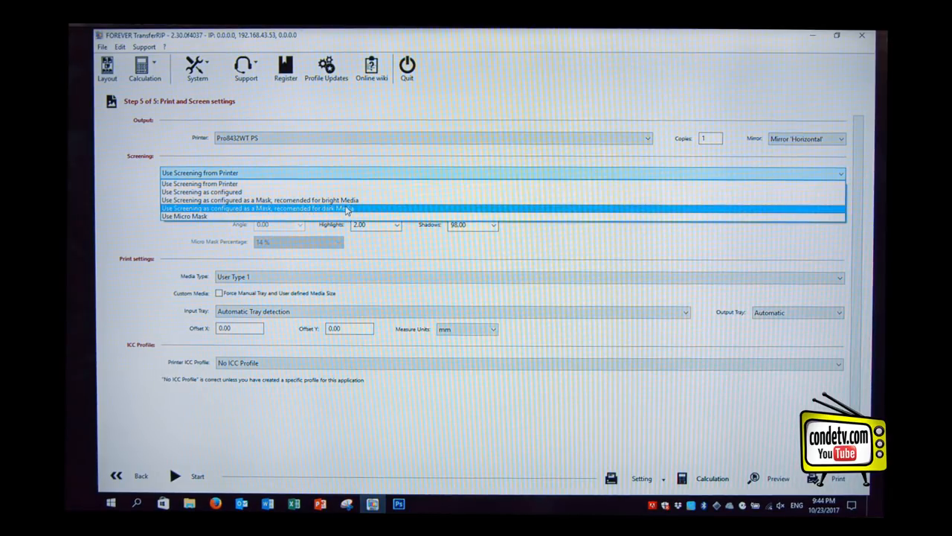
Step: Choose dark-media mask screening and estimate with the USA Pro8432 - Conde, Import profile
left_click(256, 207)
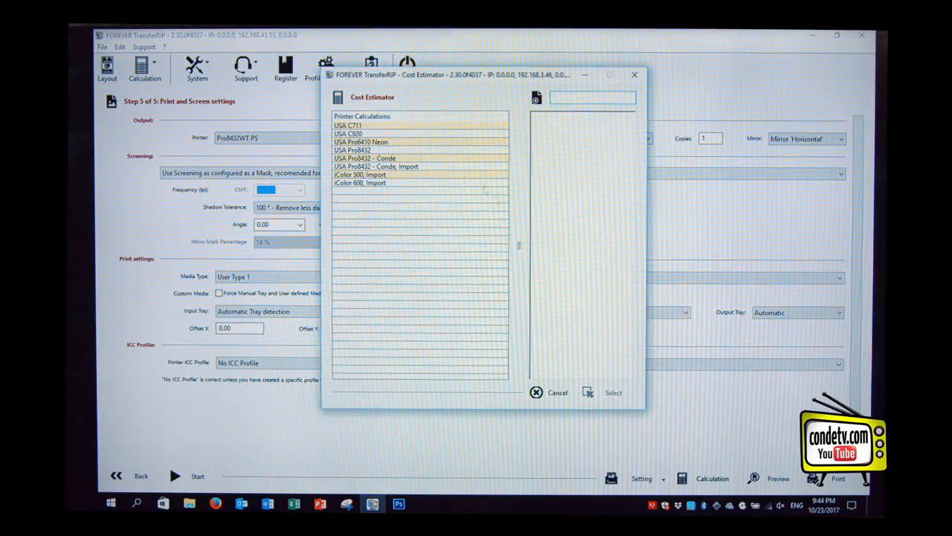
left_click(376, 166)
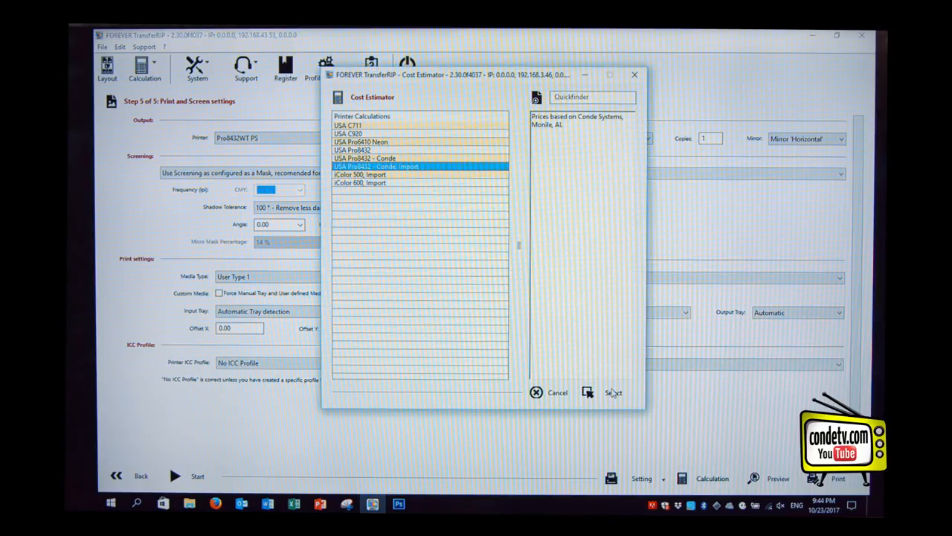
left_click(613, 392)
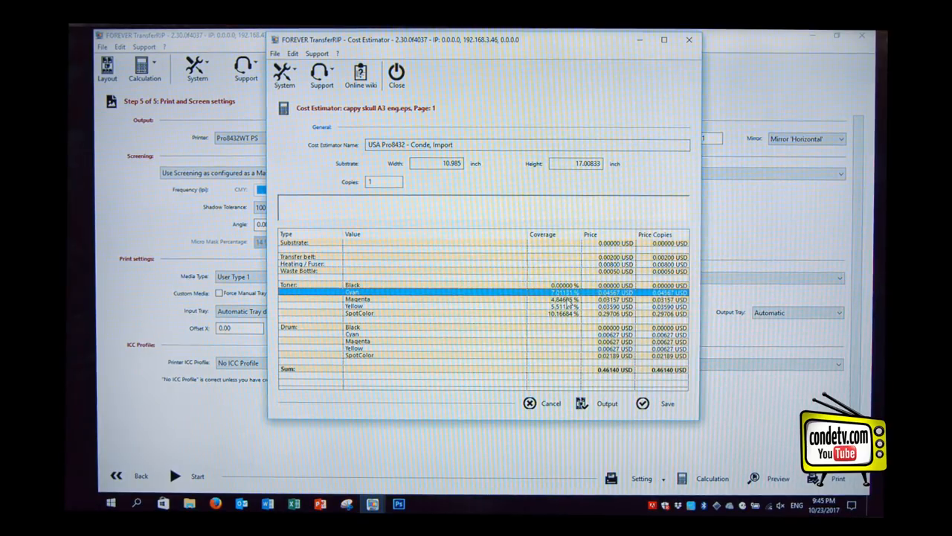
Step: Check Cyan and Magenta costs, then save the PDF 'cappy skull A3 eng_CONDE' to the Desktop
left_click(357, 299)
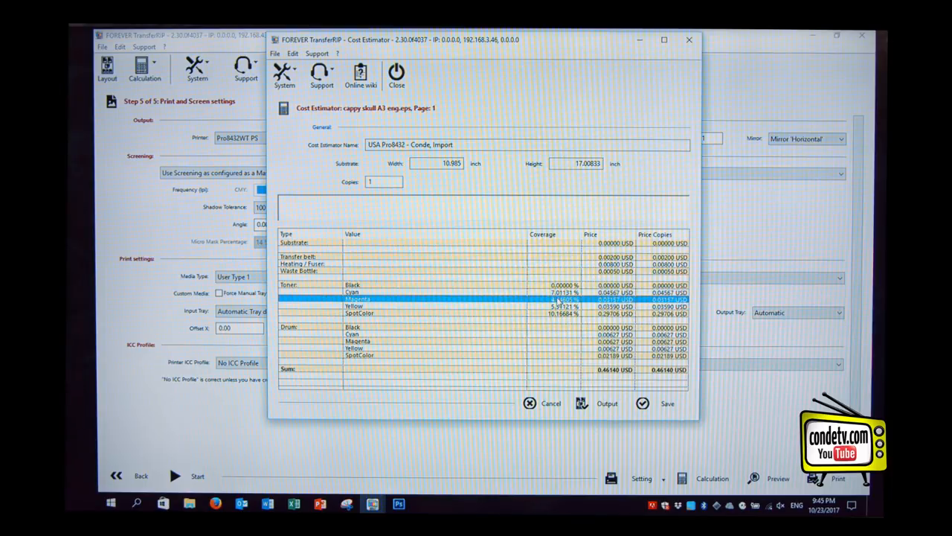
left_click(359, 312)
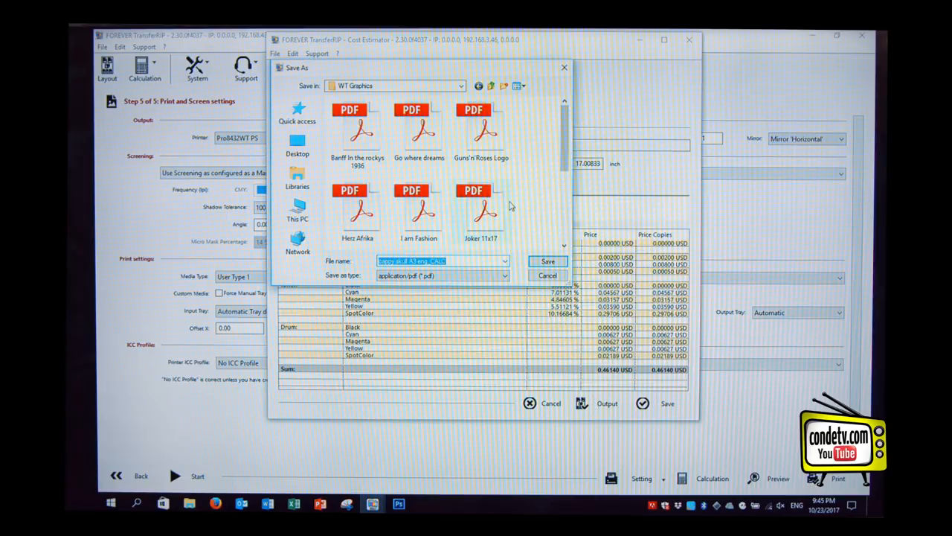
left_click(297, 146)
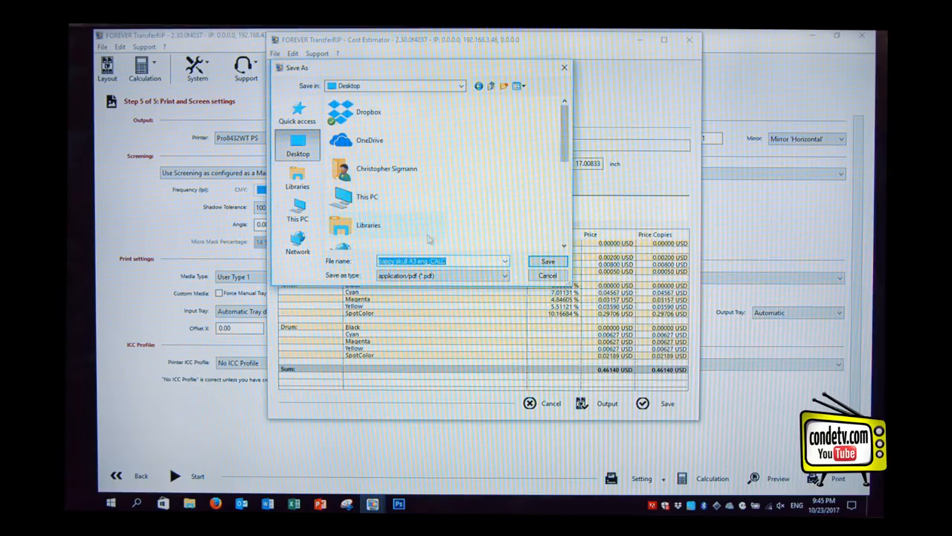
left_click(443, 261)
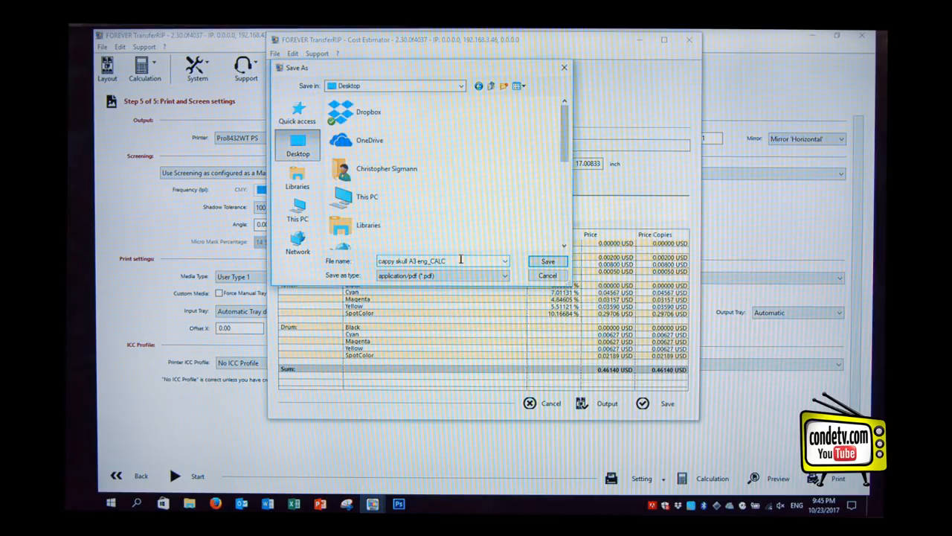
type("CONDE")
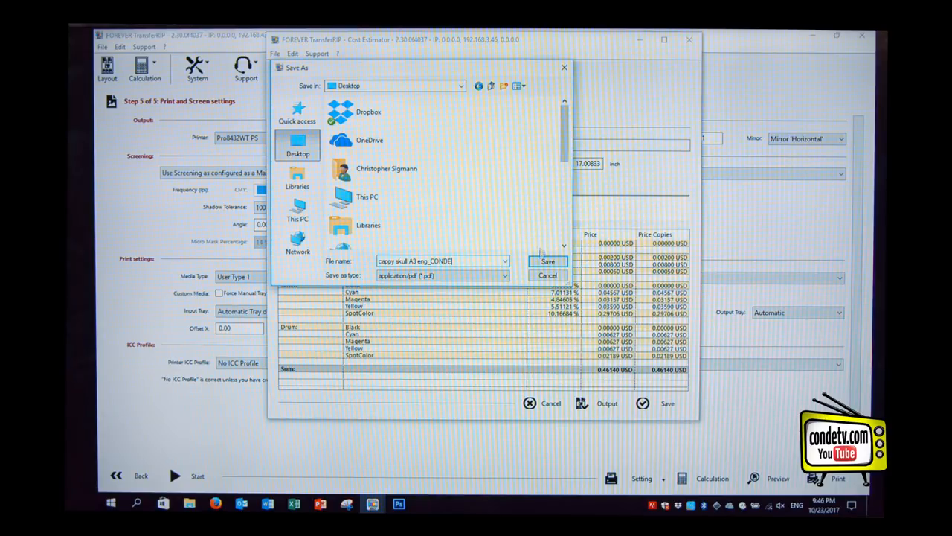
left_click(547, 261)
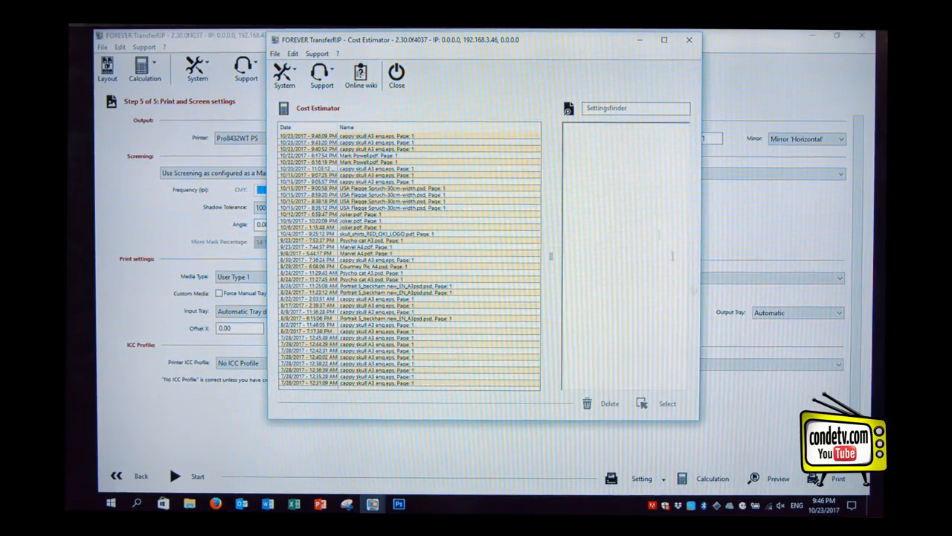
Step: Close the Cost Estimator and calculation history, then minimise TransferRIP
left_click(397, 74)
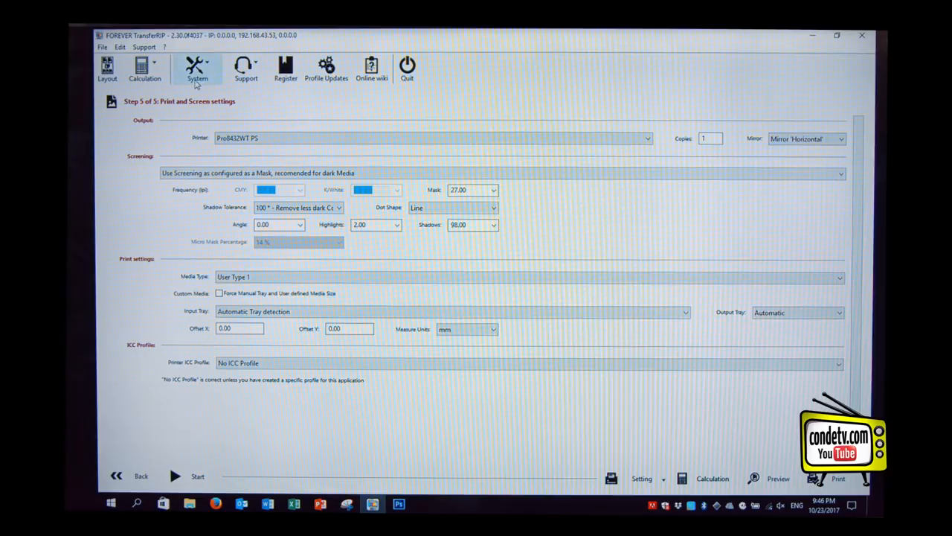
left_click(145, 68)
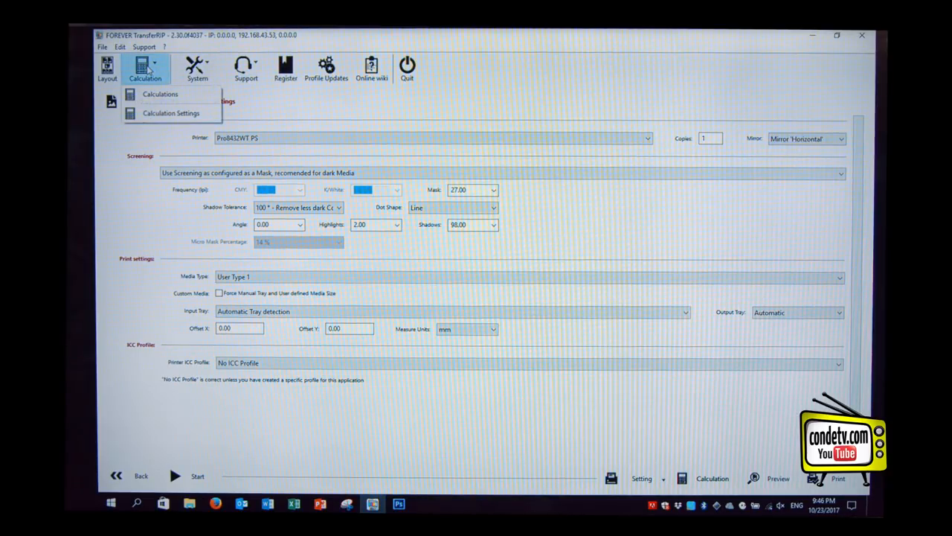
left_click(160, 94)
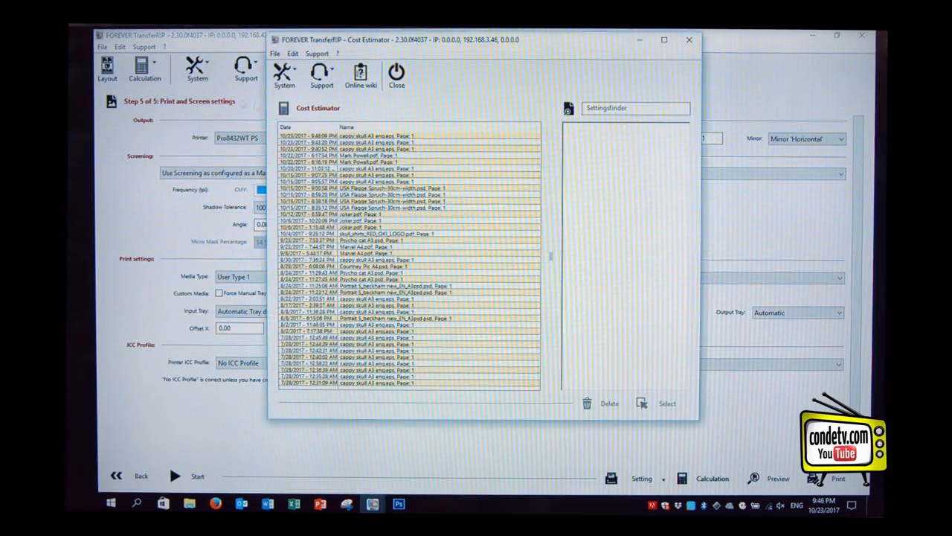
double_click(376, 136)
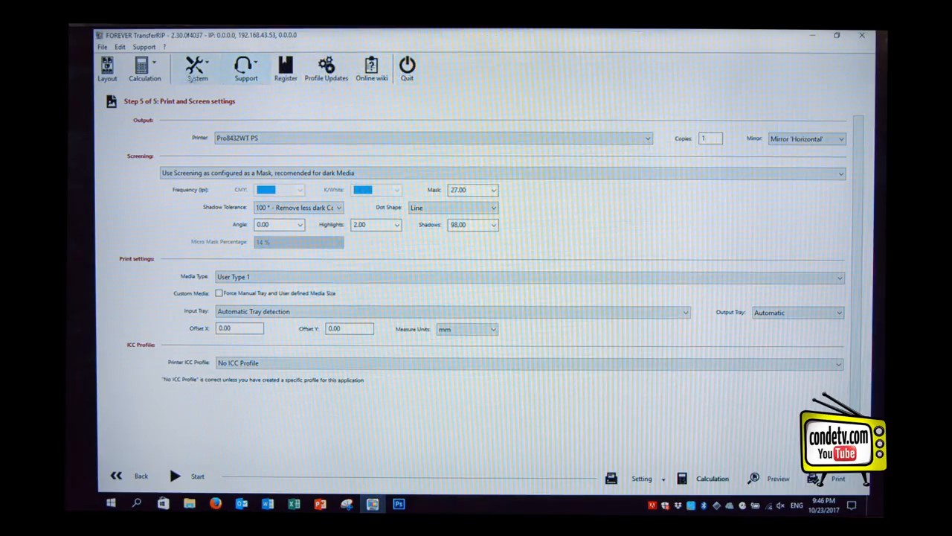
left_click(144, 67)
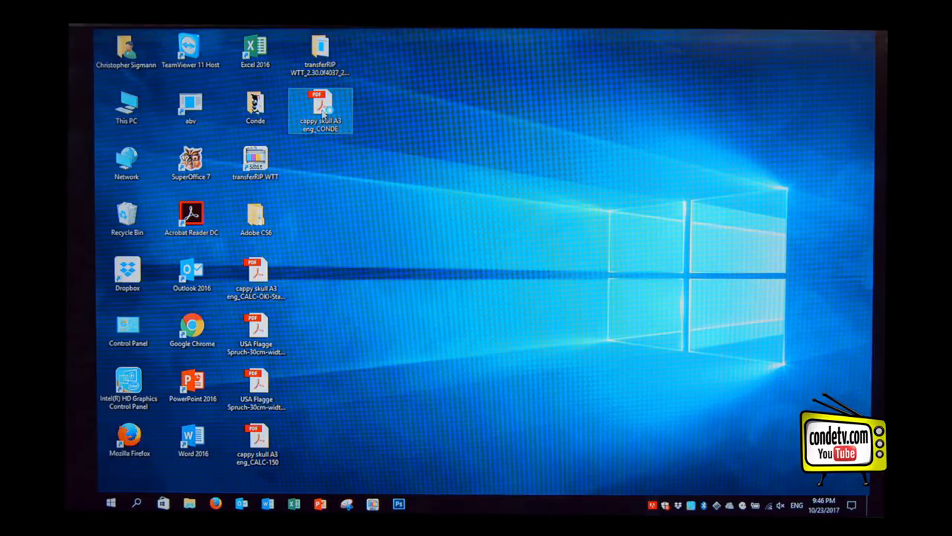
Step: Open 'cappy skull A3 eng_CONDE' from the desktop and scroll to the cost table
double_click(320, 107)
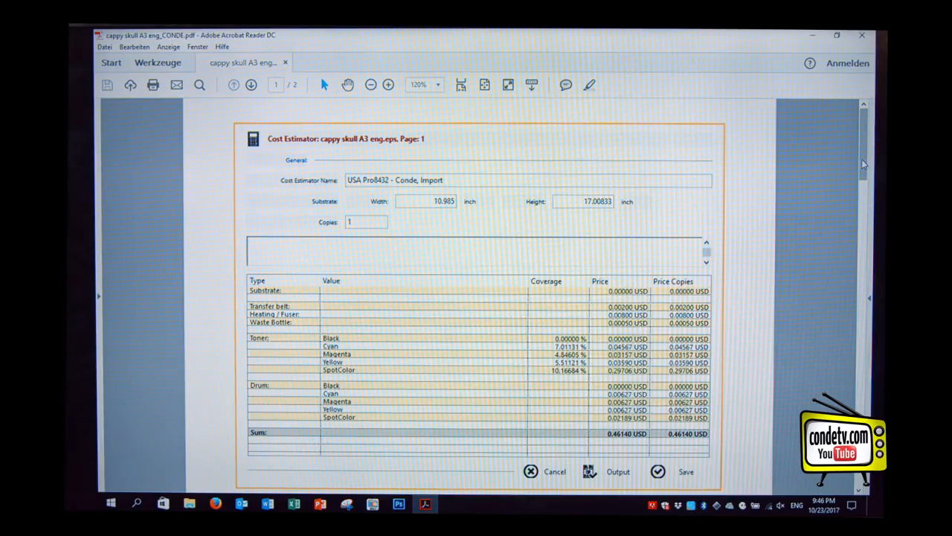
scroll("down", 3)
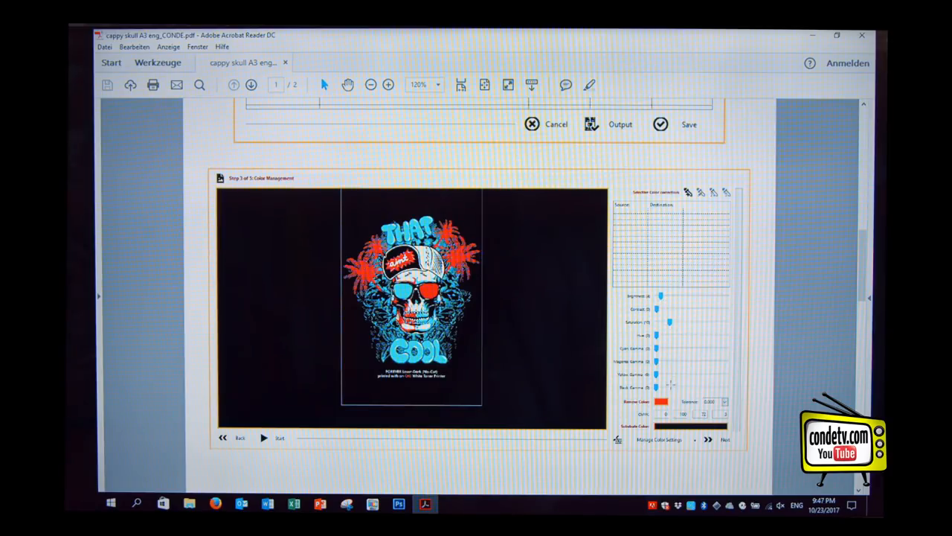
Step: Go to page 2 of the skull PDF to view spot channel, print and screen settings
left_click(724, 439)
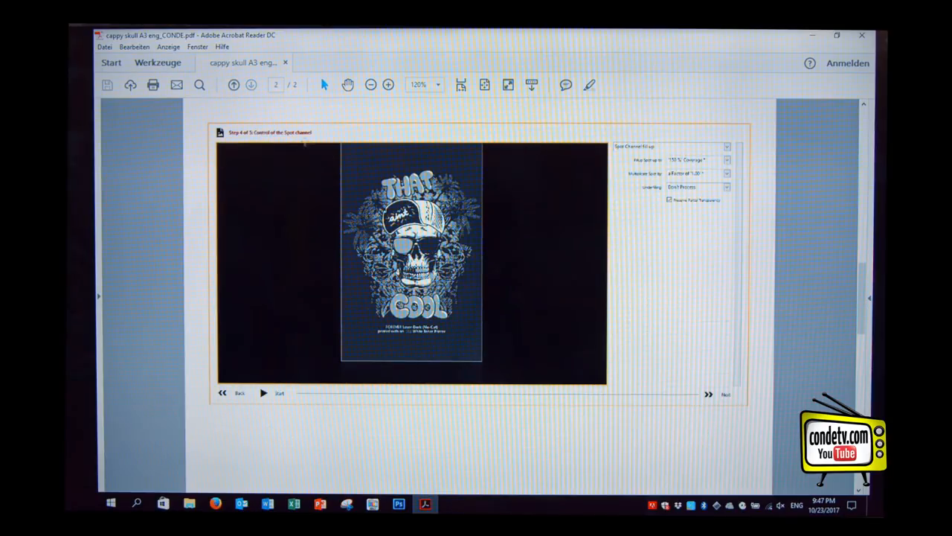
mouse_move(515, 348)
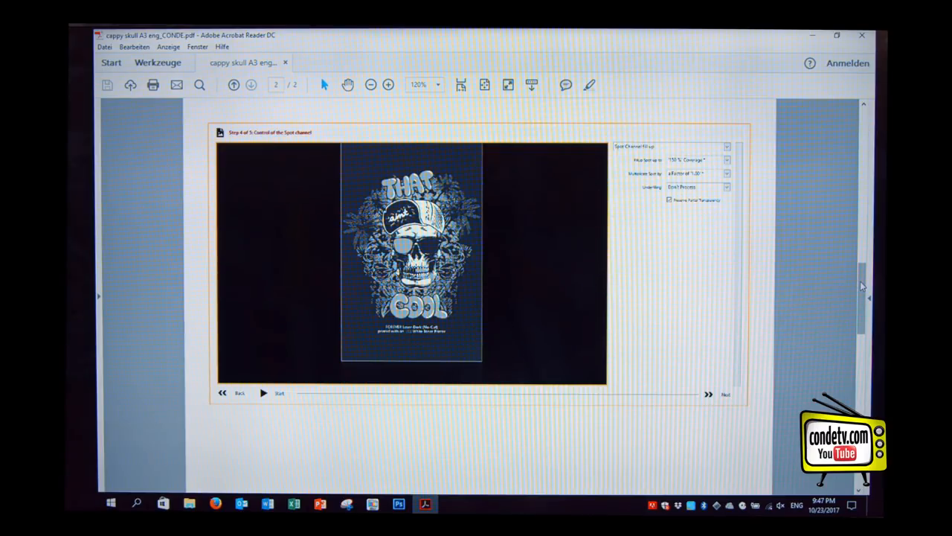
scroll("down", 3)
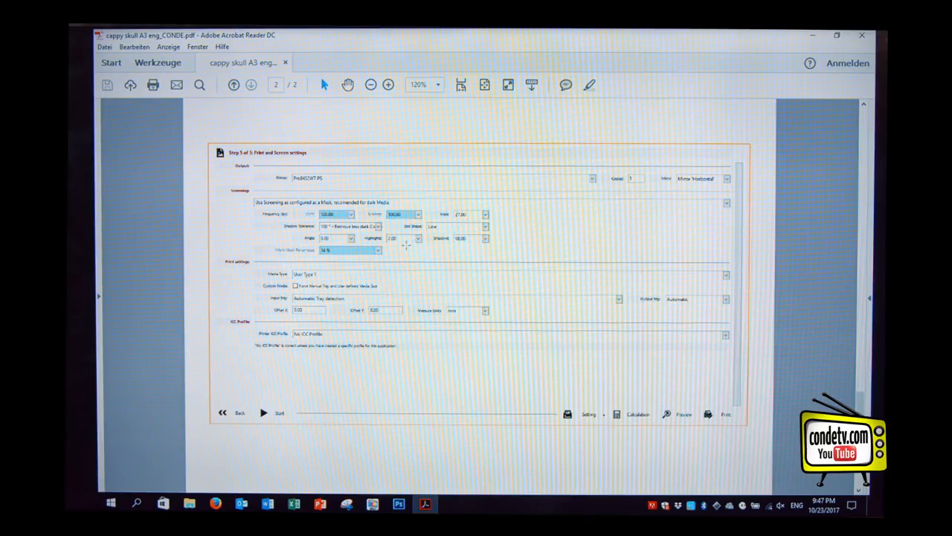
mouse_move(677, 386)
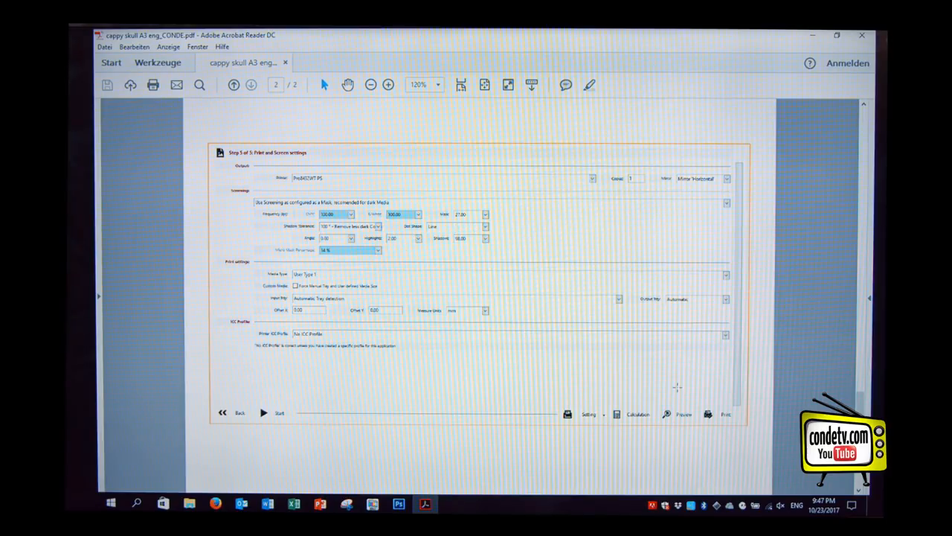